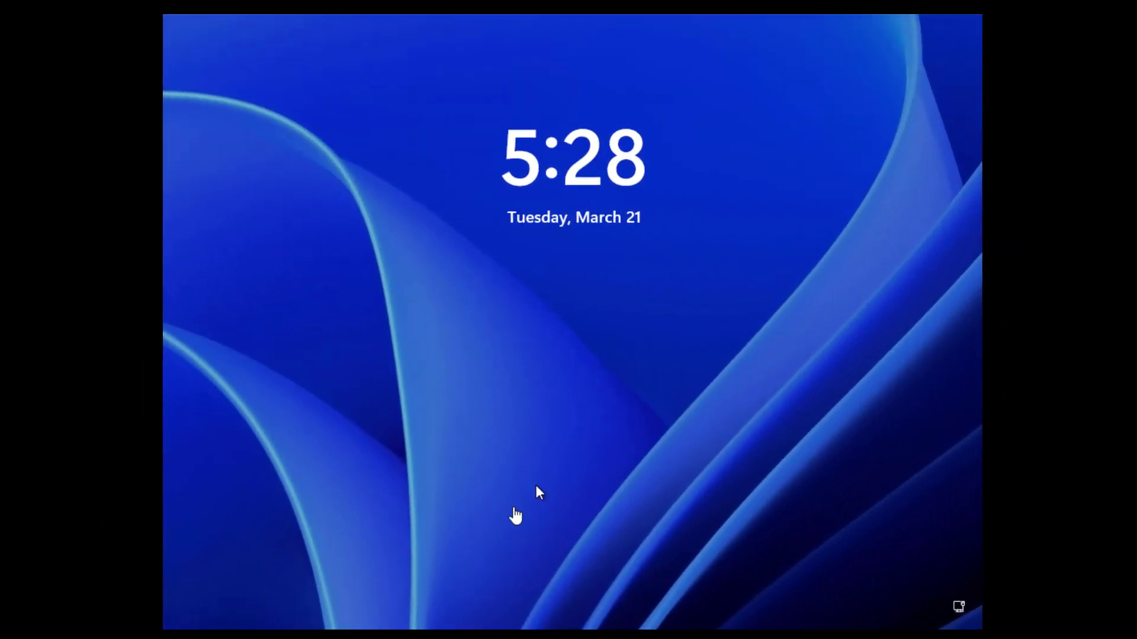
mouse_move(612, 425)
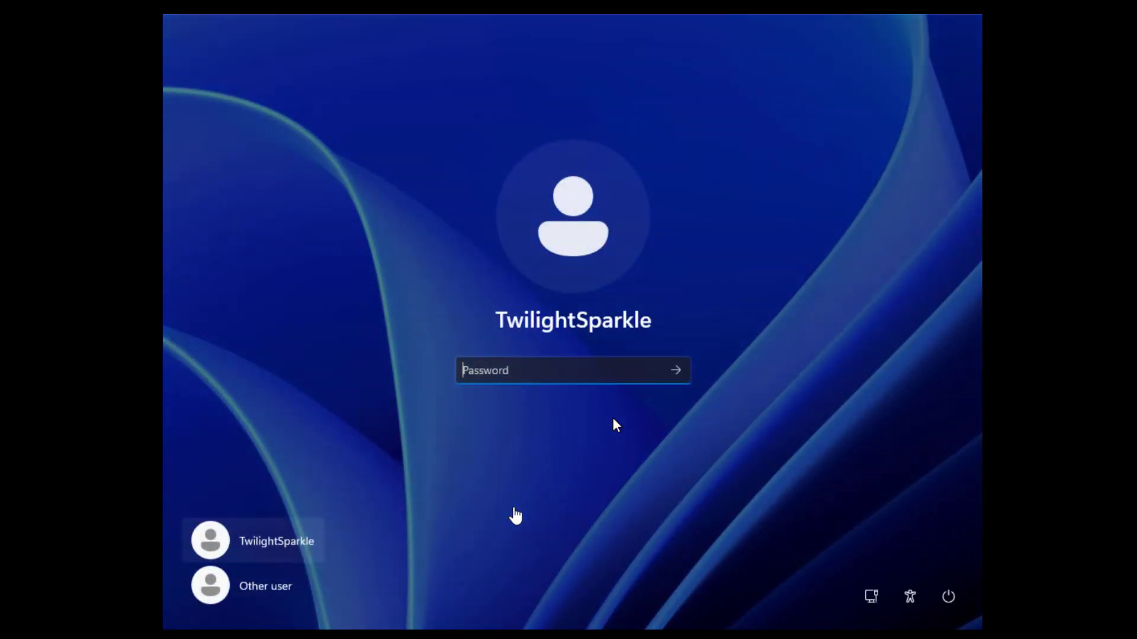
- Enter the account password to sign in to Windows 11
type("•")
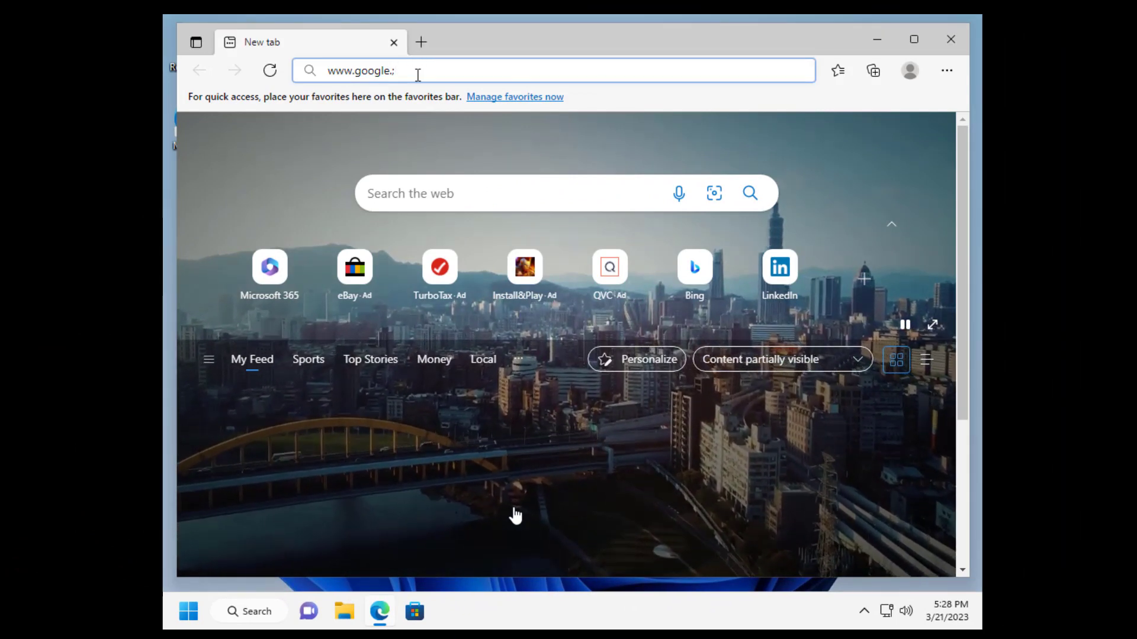
type("com")
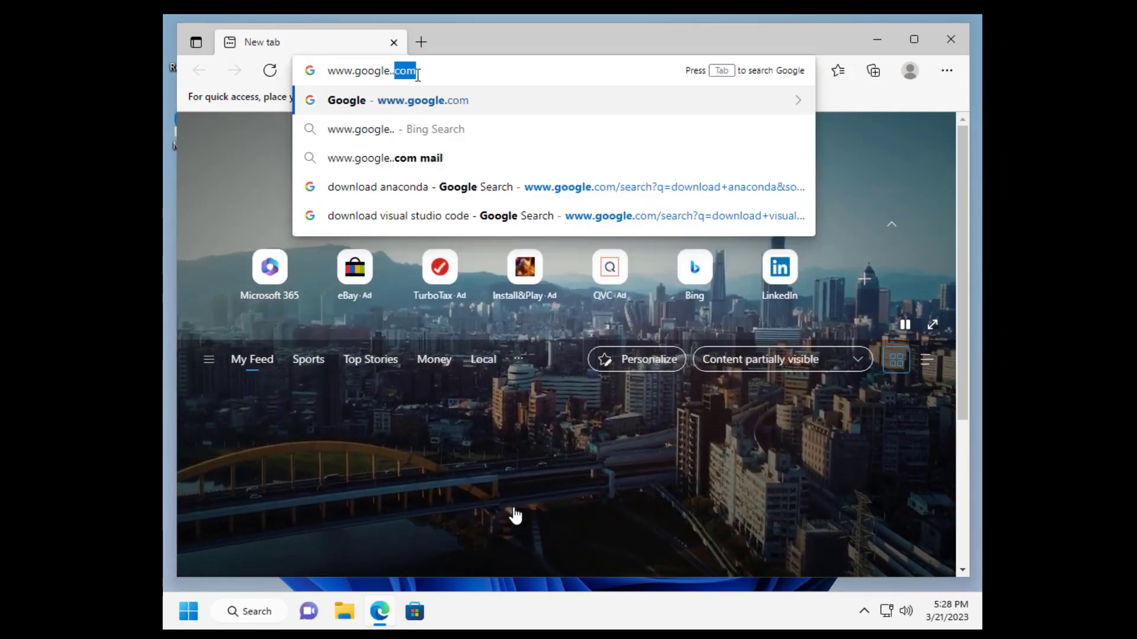
key("Backspace")
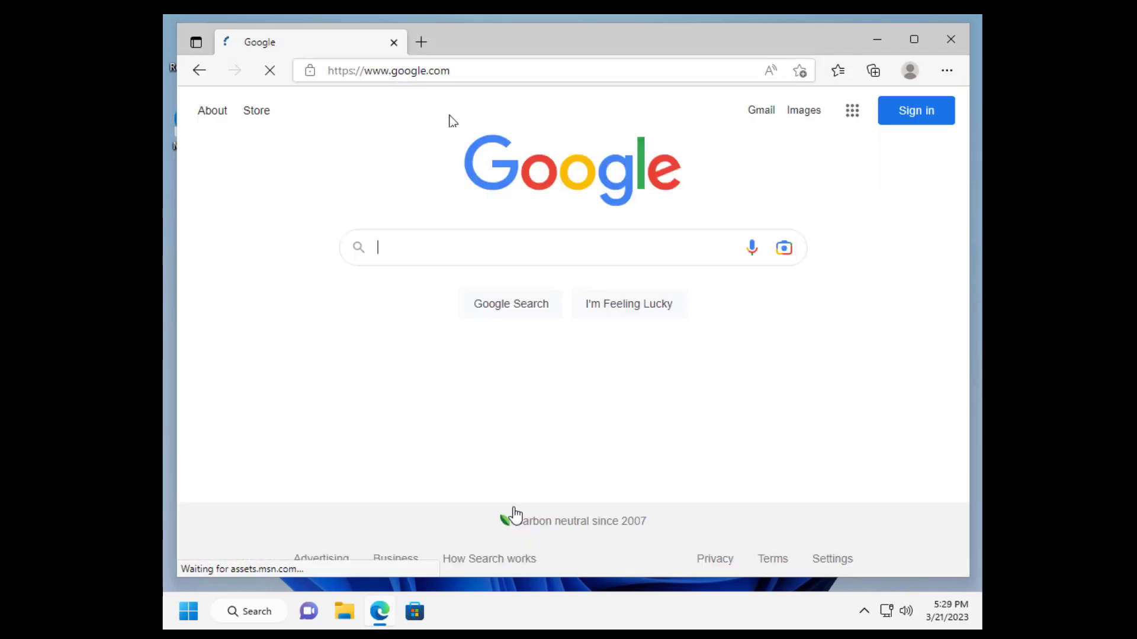
left_click(508, 247)
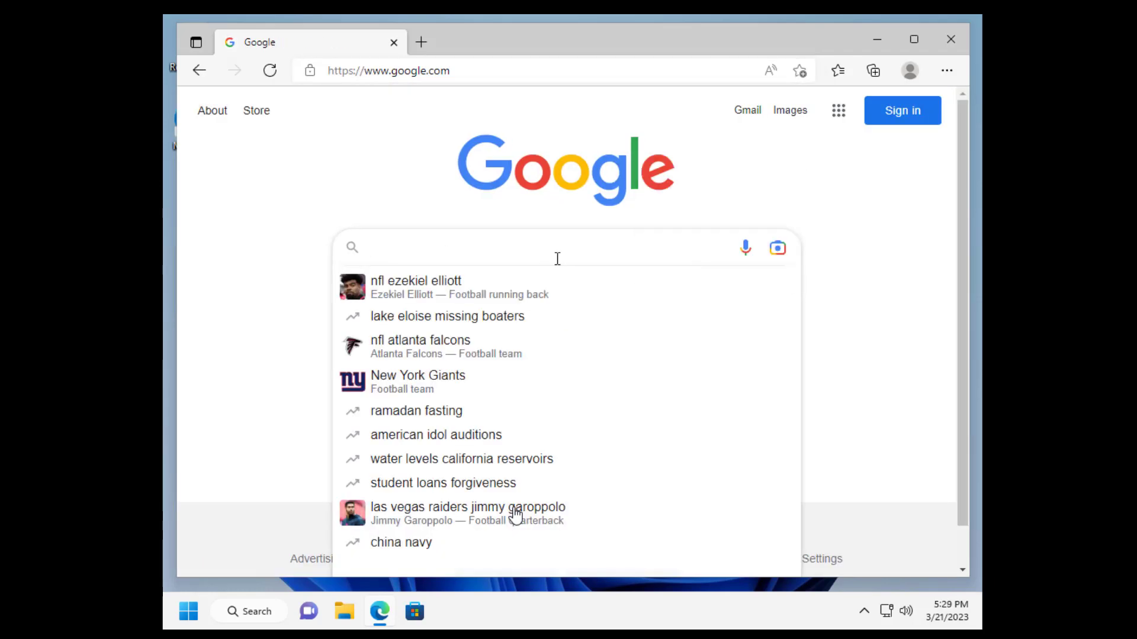
type("edown")
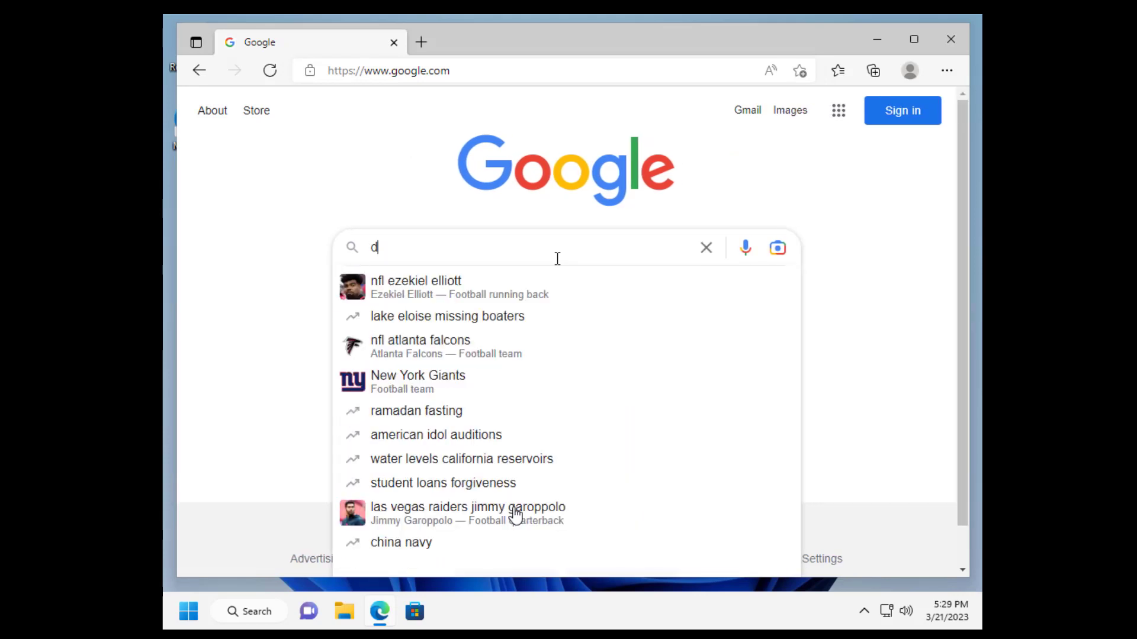
type("ownload anaconda")
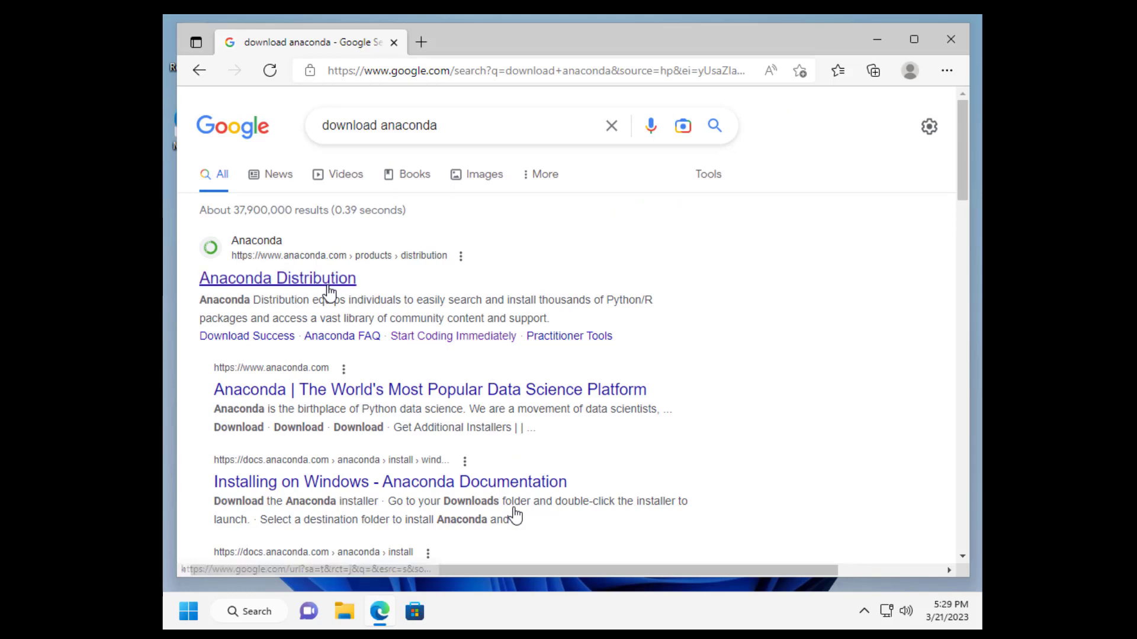
- Download the Windows Anaconda installer from the Anaconda Distribution page and watch its progress
left_click(277, 277)
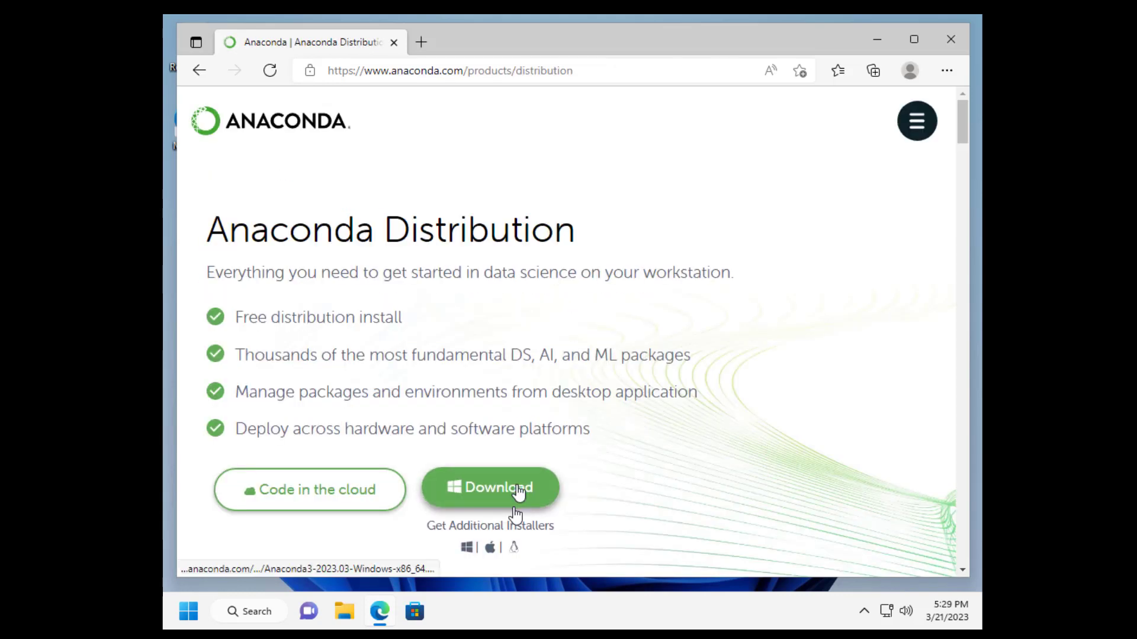
left_click(490, 489)
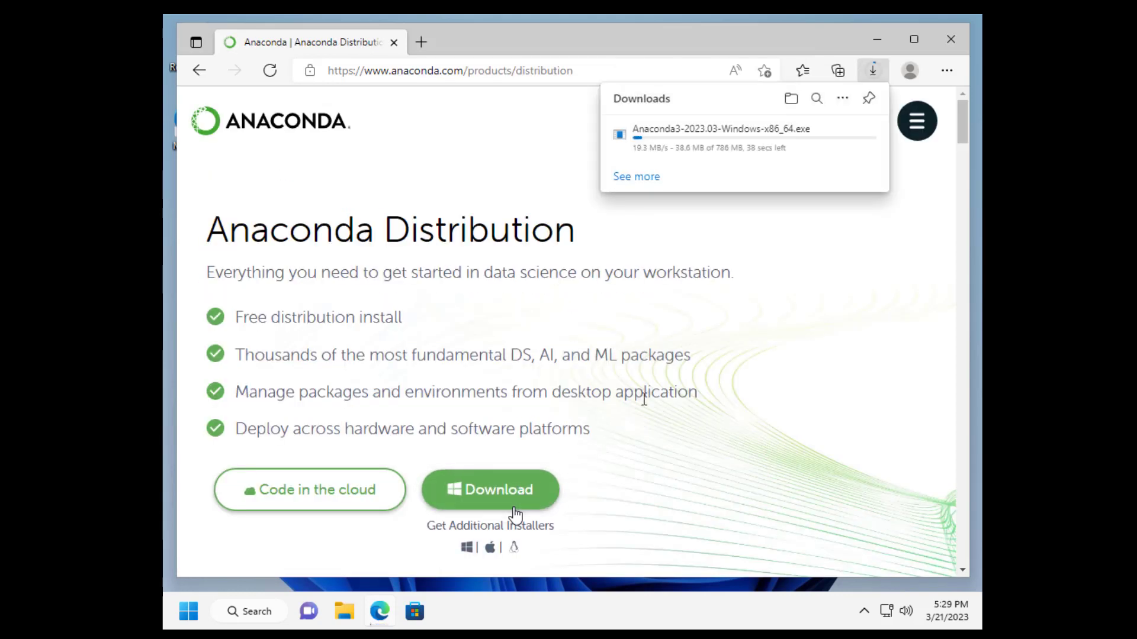
left_click(490, 489)
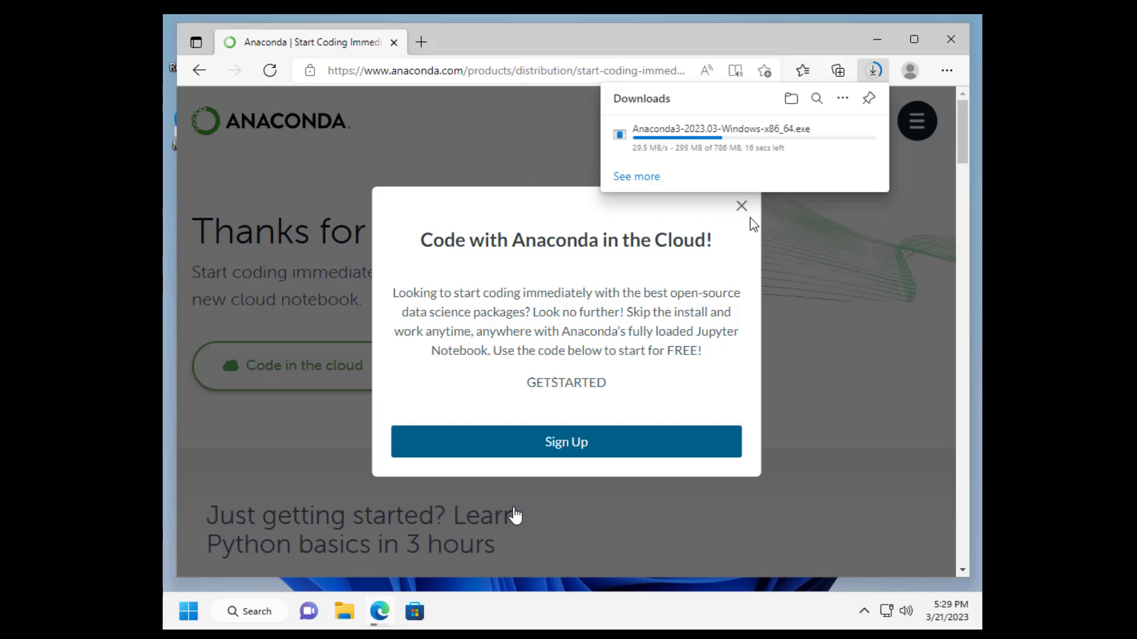
left_click(742, 206)
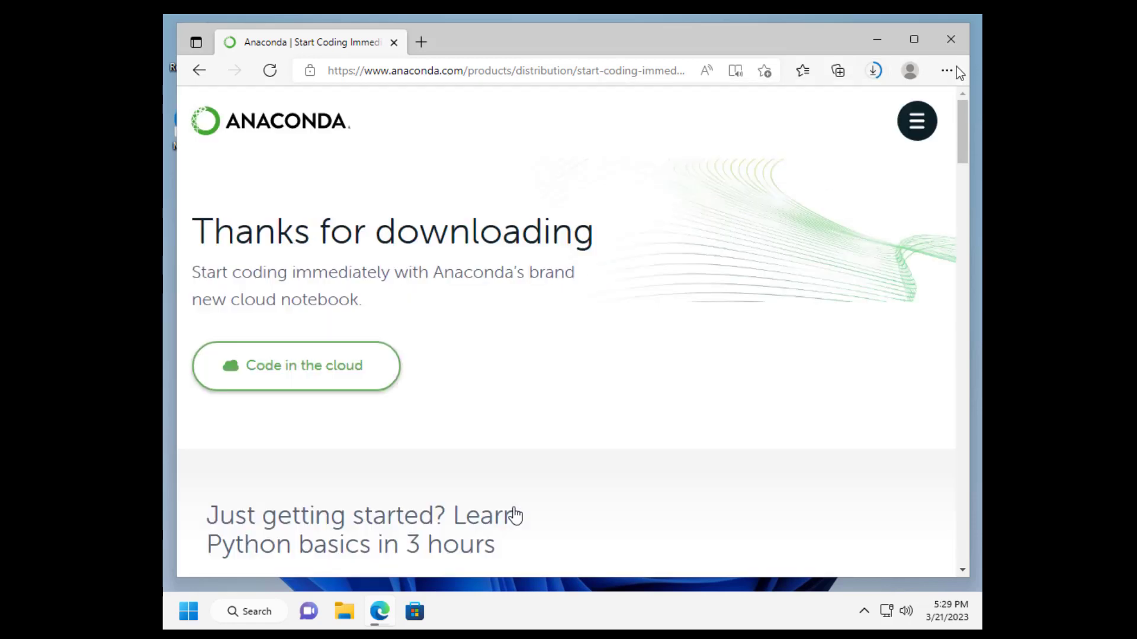
left_click(946, 70)
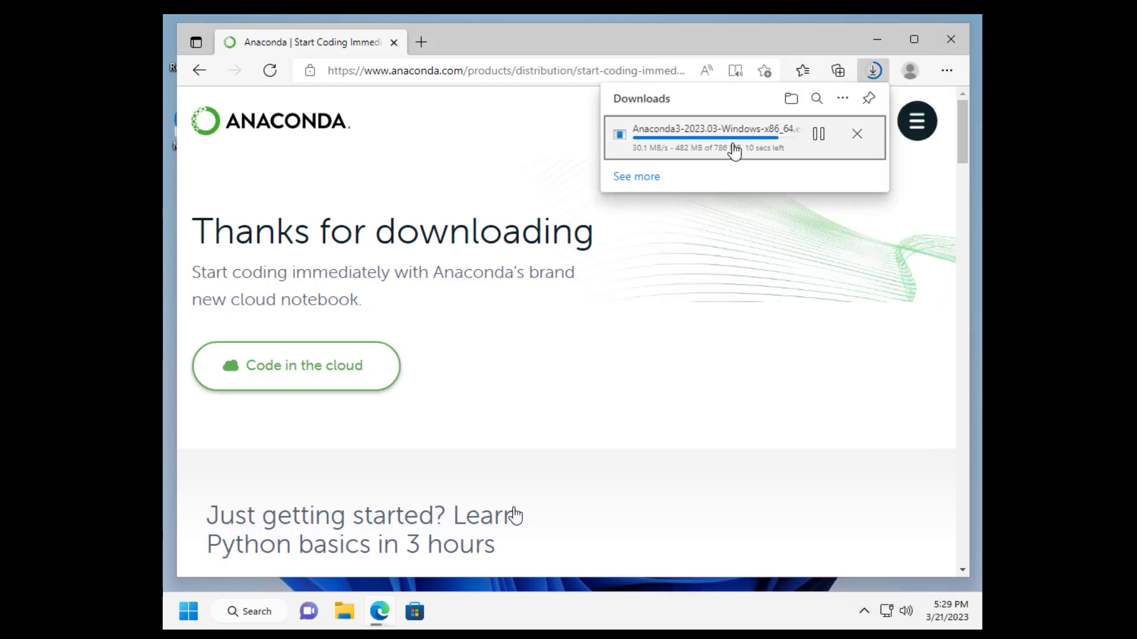
mouse_move(758, 184)
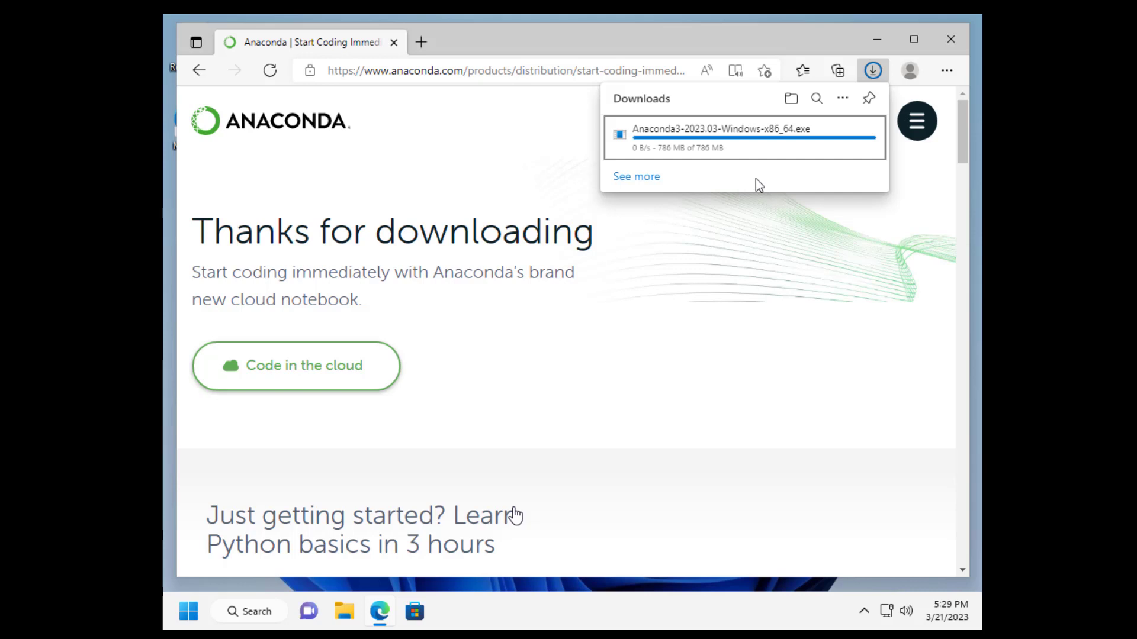
mouse_move(757, 192)
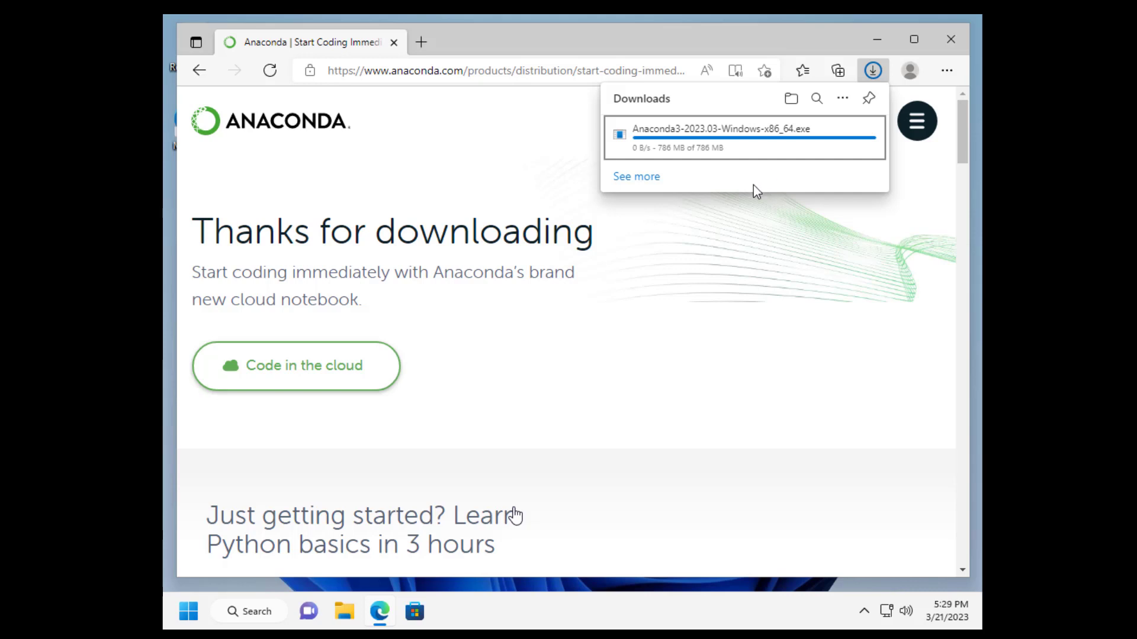
mouse_move(801, 180)
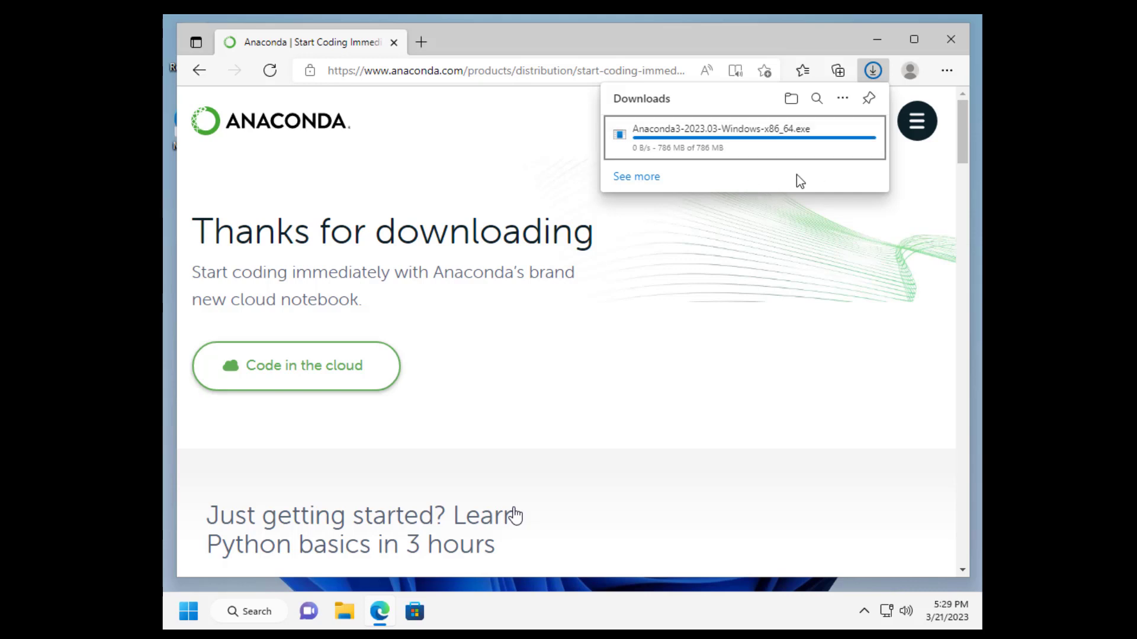
mouse_move(790, 180)
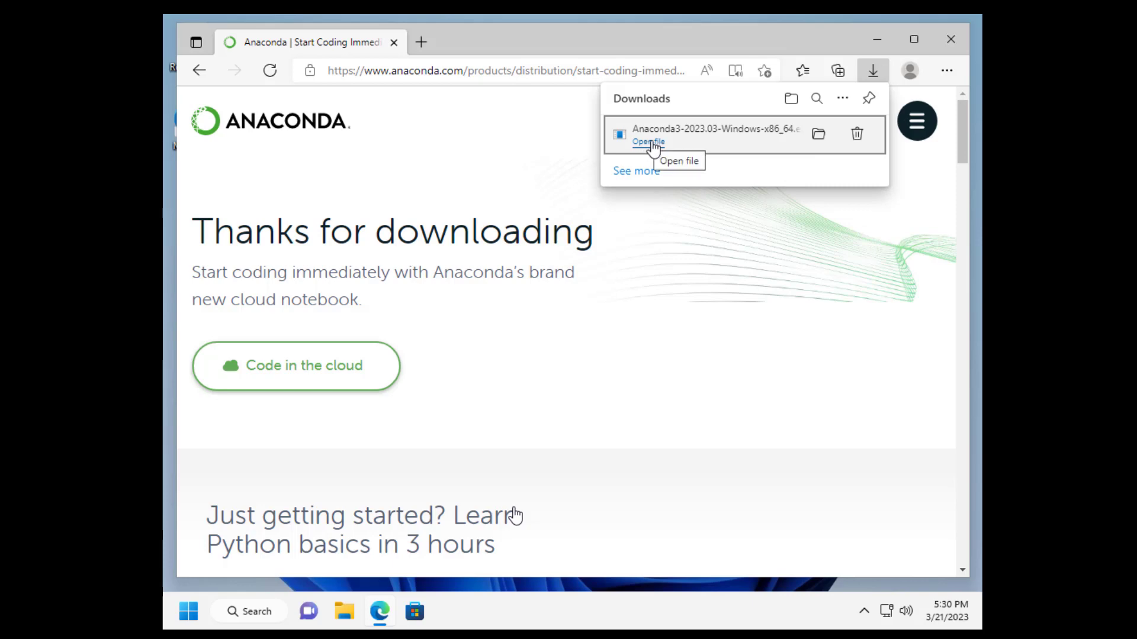
- View the finished Anaconda installer in Downloads, then return to the Google results
left_click(689, 137)
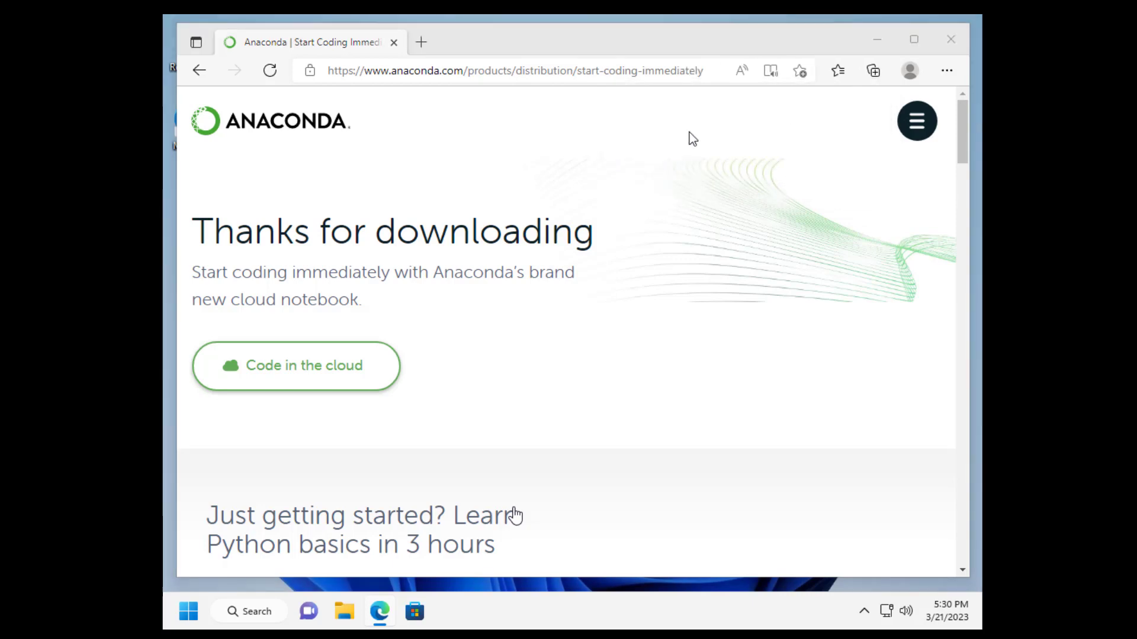
left_click(344, 611)
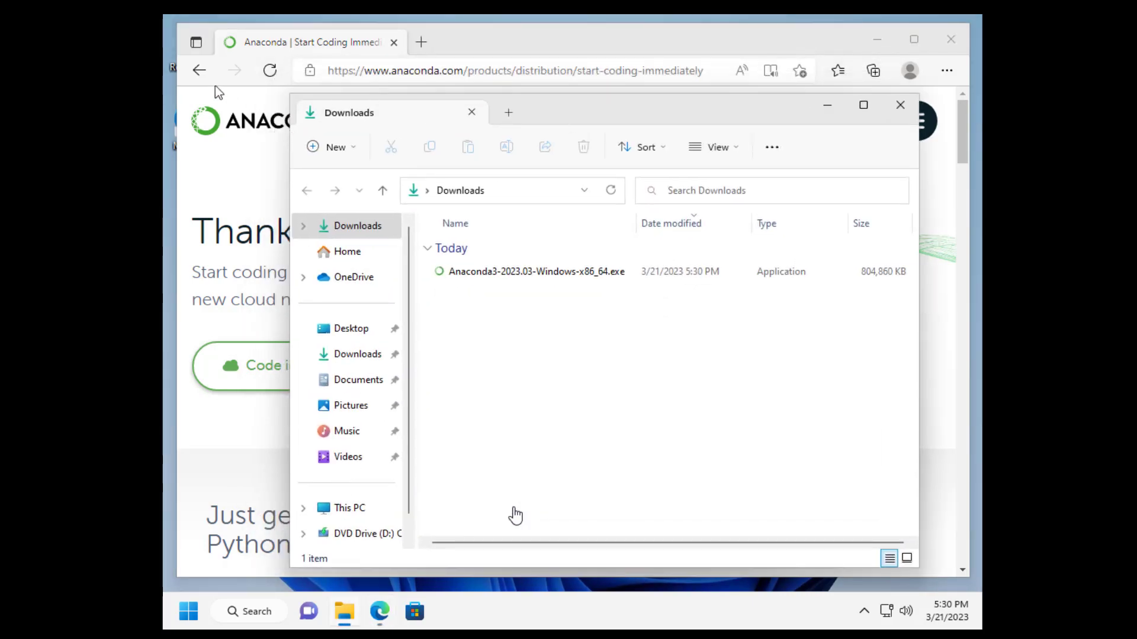
left_click(201, 70)
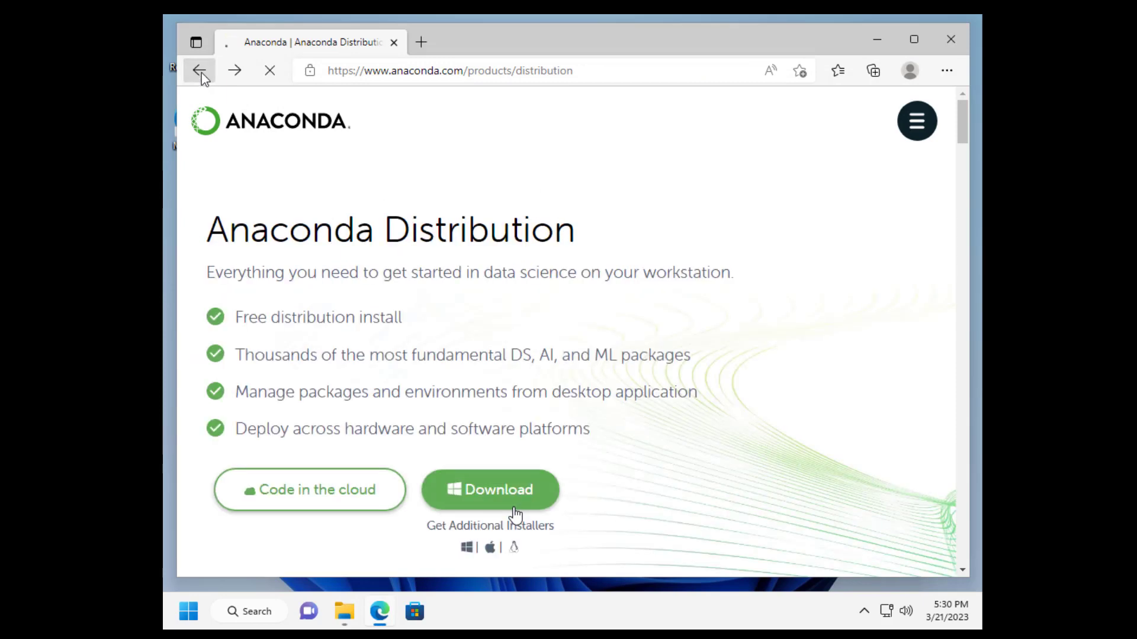
left_click(200, 70)
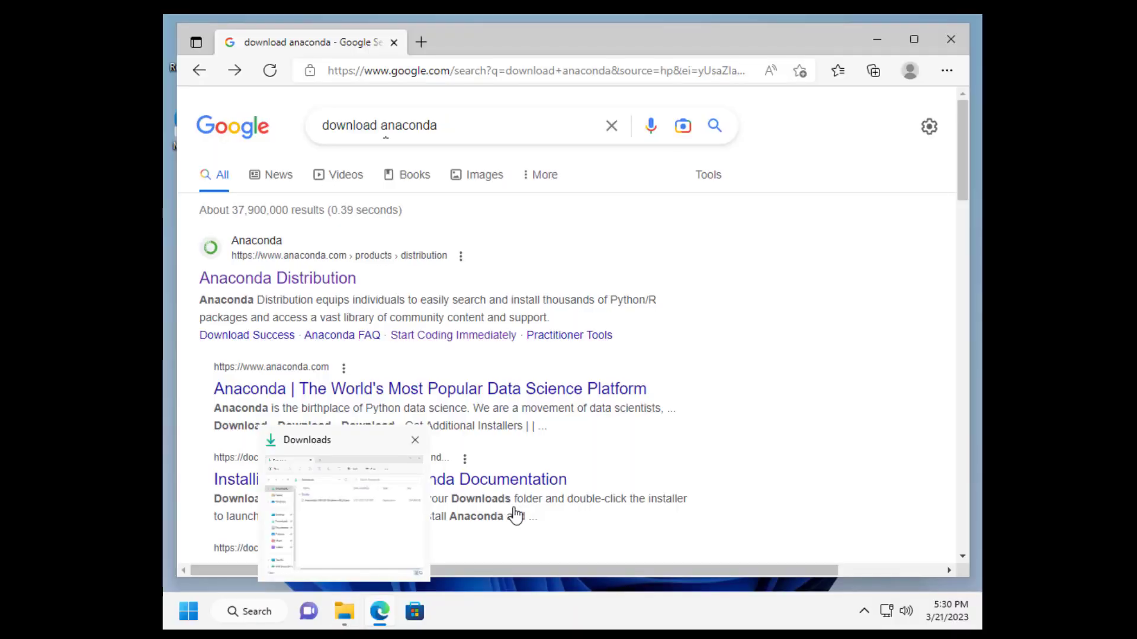
- Search Google for 'download visual studio code' instead of Anaconda
left_click(457, 124)
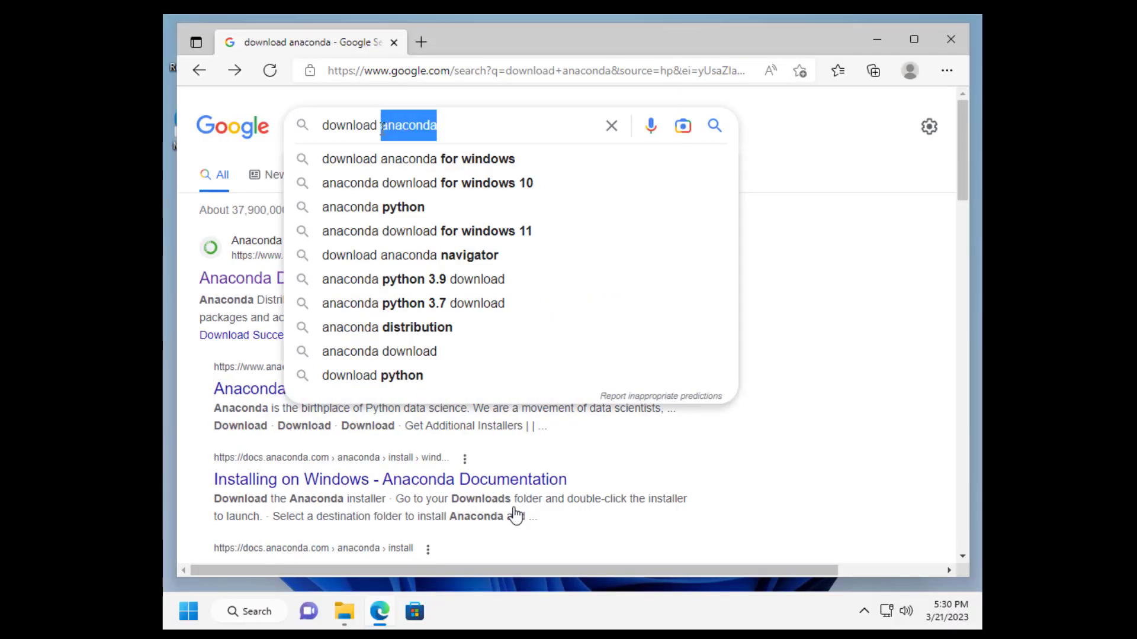
mouse_move(502, 139)
type("visual s")
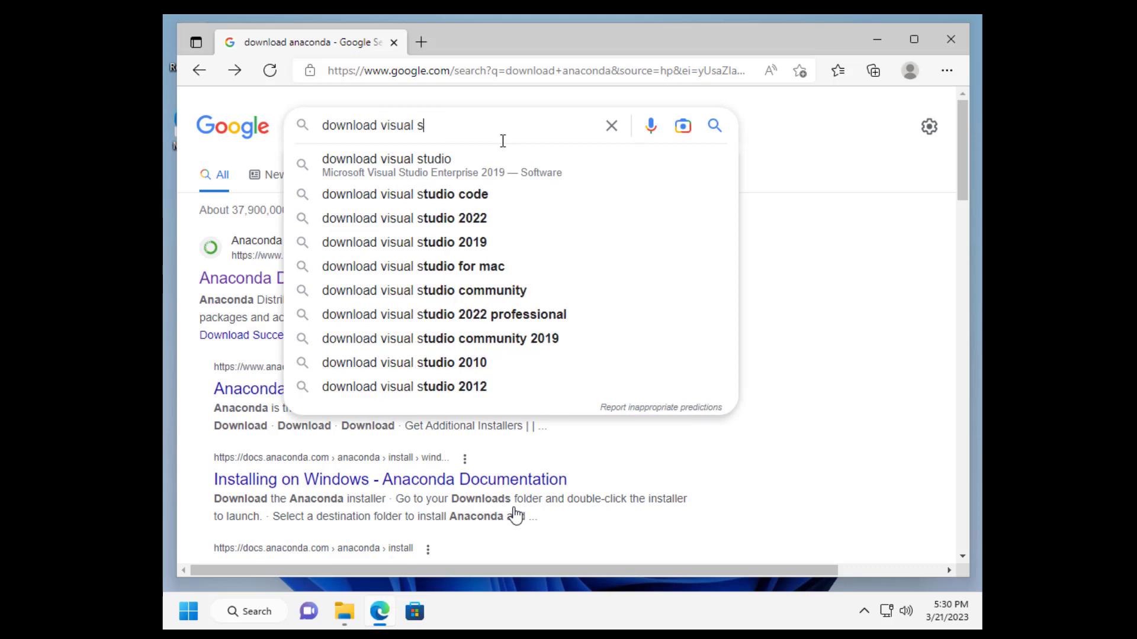
type("tudio code")
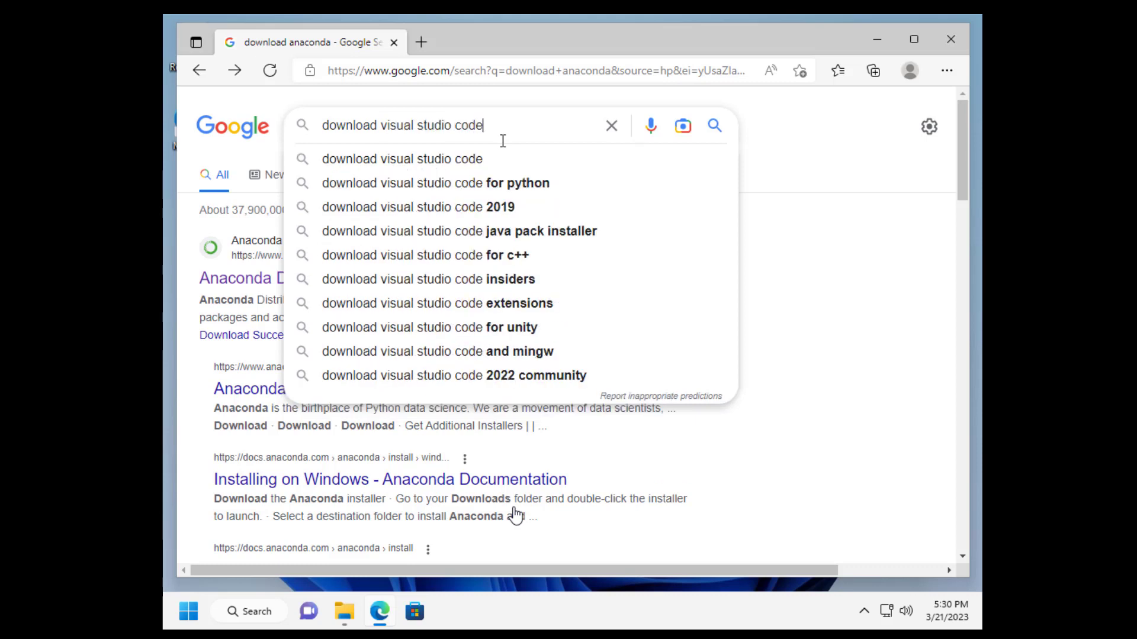
left_click(403, 159)
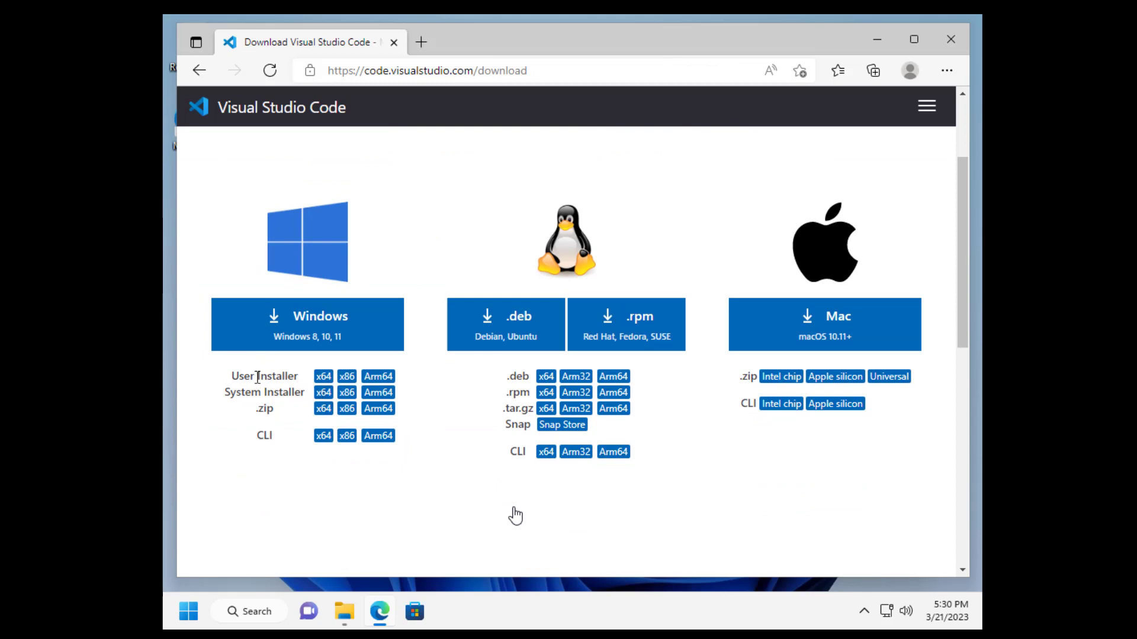
mouse_move(323, 376)
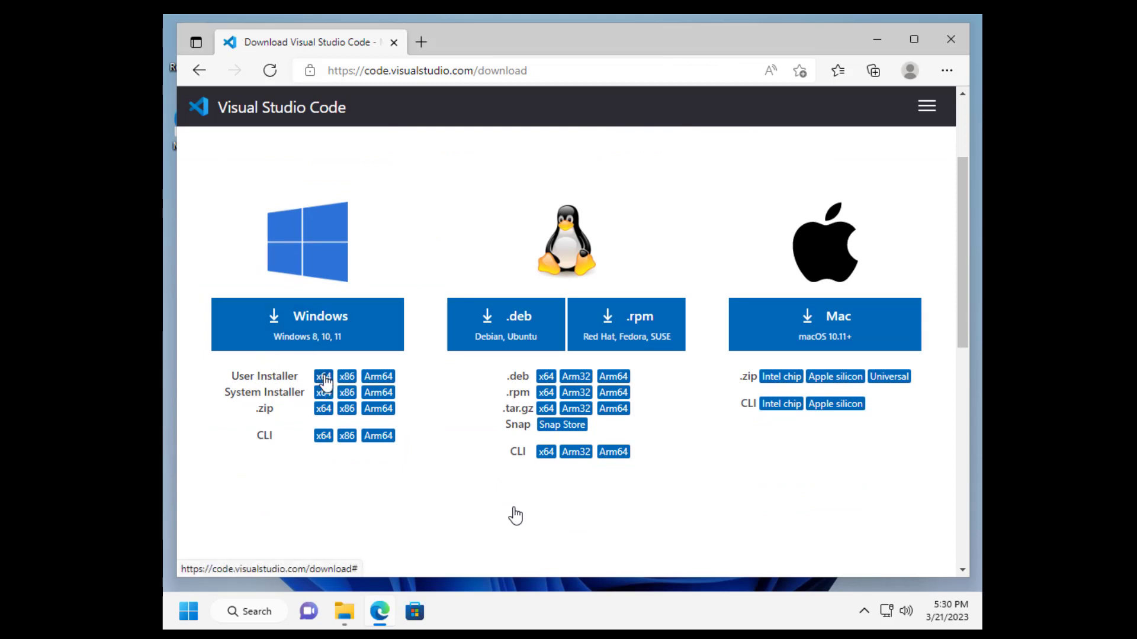
- Download the VS Code Windows x64 user installer and confirm it completed
left_click(322, 376)
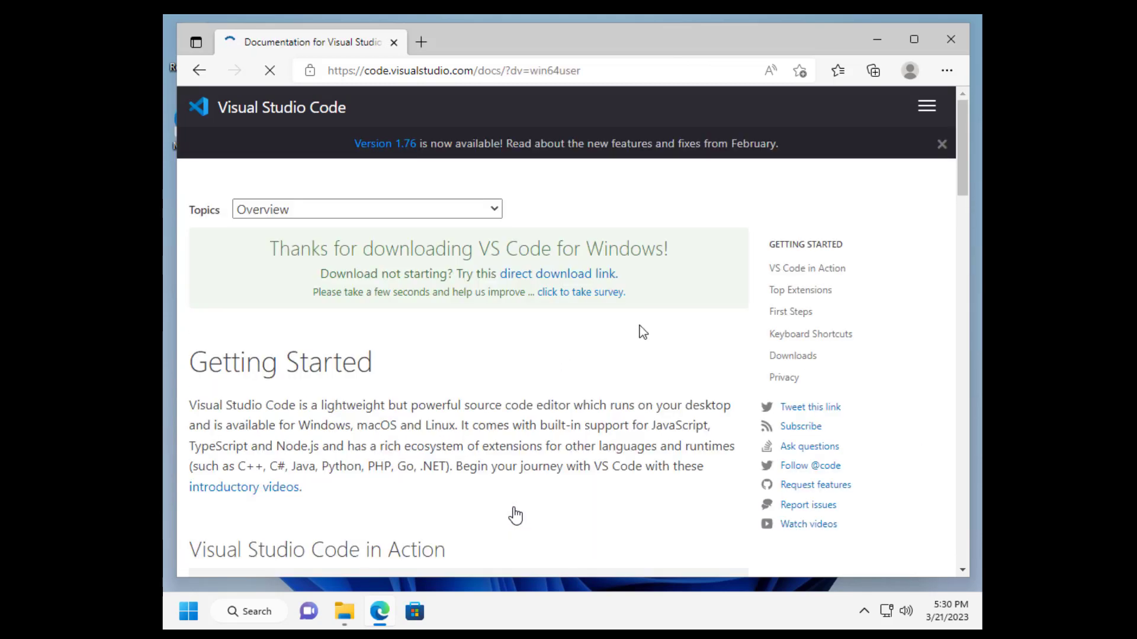
left_click(872, 70)
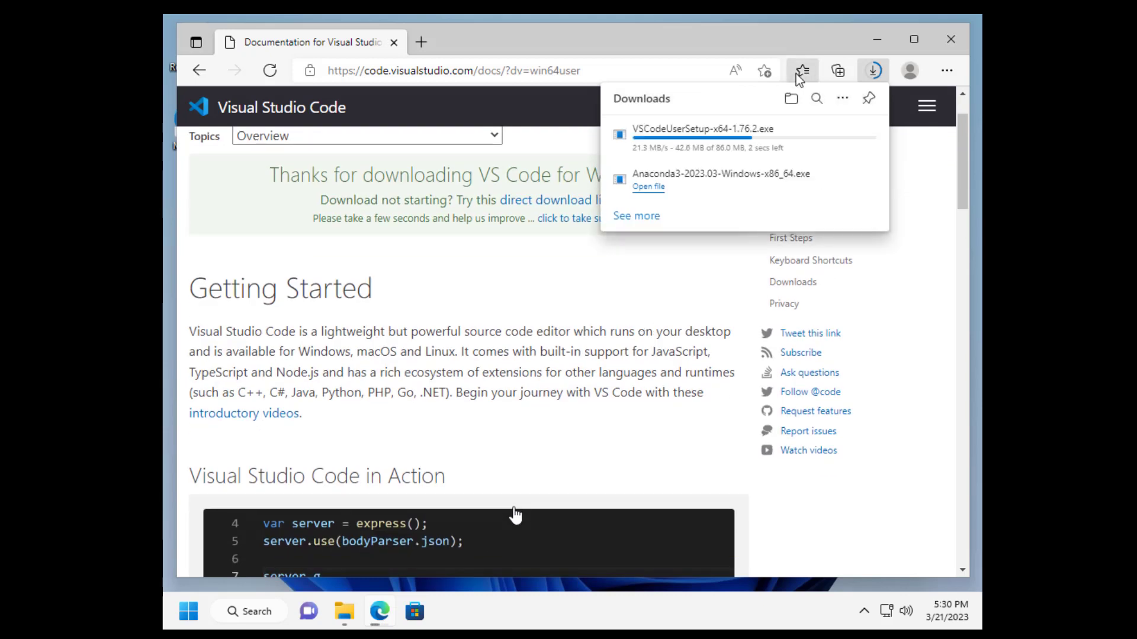
mouse_move(797, 180)
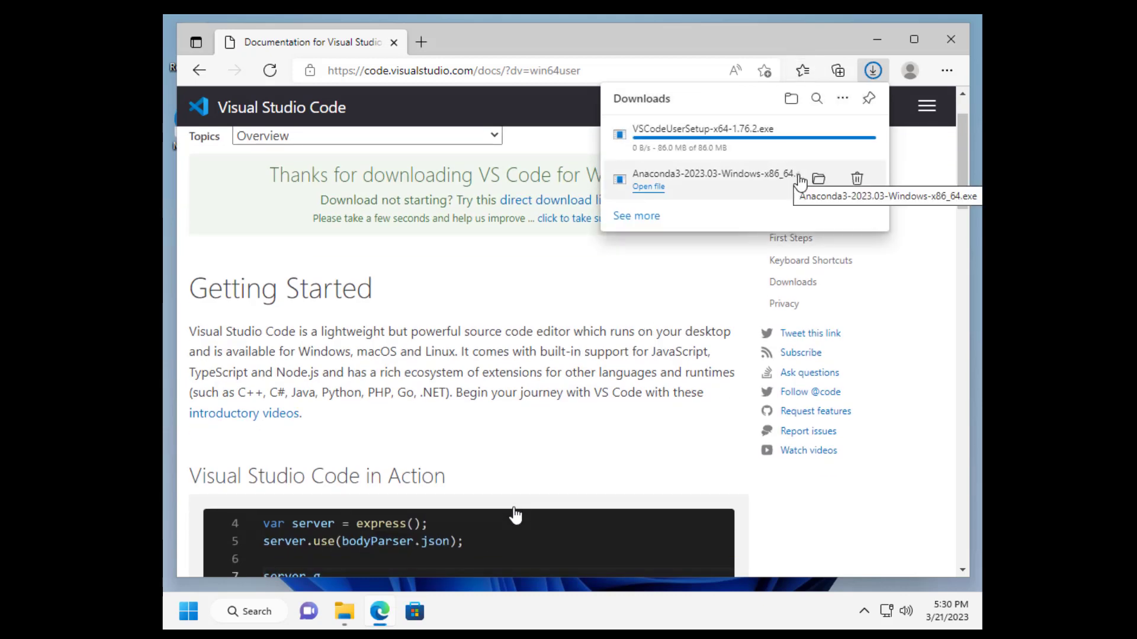
mouse_move(744, 134)
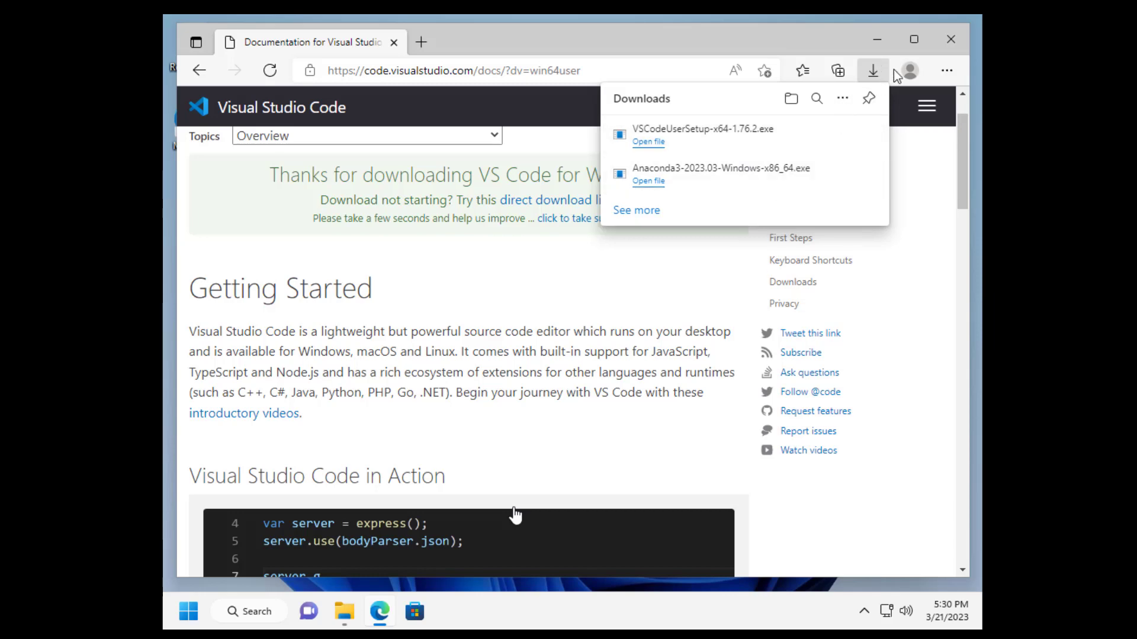
left_click(791, 99)
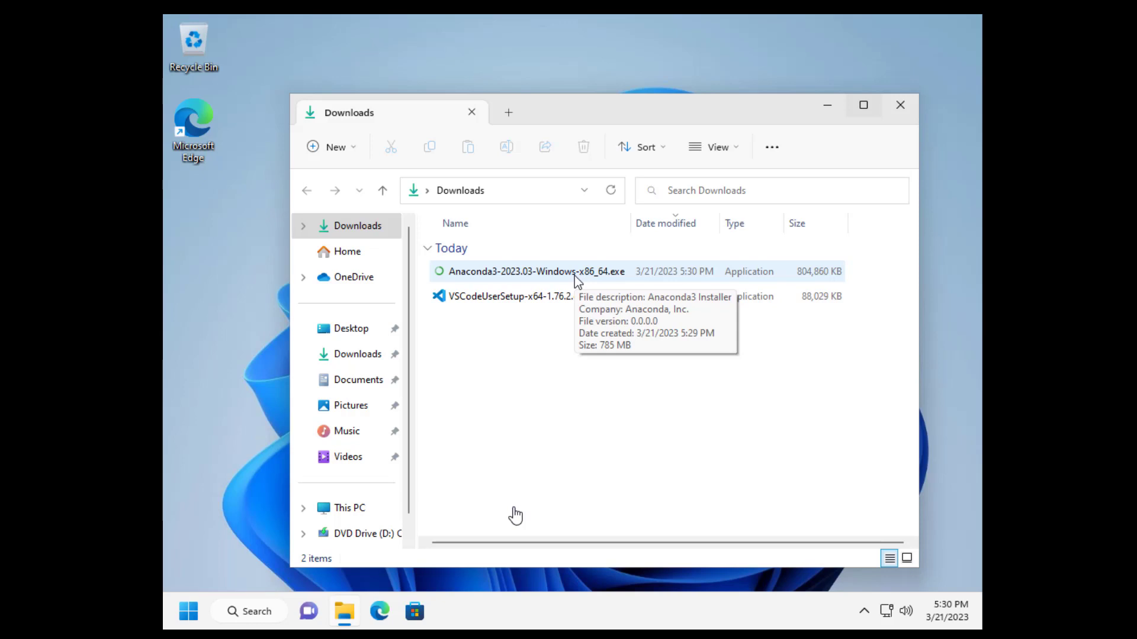
- Launch Anaconda3-2023.03-Windows-x86_64.exe from the Downloads folder
left_click(537, 271)
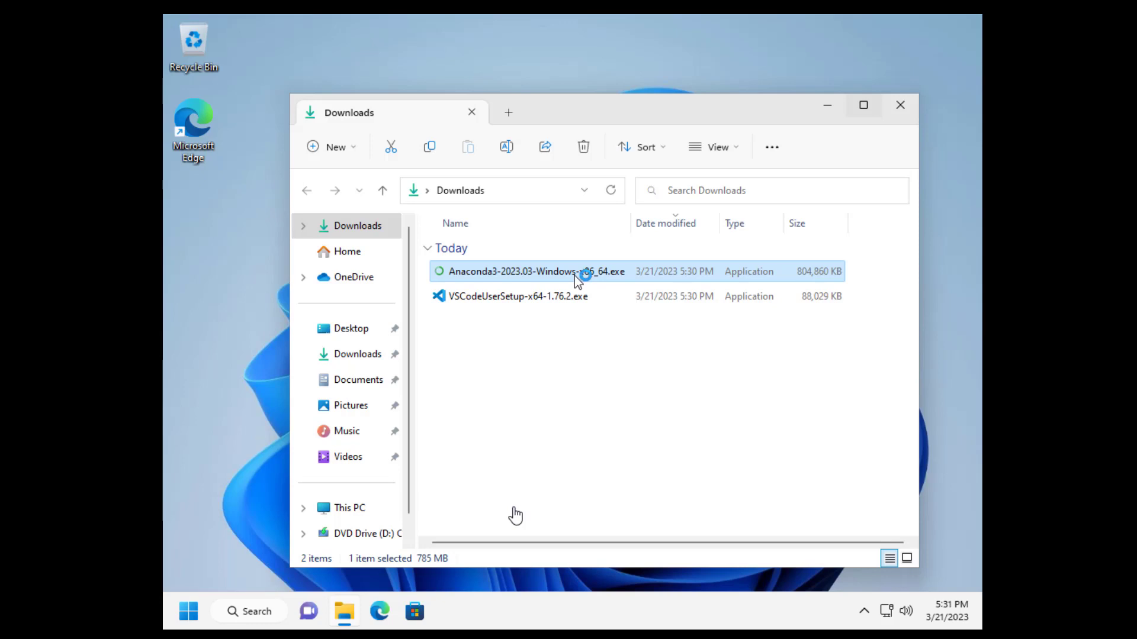
double_click(534, 271)
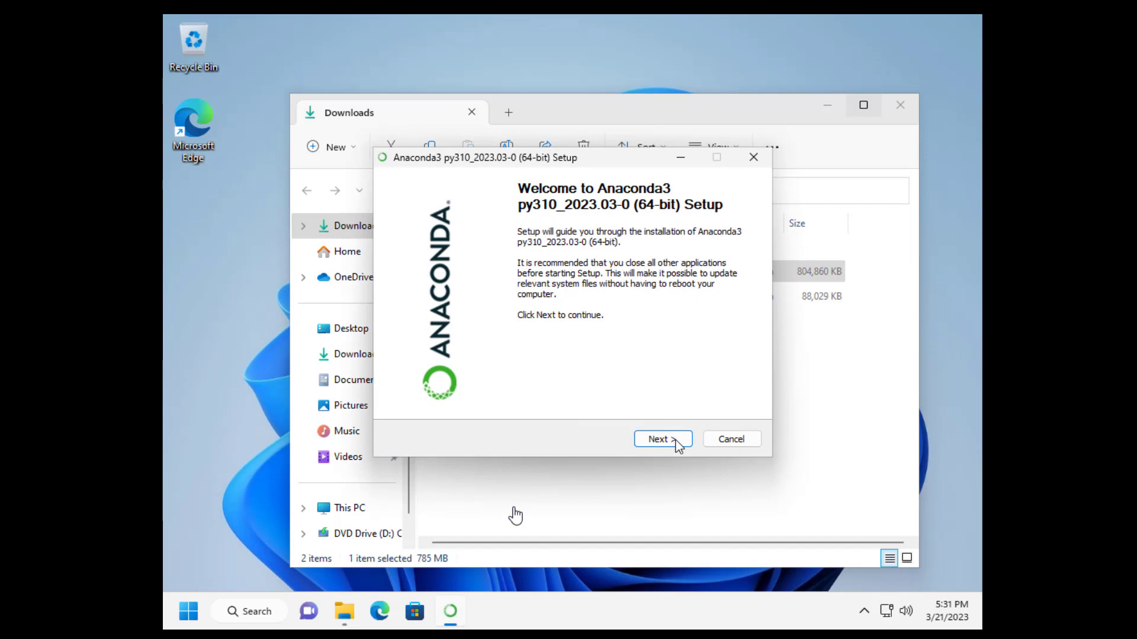
- Accept the licence and choose a Just Me install in the default folder
left_click(657, 438)
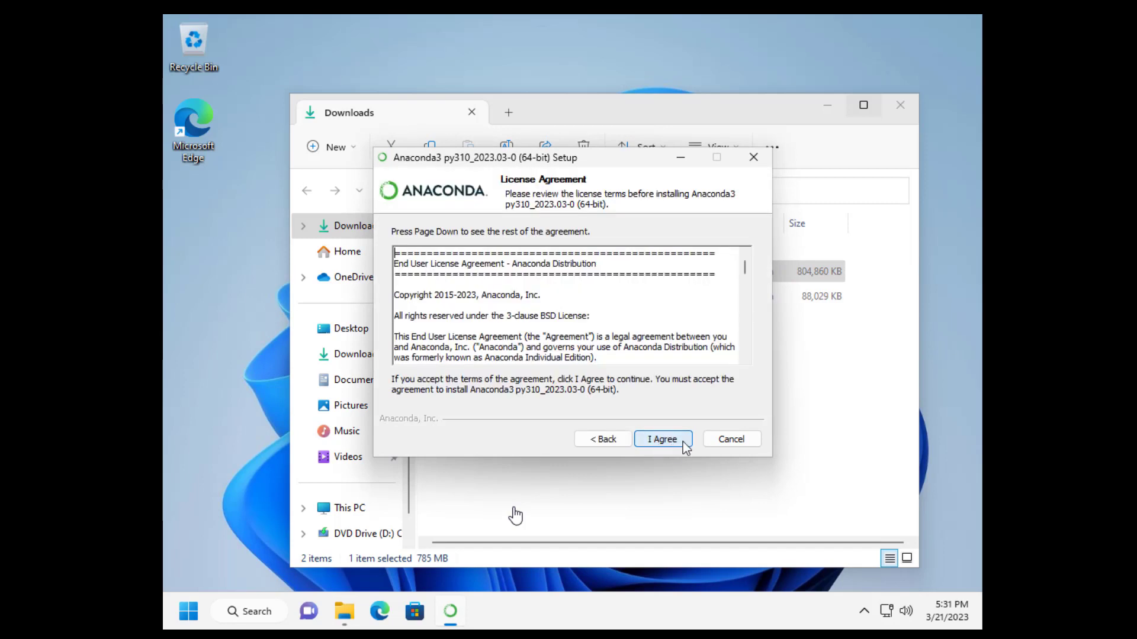
left_click(660, 438)
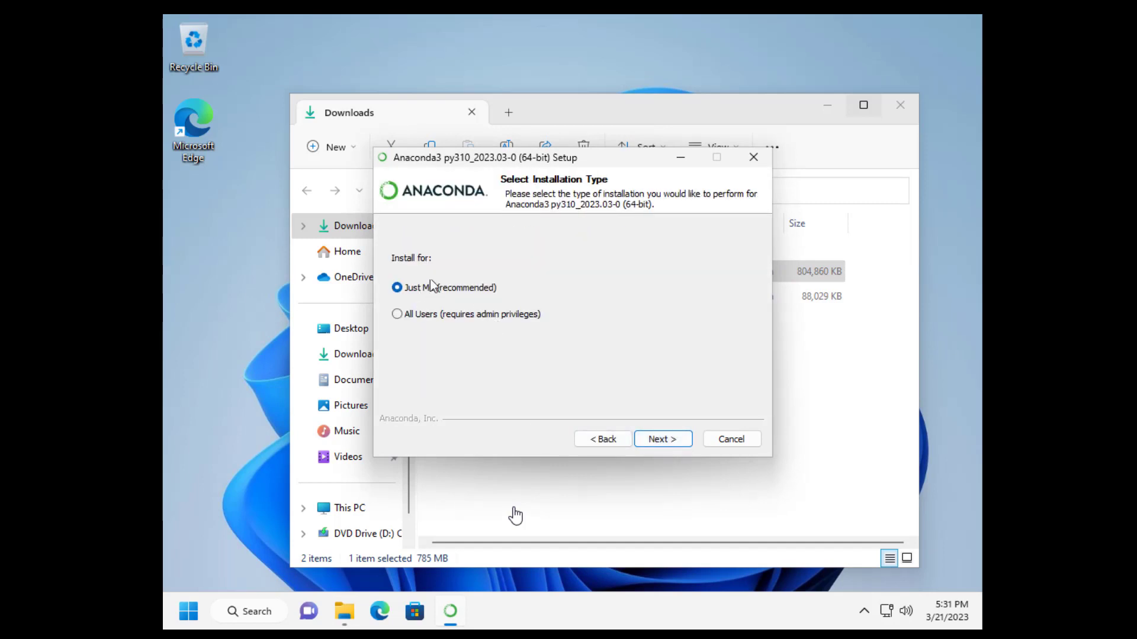
left_click(661, 438)
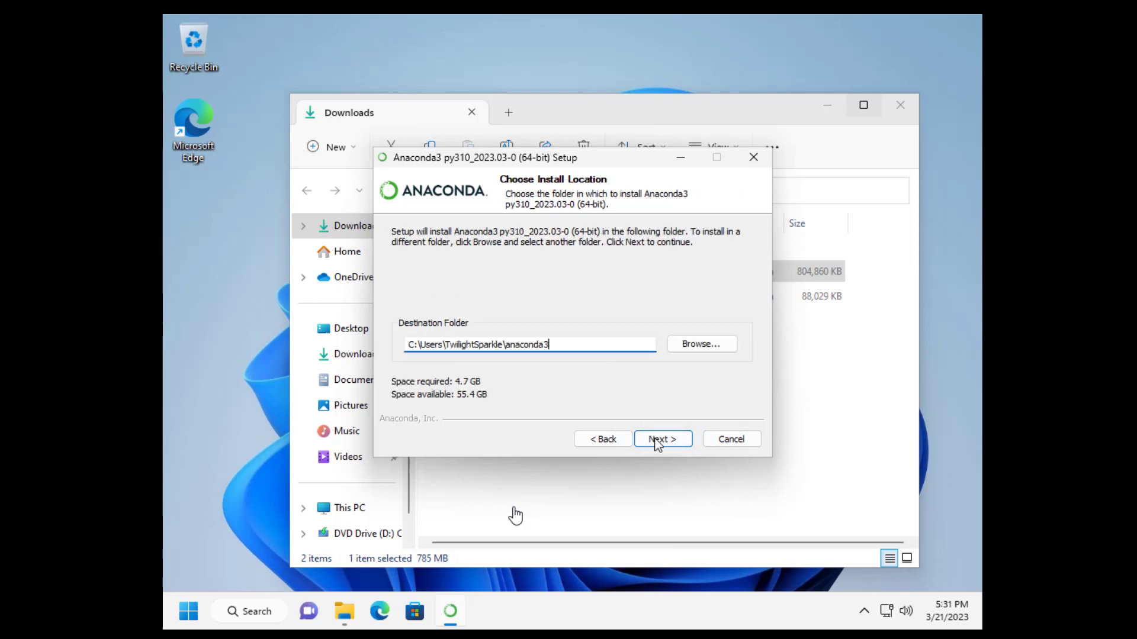
left_click(660, 438)
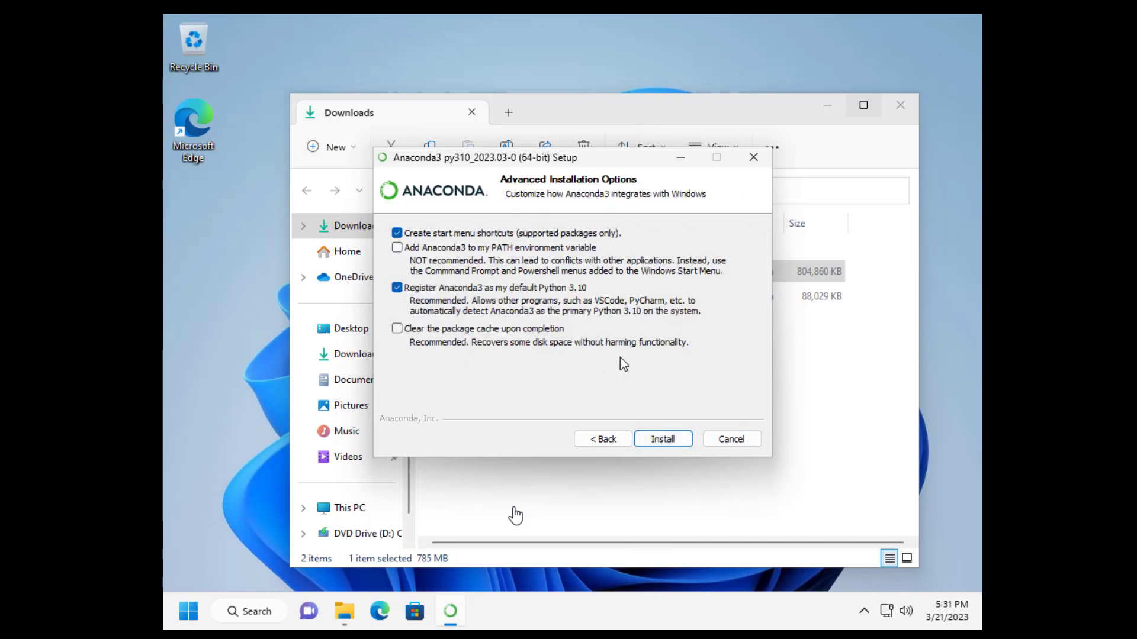
mouse_move(448, 313)
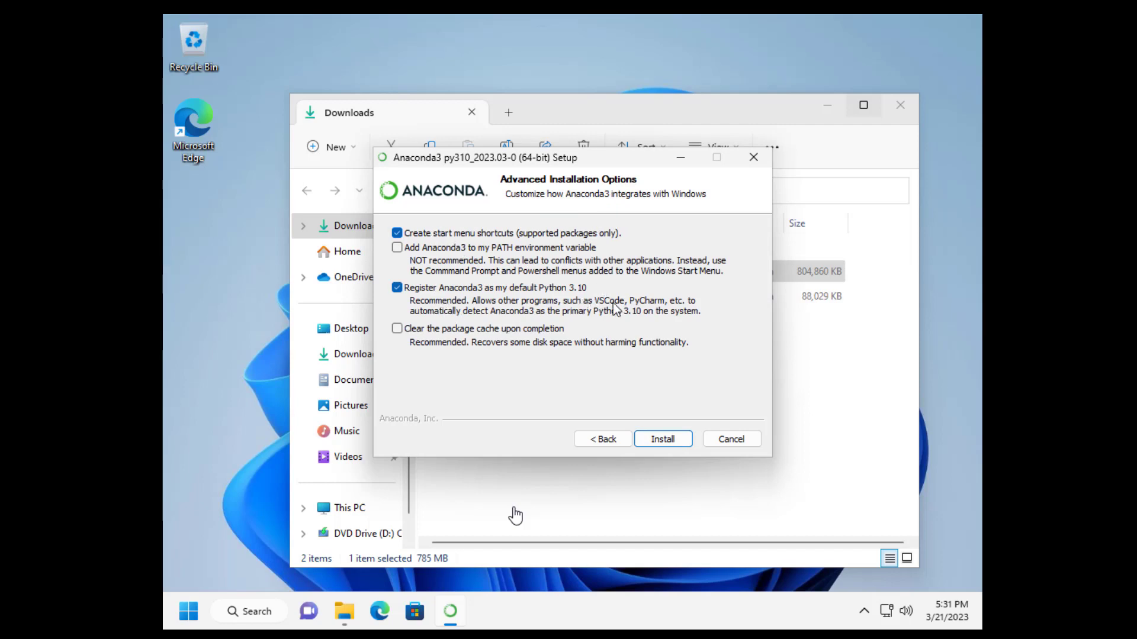
mouse_move(523, 331)
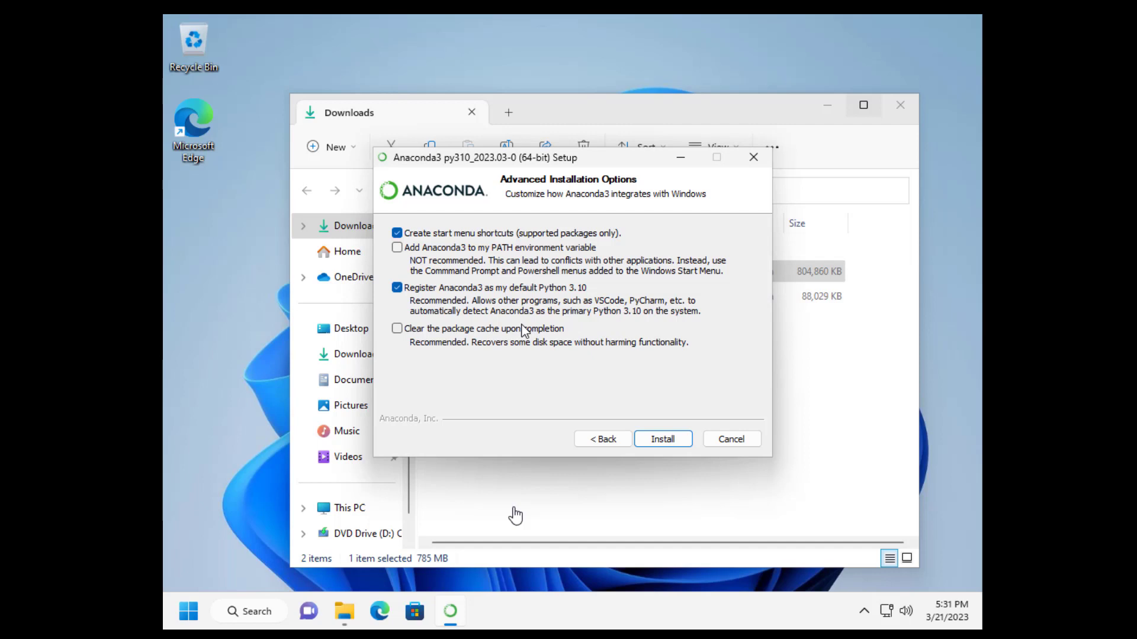
- Enable Clear package cache and Add Anaconda3 to PATH, then start installing
left_click(396, 328)
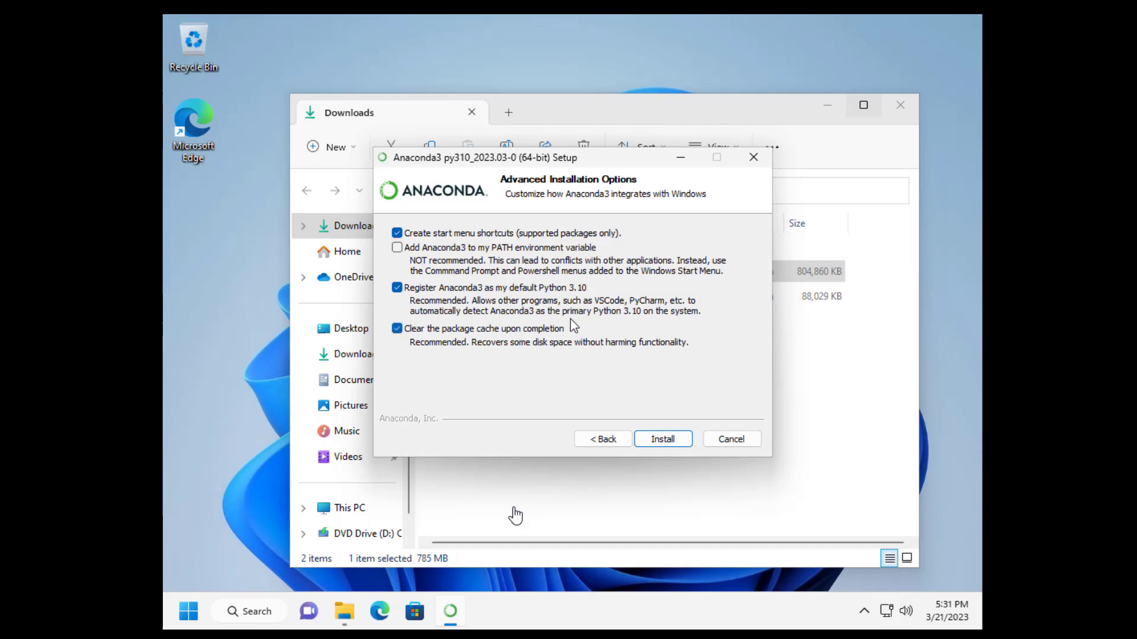
mouse_move(489, 257)
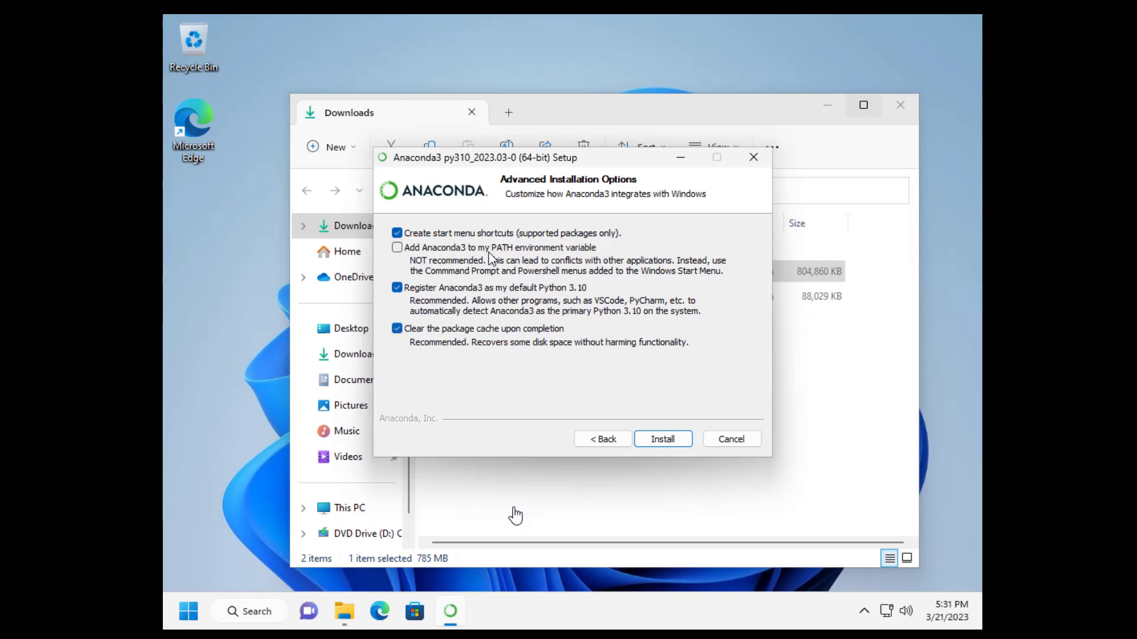
mouse_move(558, 276)
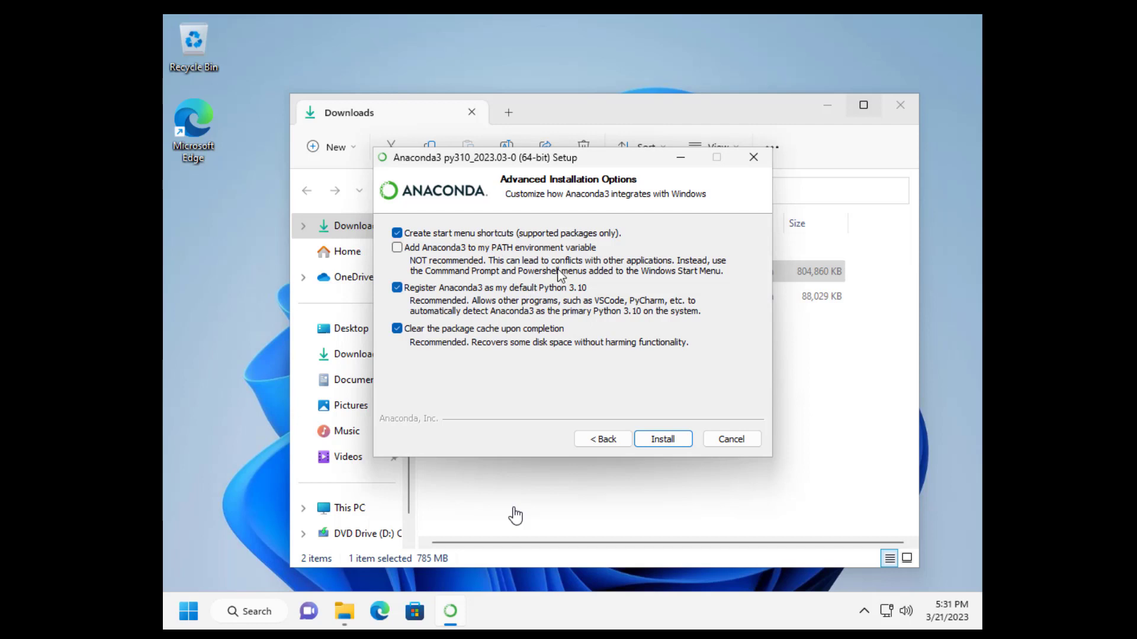
mouse_move(442, 269)
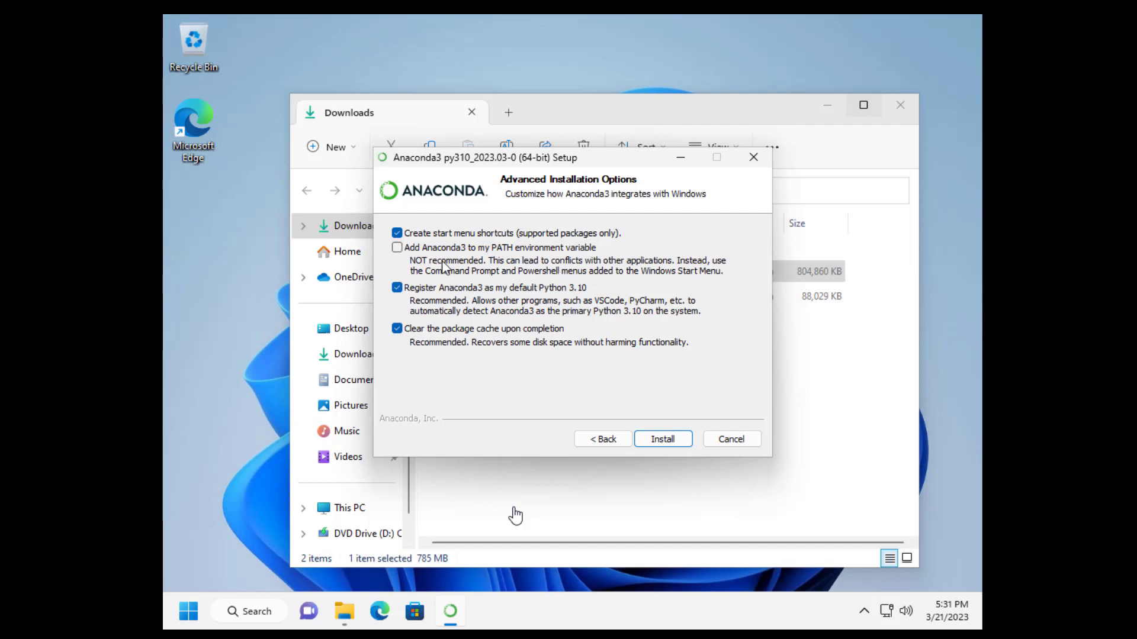
mouse_move(453, 274)
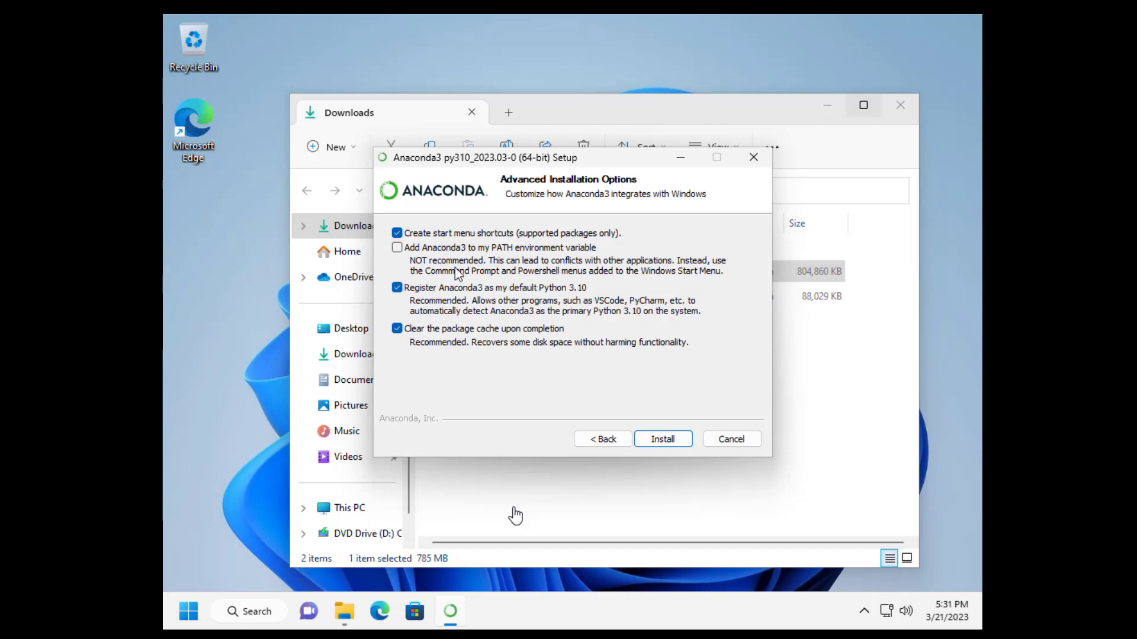
mouse_move(667, 275)
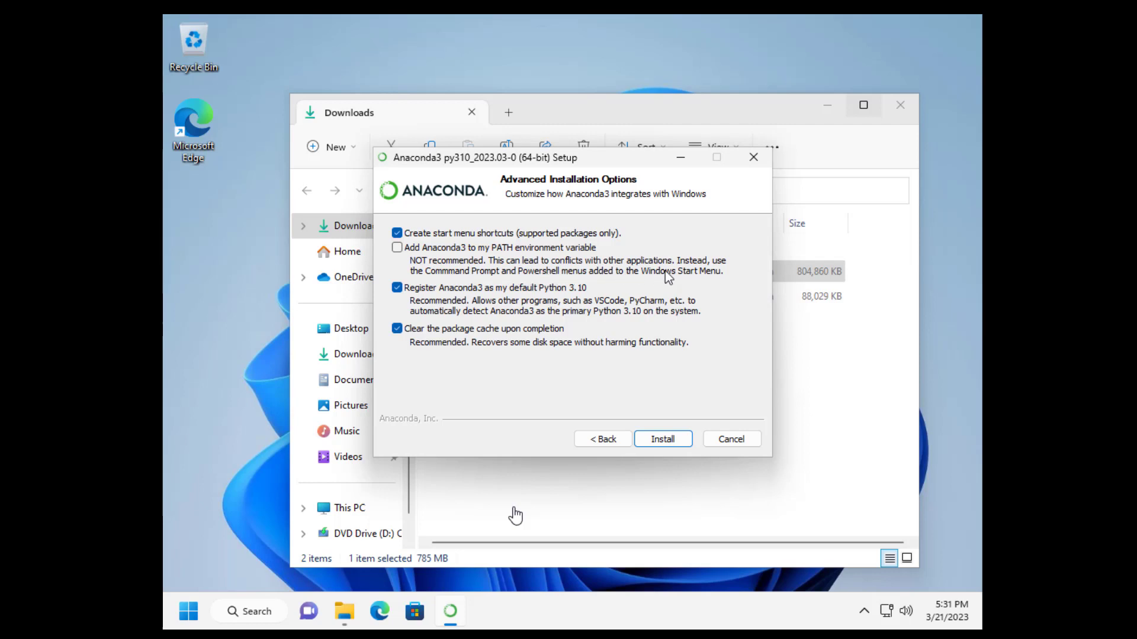
mouse_move(438, 277)
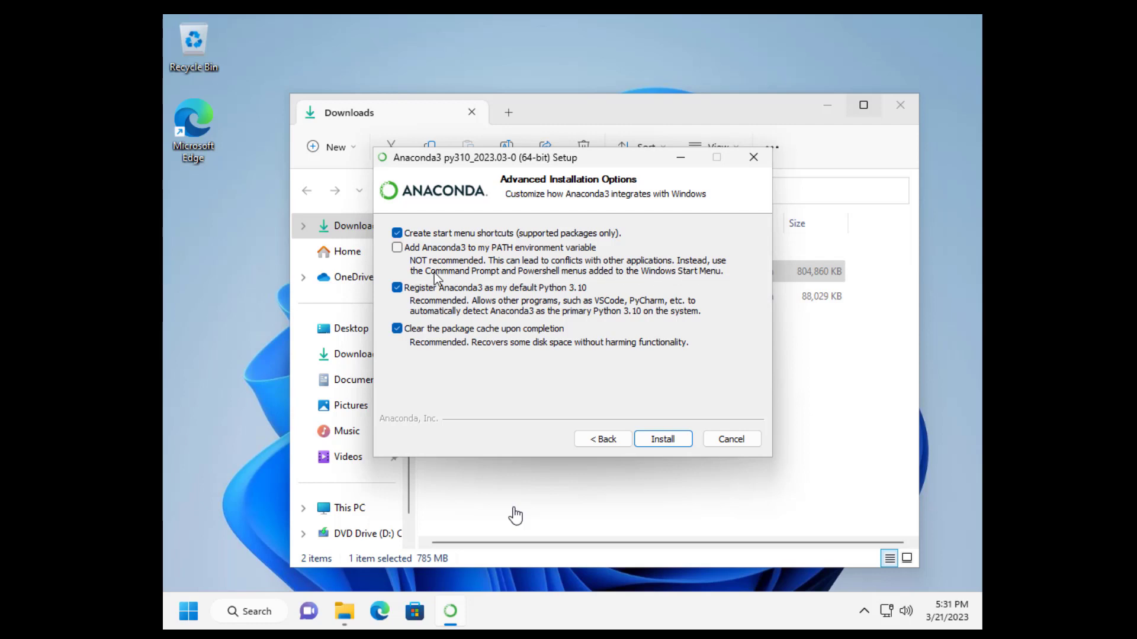
mouse_move(655, 283)
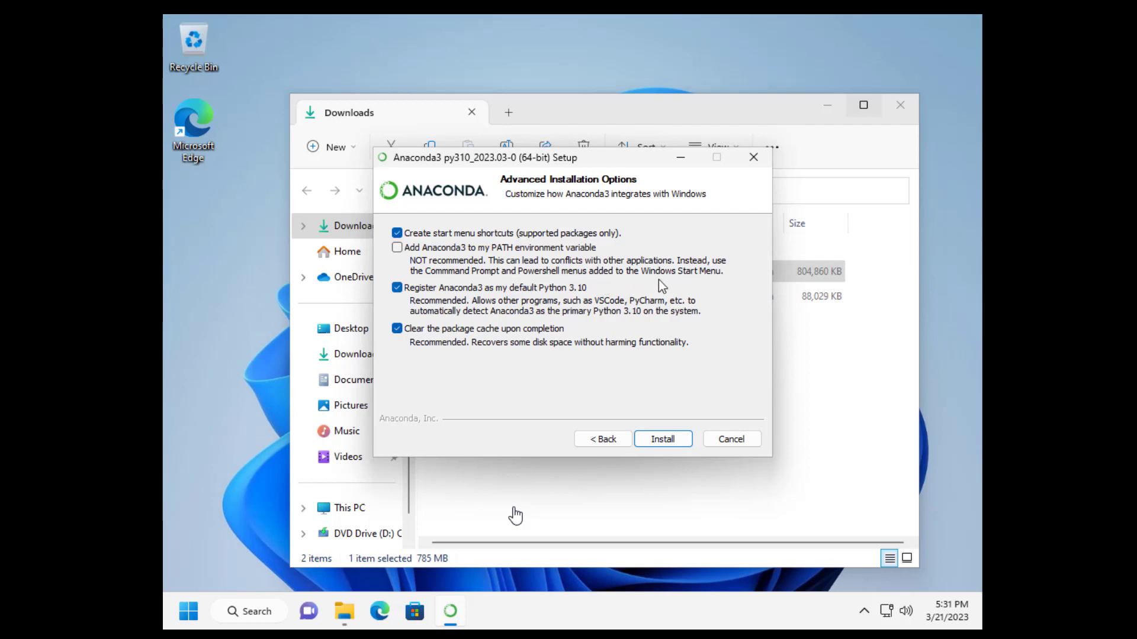
mouse_move(403, 258)
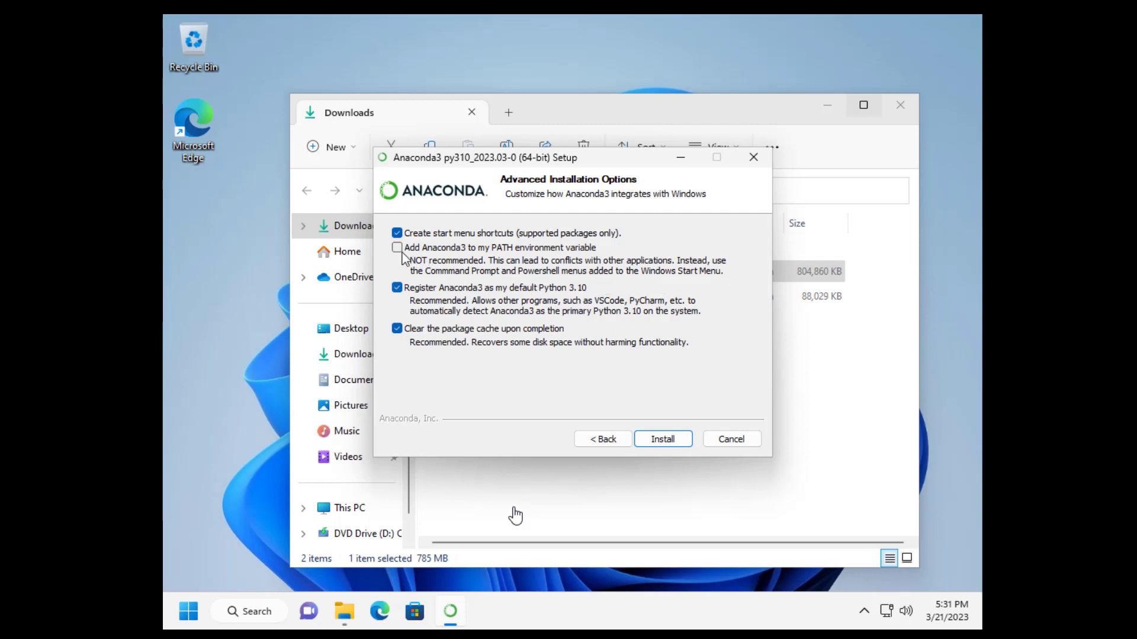
left_click(397, 247)
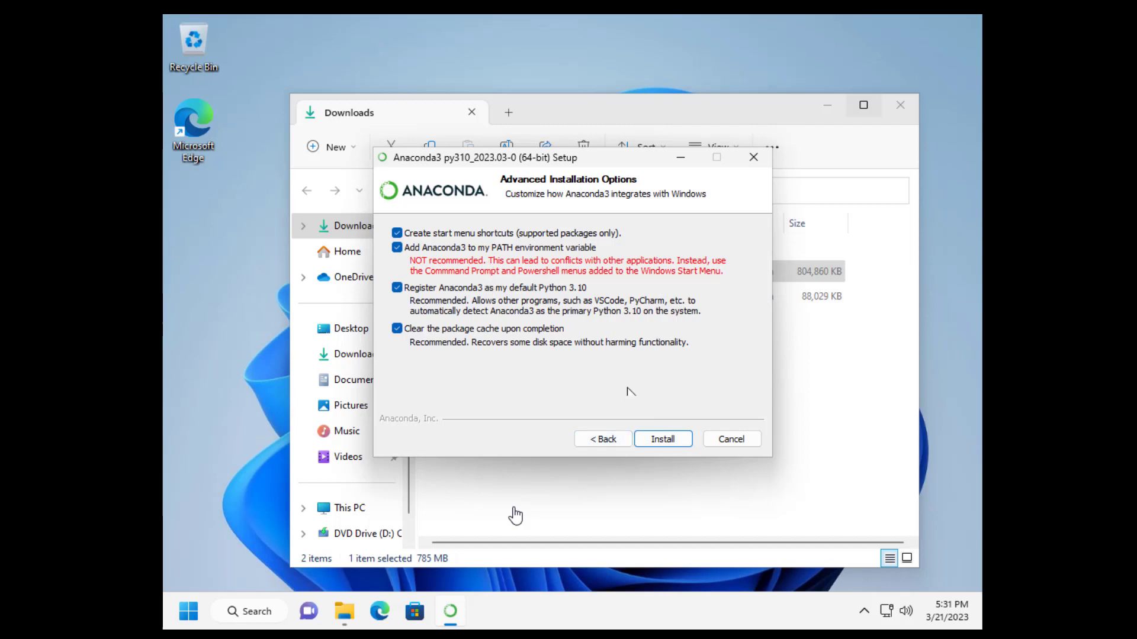
left_click(660, 438)
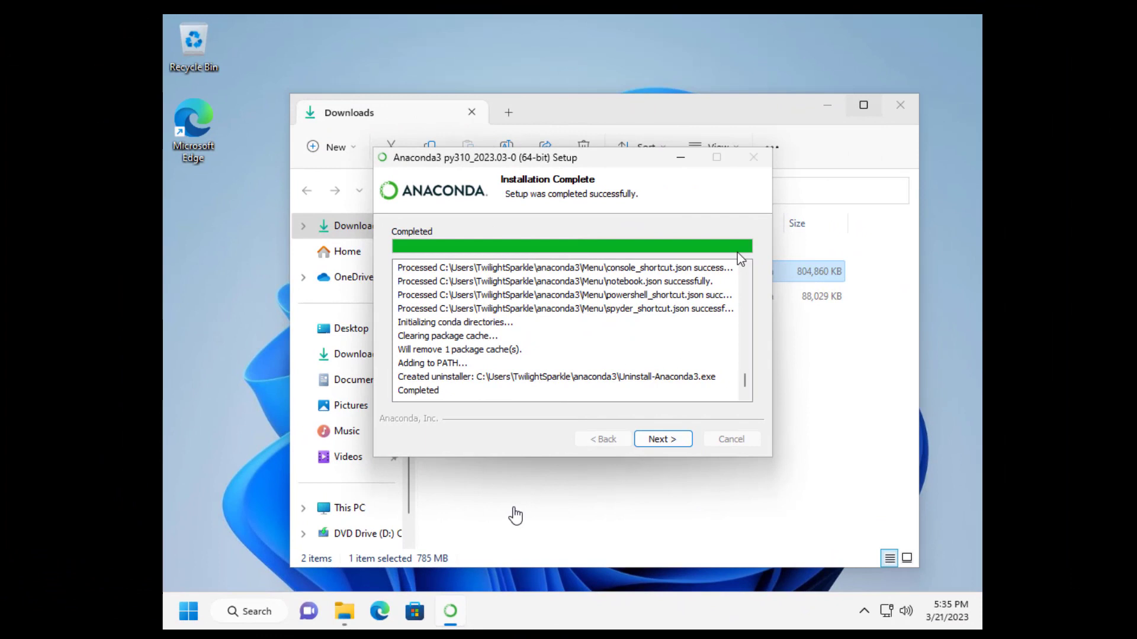
- Finish the completed Anaconda setup without the welcome or getting-started pages
left_click(661, 438)
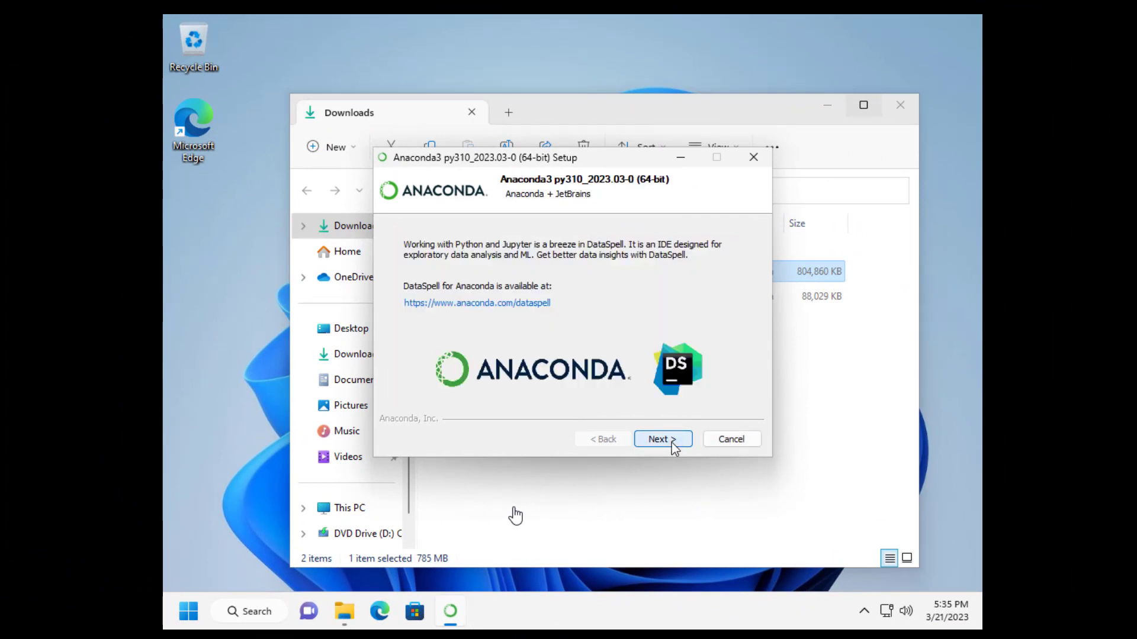
left_click(661, 438)
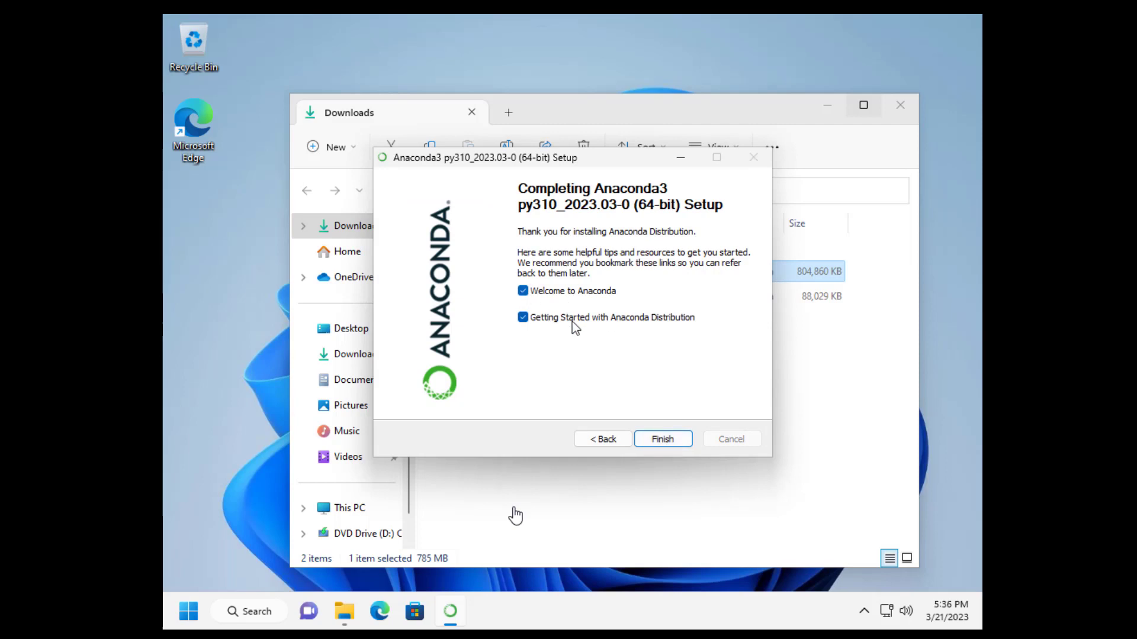
mouse_move(598, 301)
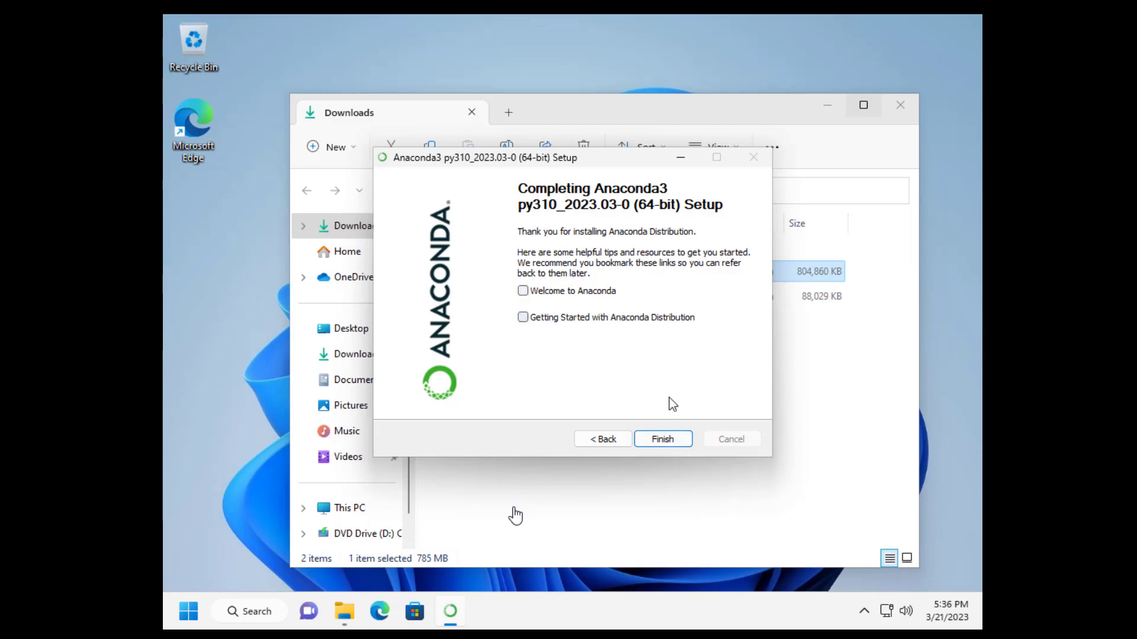
left_click(661, 438)
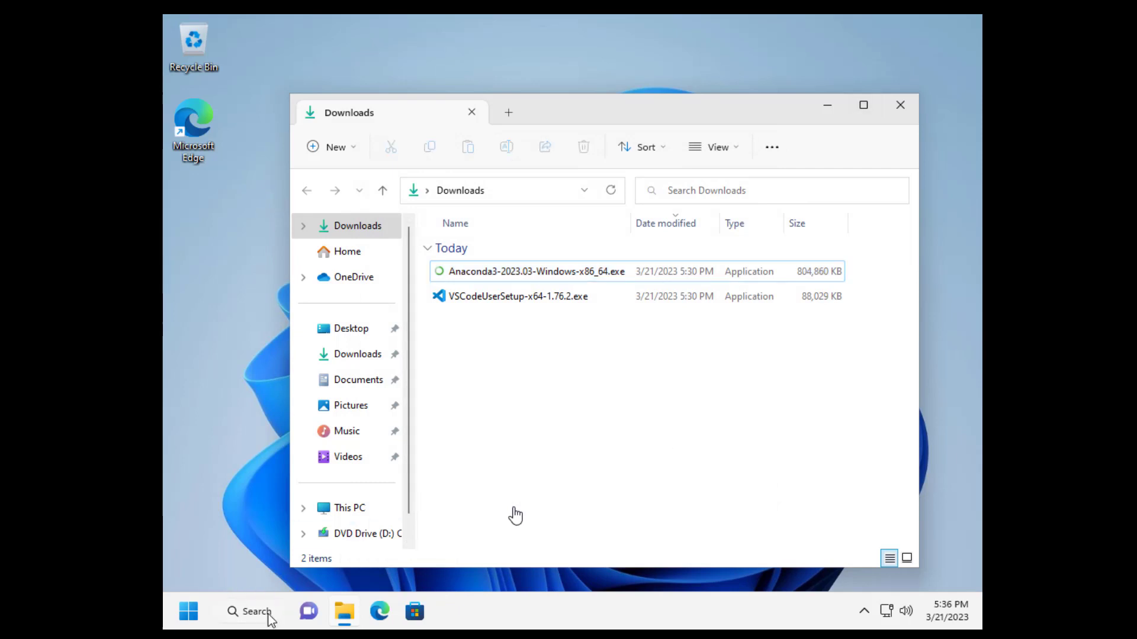
left_click(249, 611)
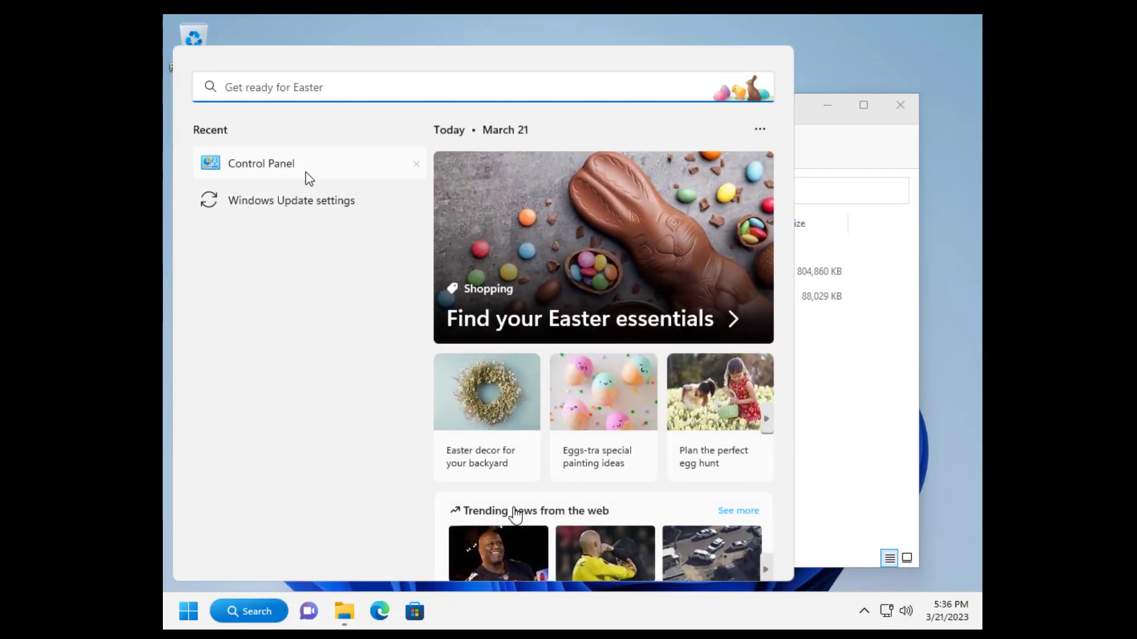
type("cont")
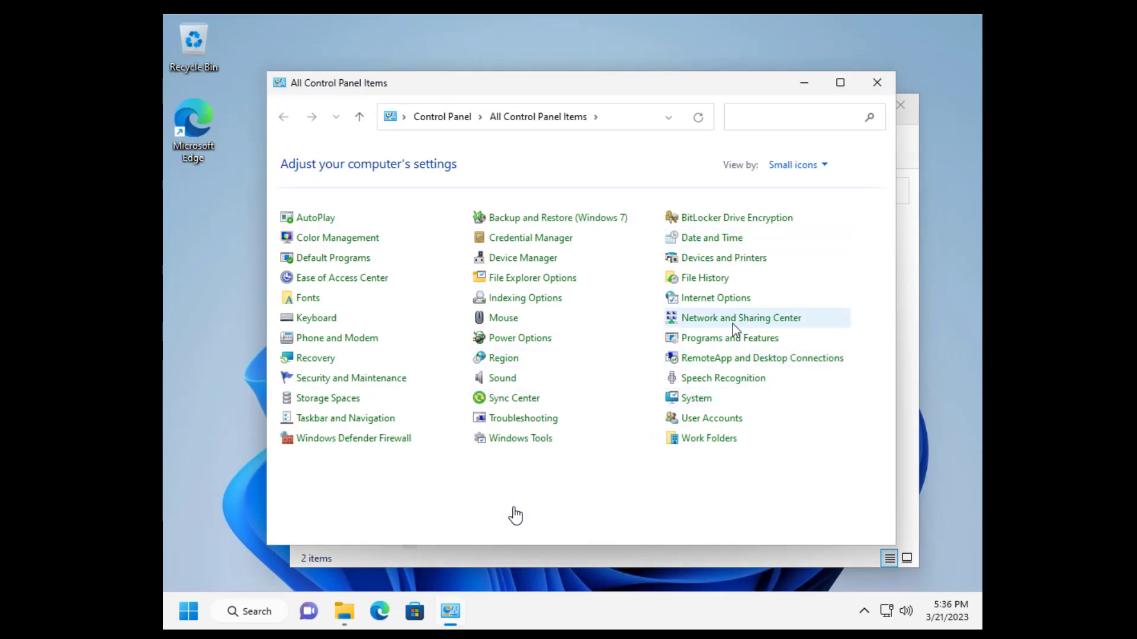
mouse_move(577, 337)
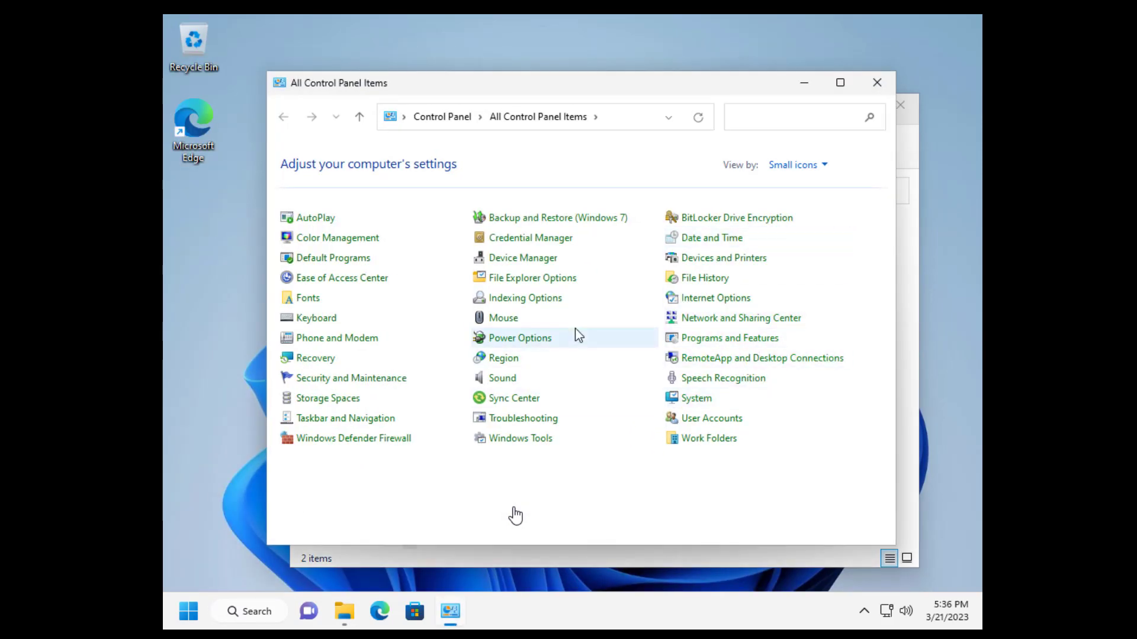
left_click(729, 338)
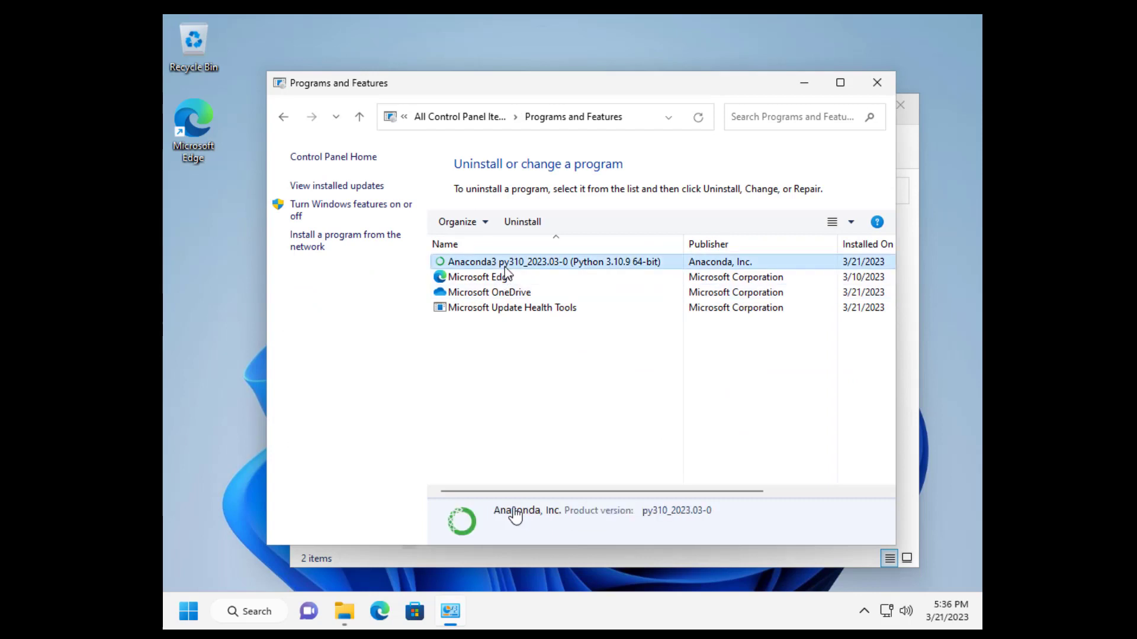
left_click(343, 611)
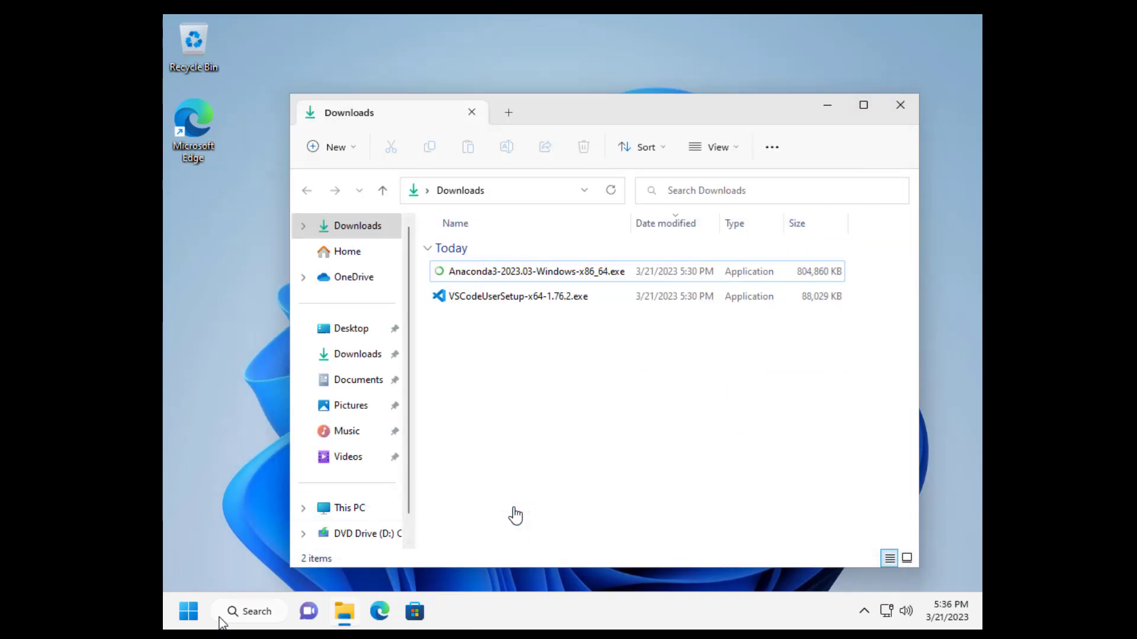
- Start an administrator PowerShell terminal at the C:\ root
right_click(188, 611)
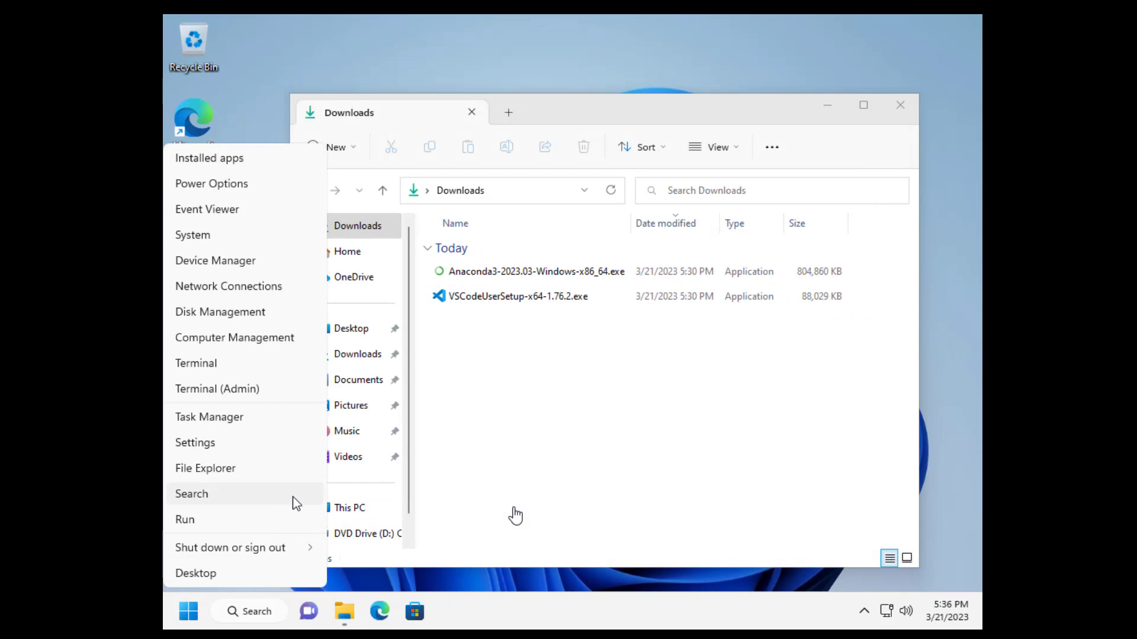
left_click(216, 388)
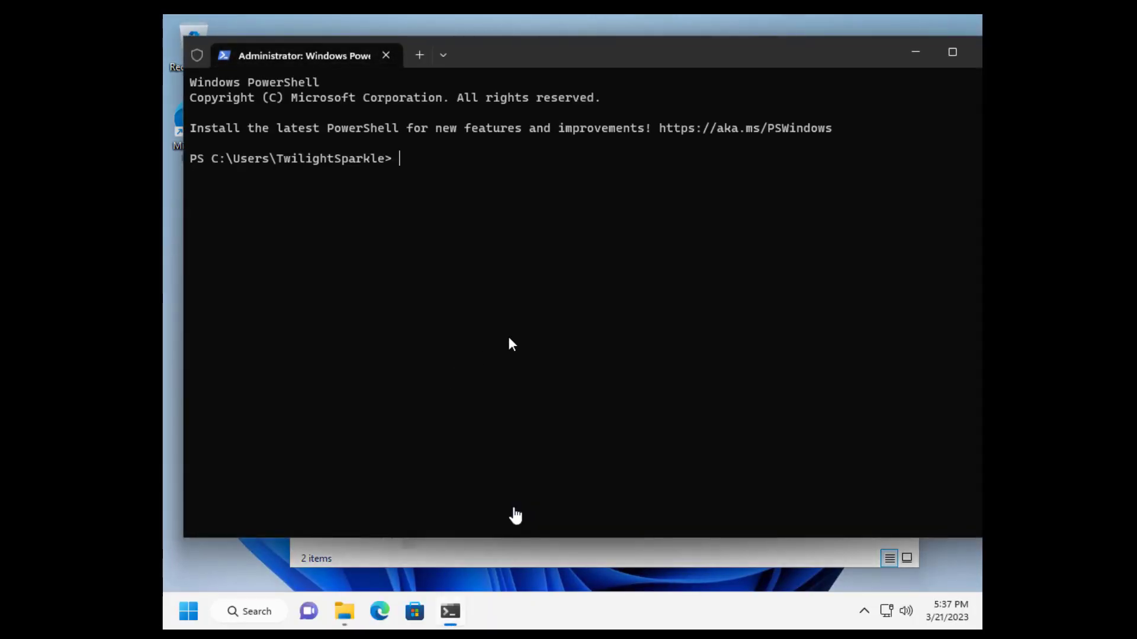
key("Return")
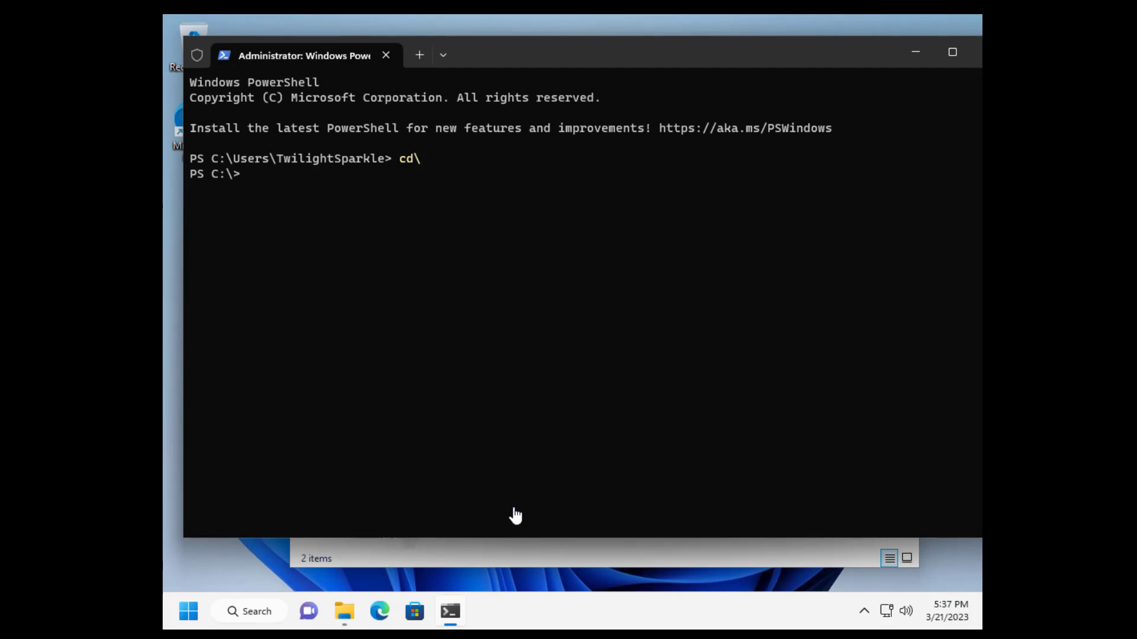
- Run whoami, hostname and python --version, confirming Python 3.10.9
type("whoami")
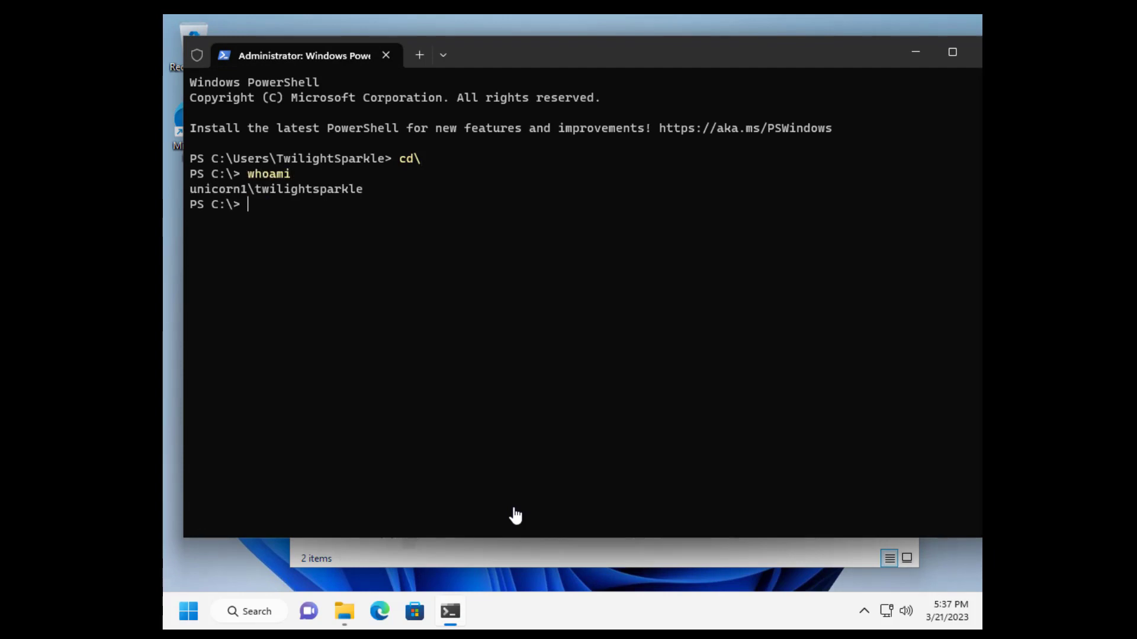
type("hostname")
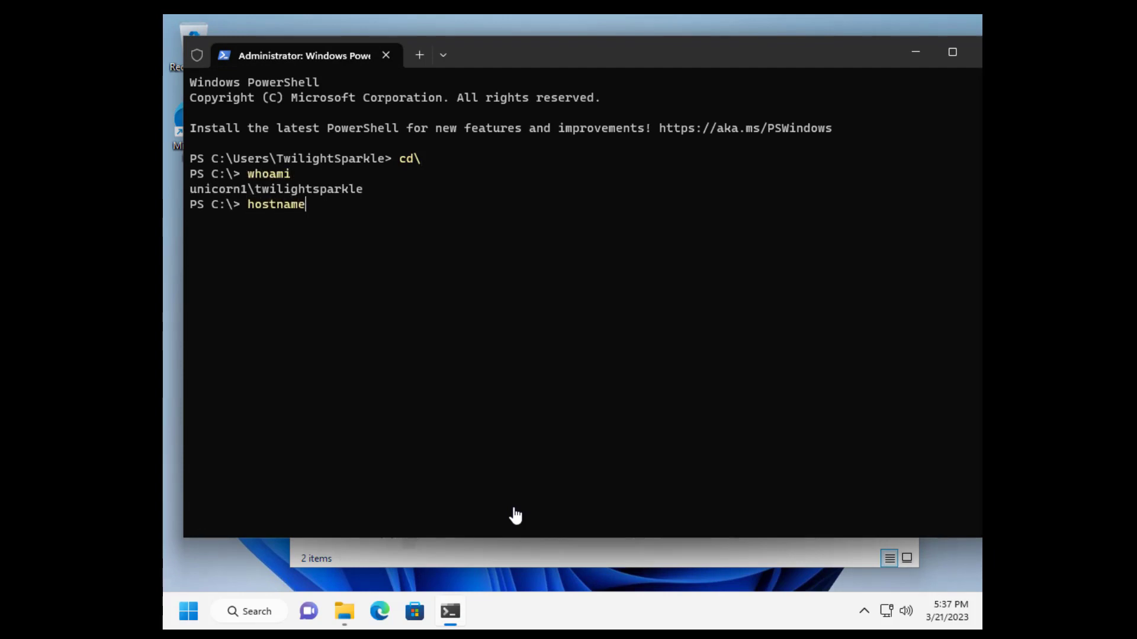
key("Return")
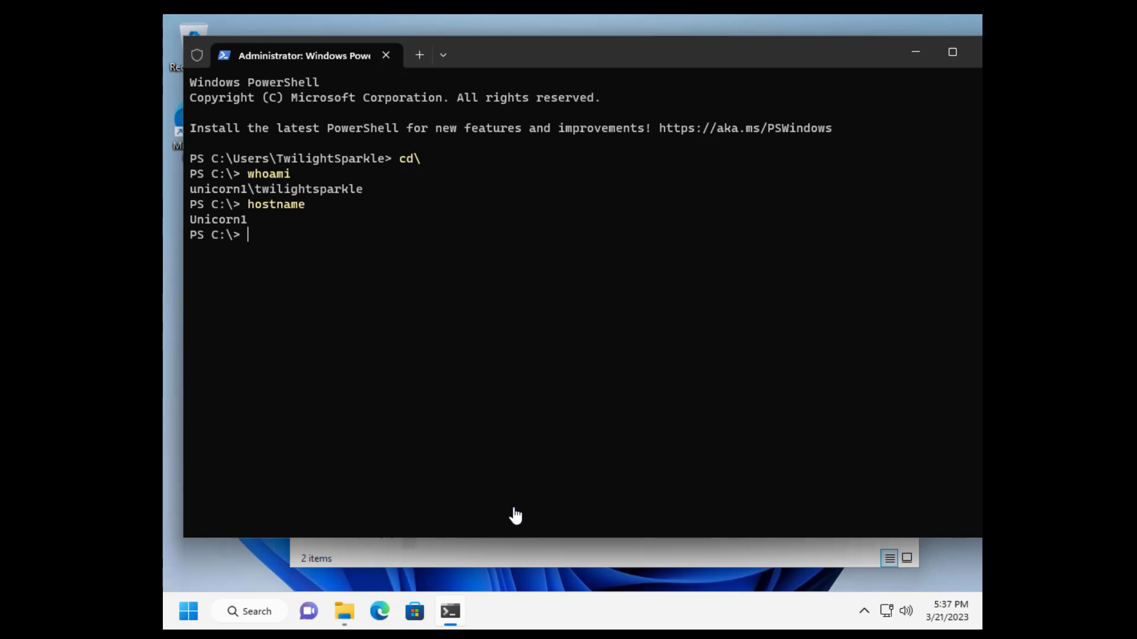
type("python")
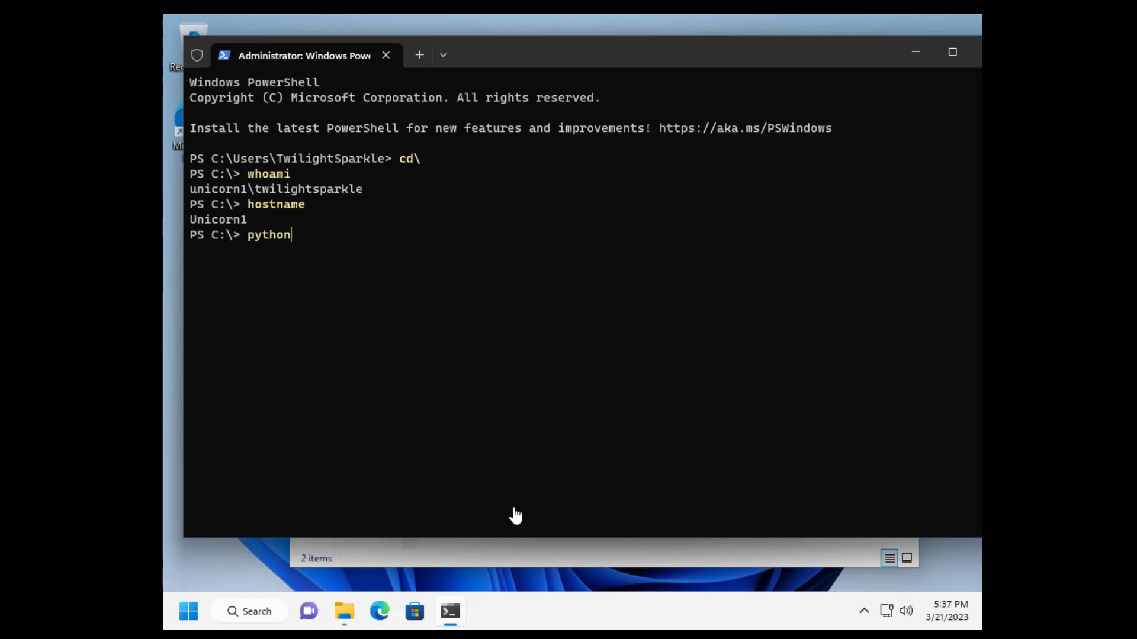
type("--v")
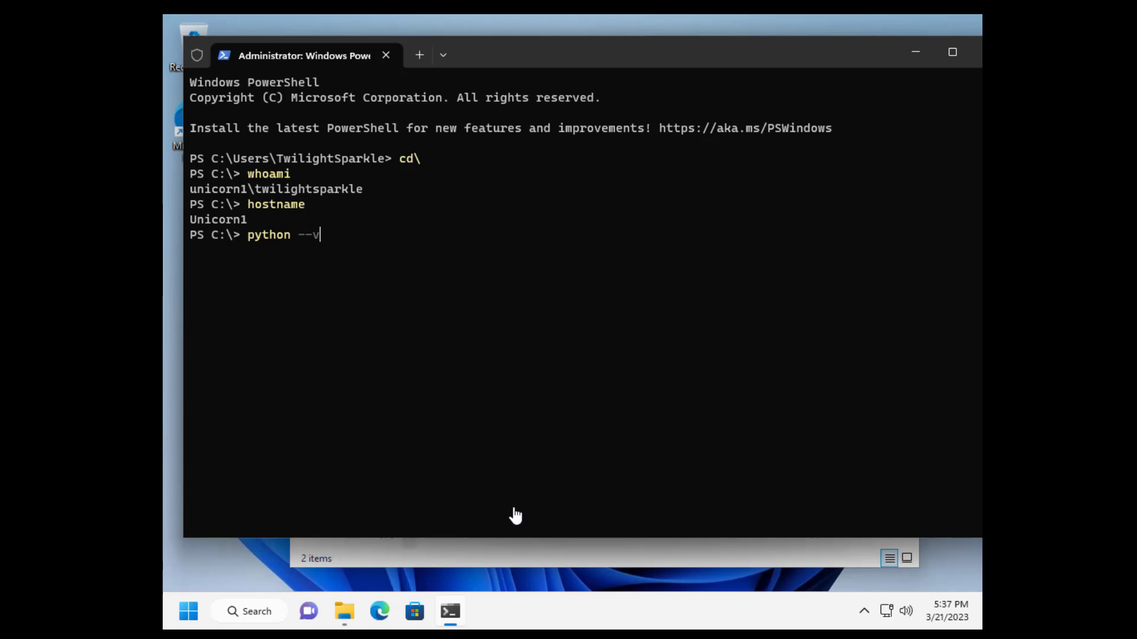
key("Return")
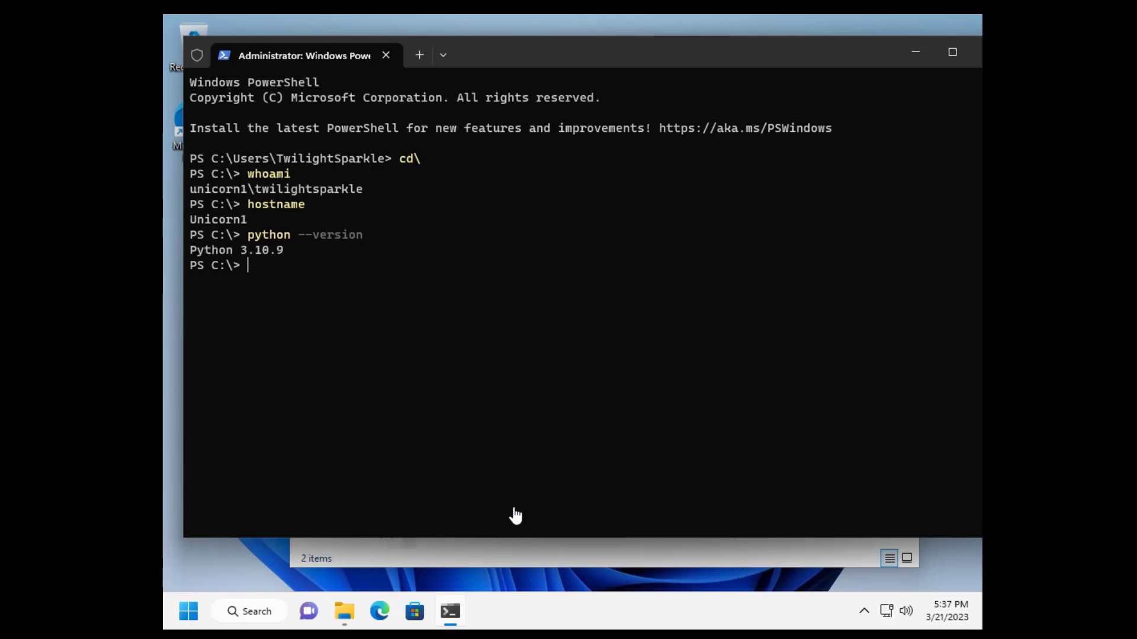
mouse_move(296, 258)
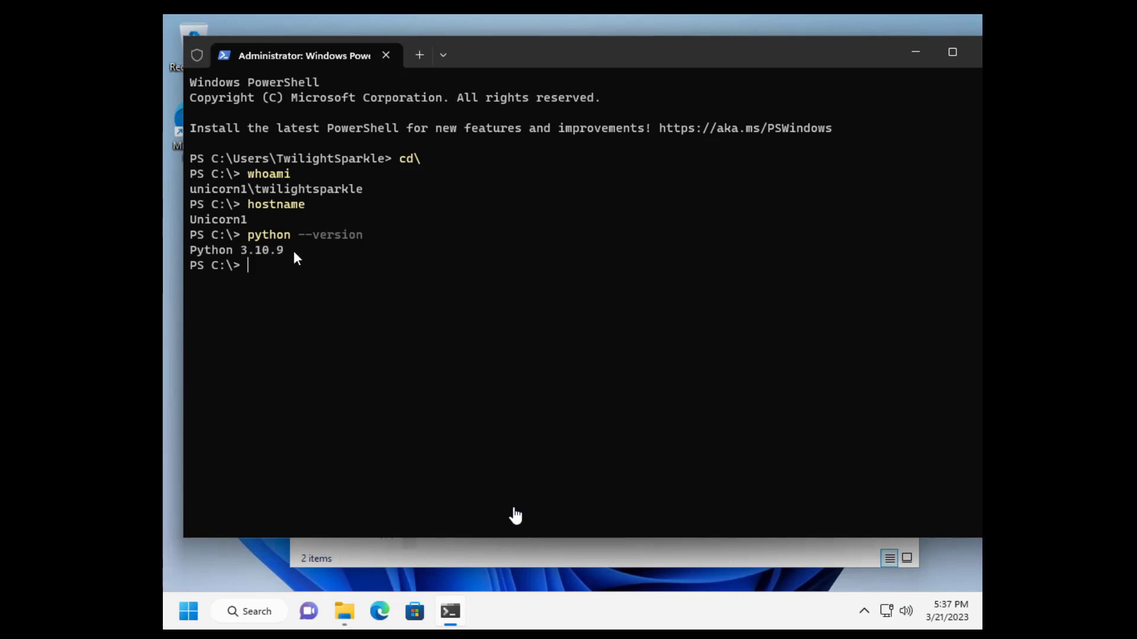
mouse_move(322, 280)
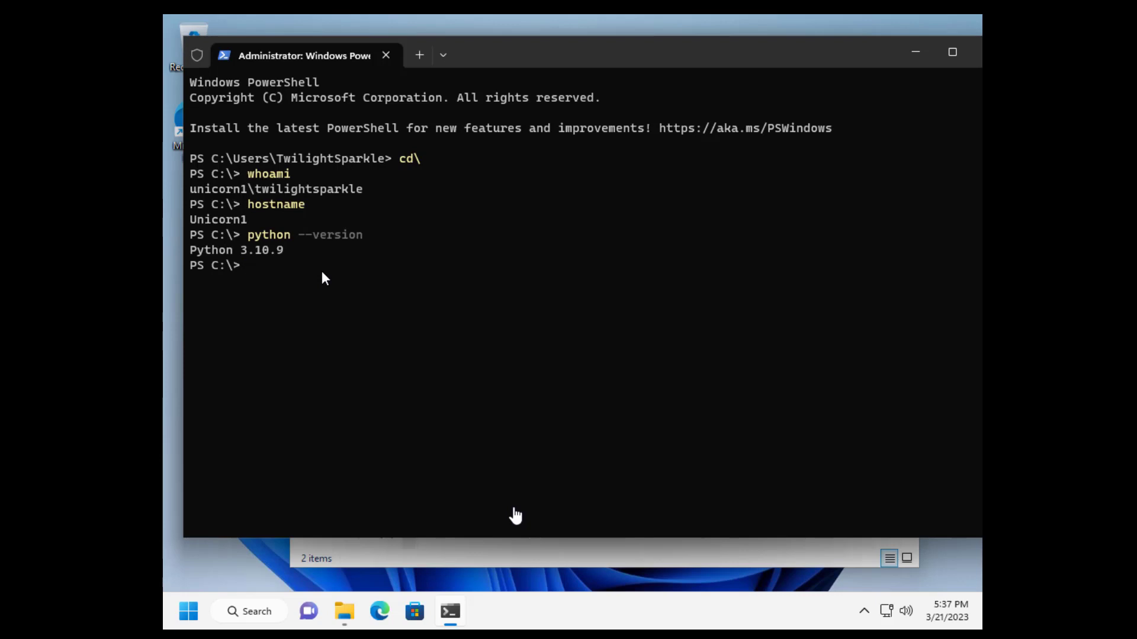
- Run pip with no arguments and scroll through its usage, commands and general options
type("pip")
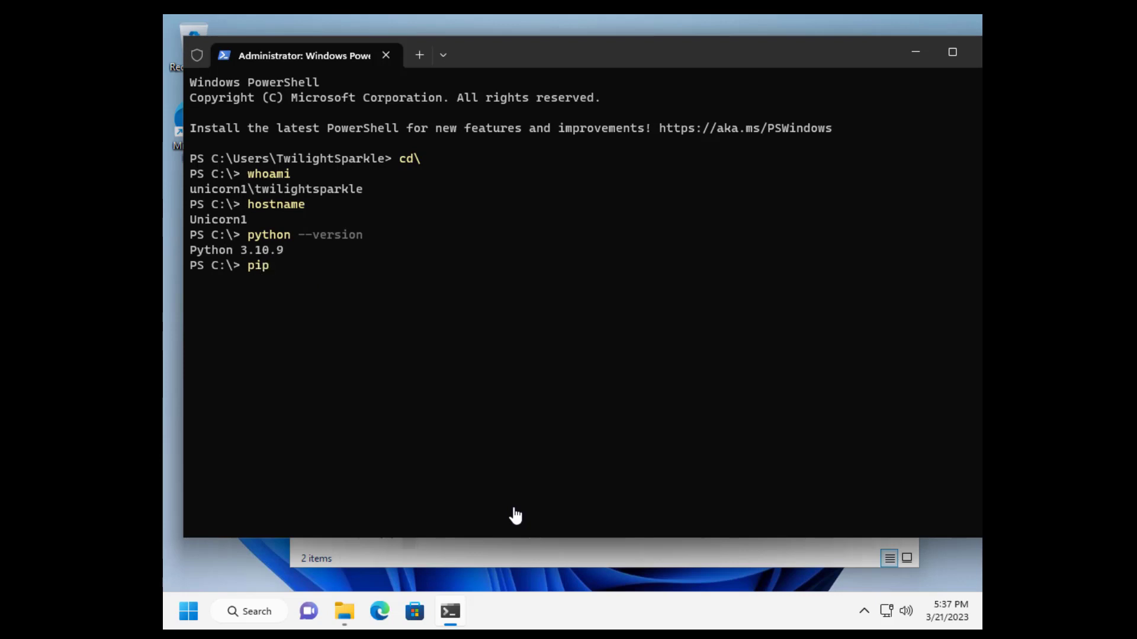
key("Return")
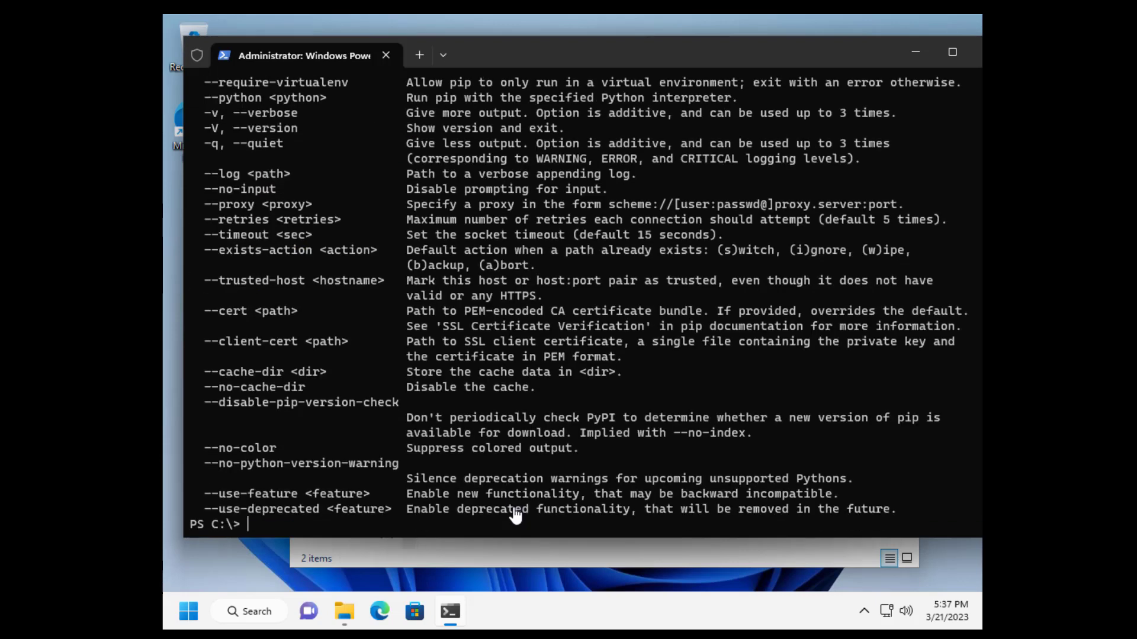
scroll("up", 3)
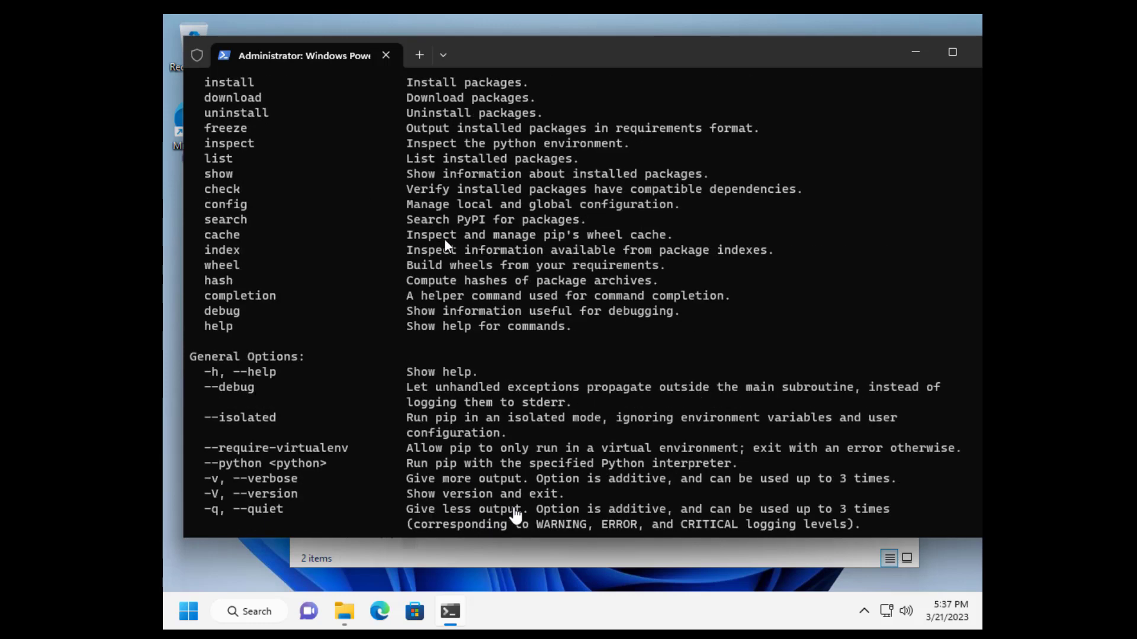
scroll("up", 3)
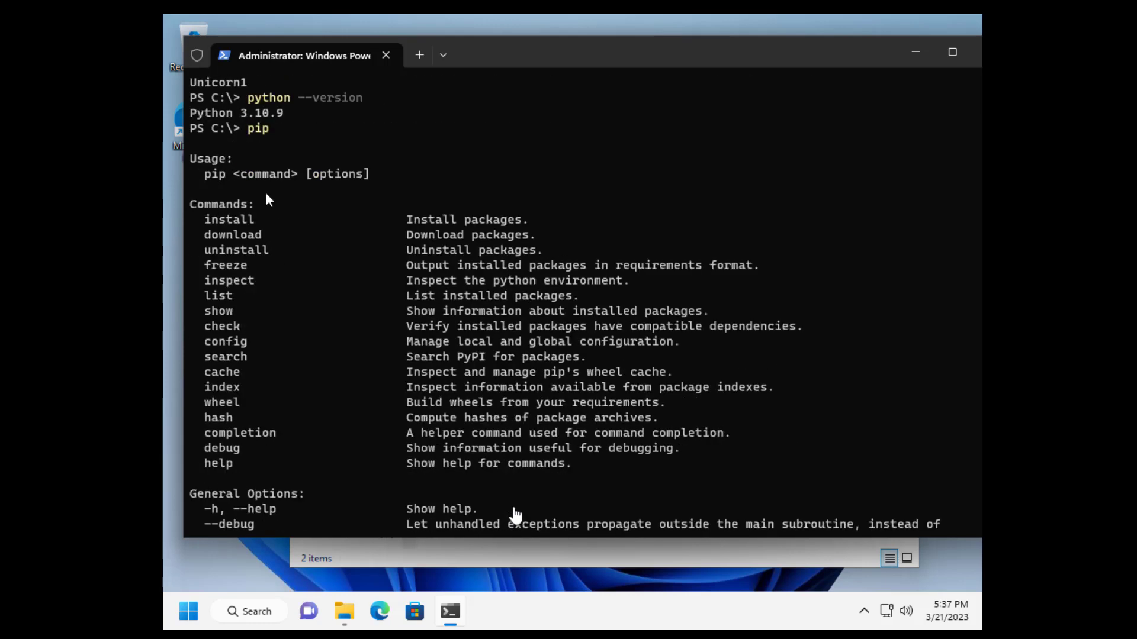
scroll("down", 3)
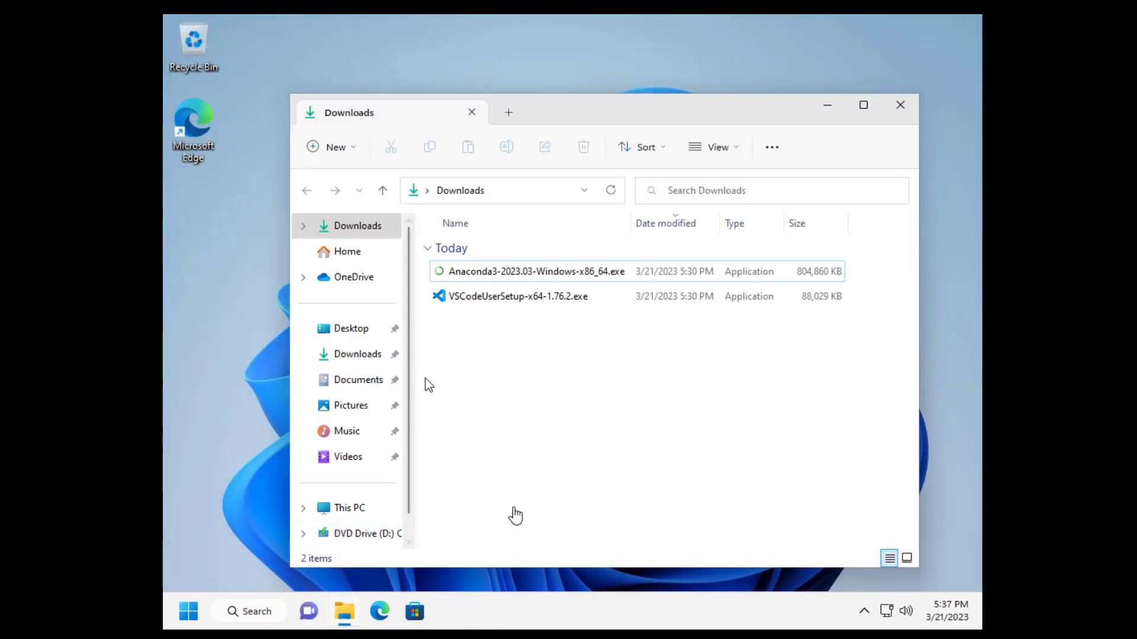
mouse_move(518, 296)
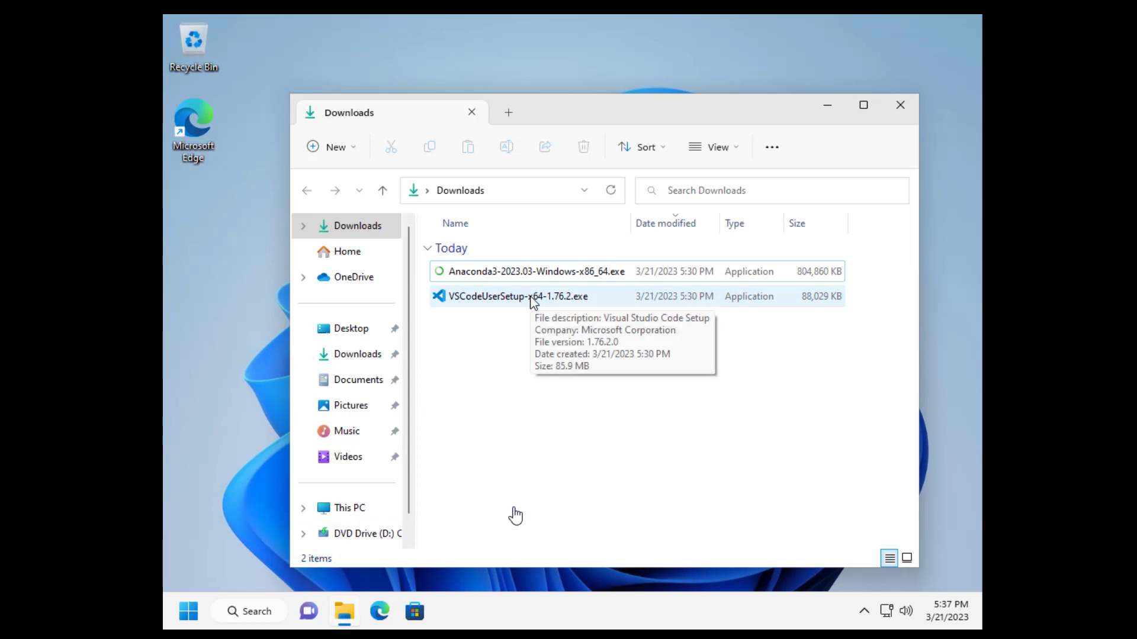
- Launch VSCodeUserSetup-x64-1.76.2.exe, accept the license and keep the default Start Menu folder
left_click(516, 296)
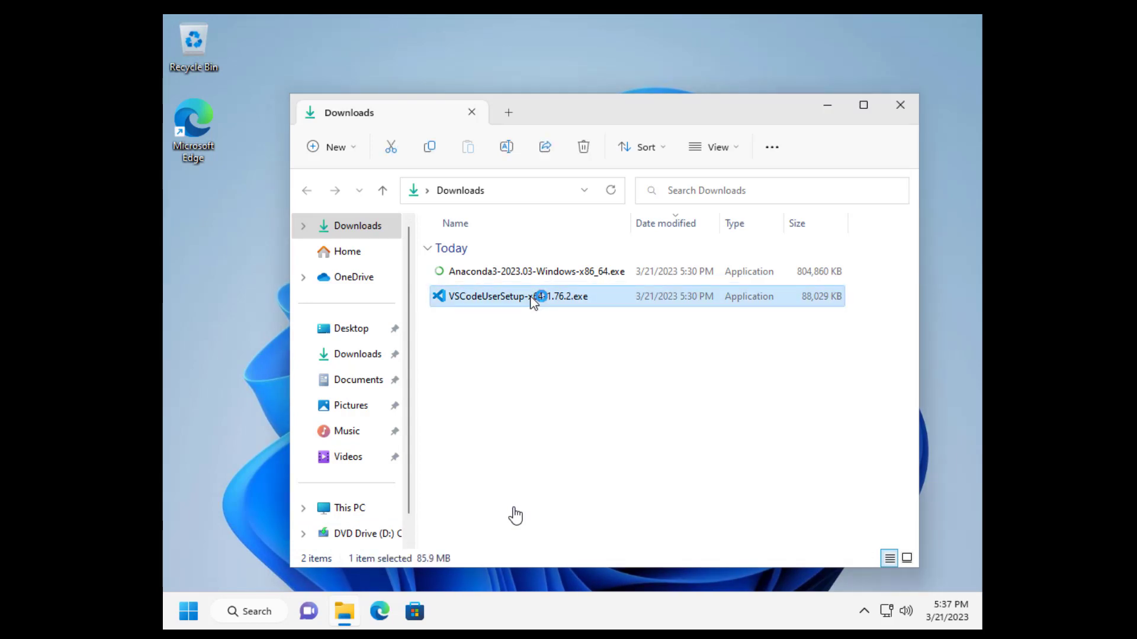
double_click(516, 296)
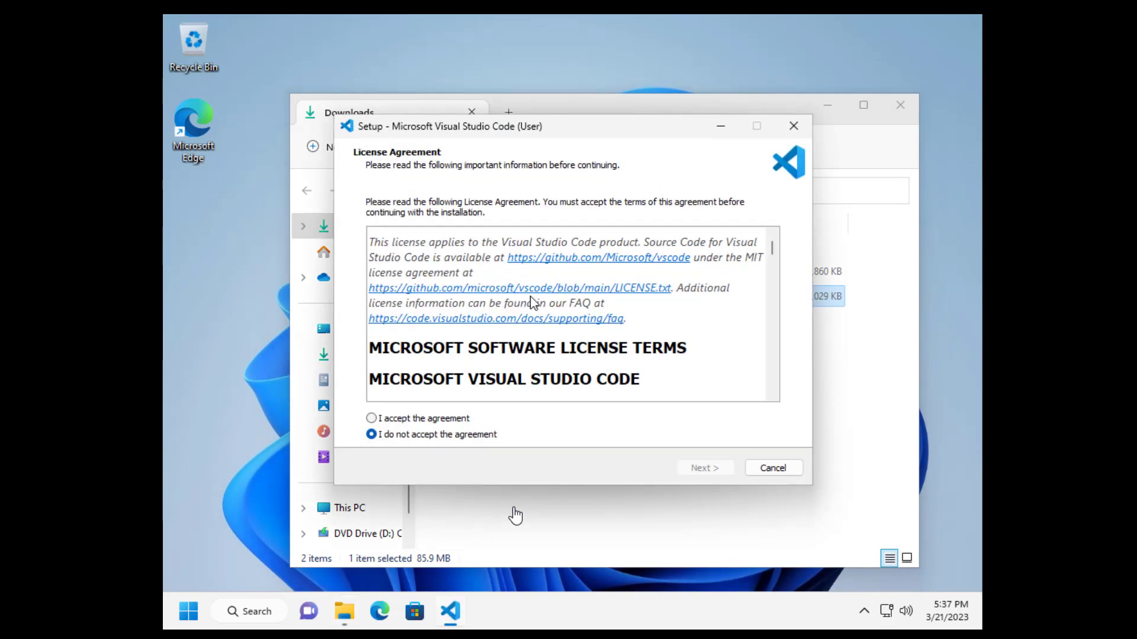
left_click(371, 418)
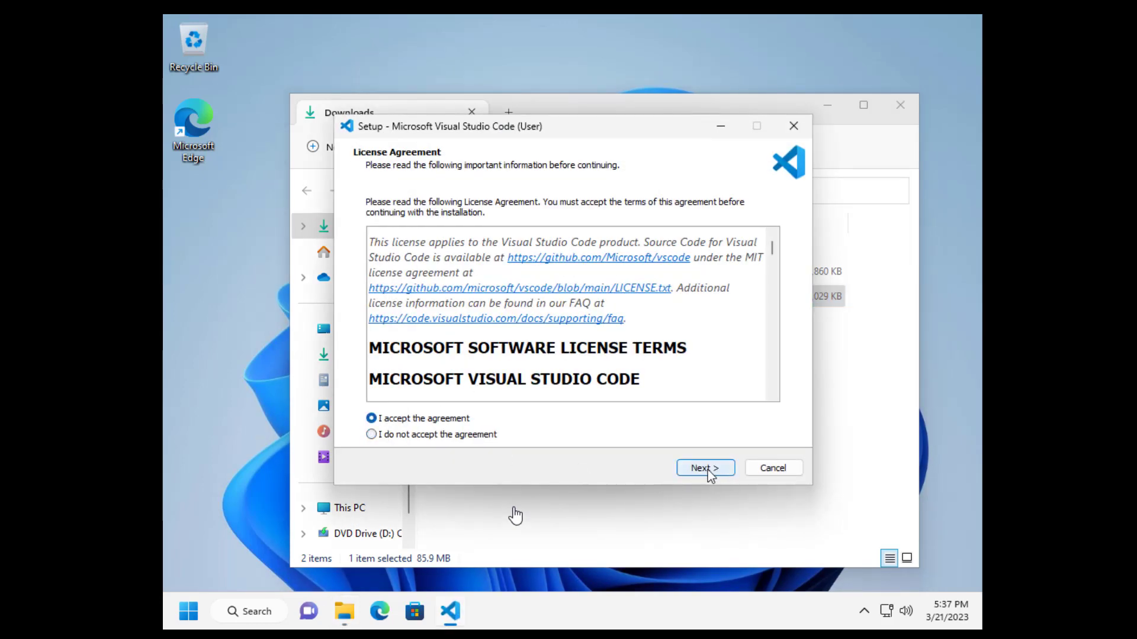
left_click(703, 468)
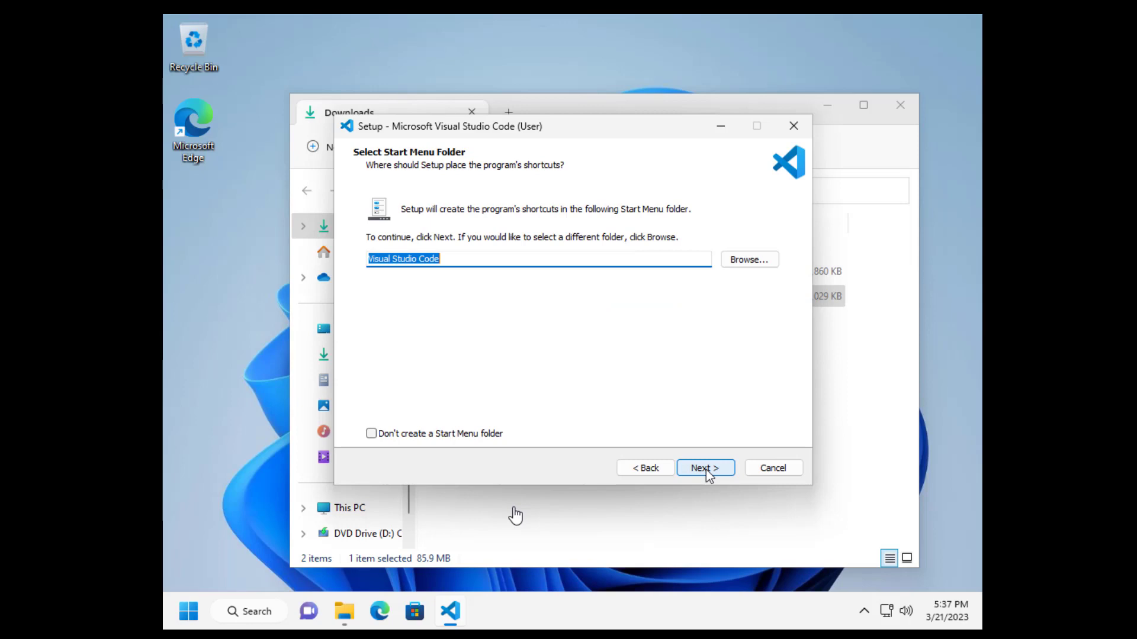
left_click(704, 467)
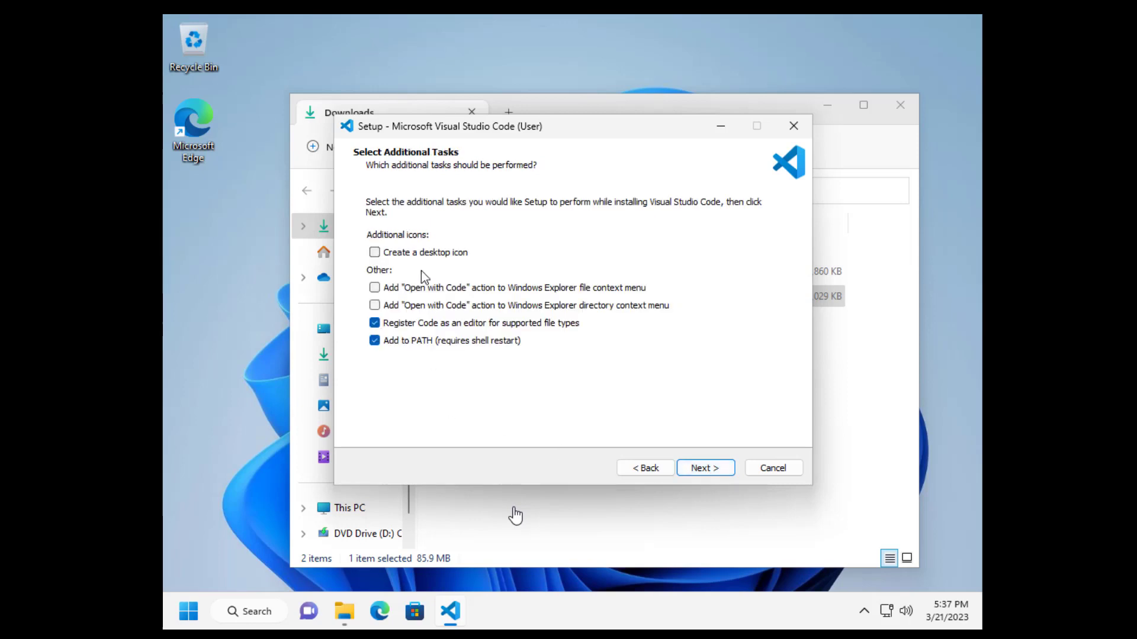
- Add a desktop icon, install Visual Studio Code and finish with it set to launch
left_click(375, 252)
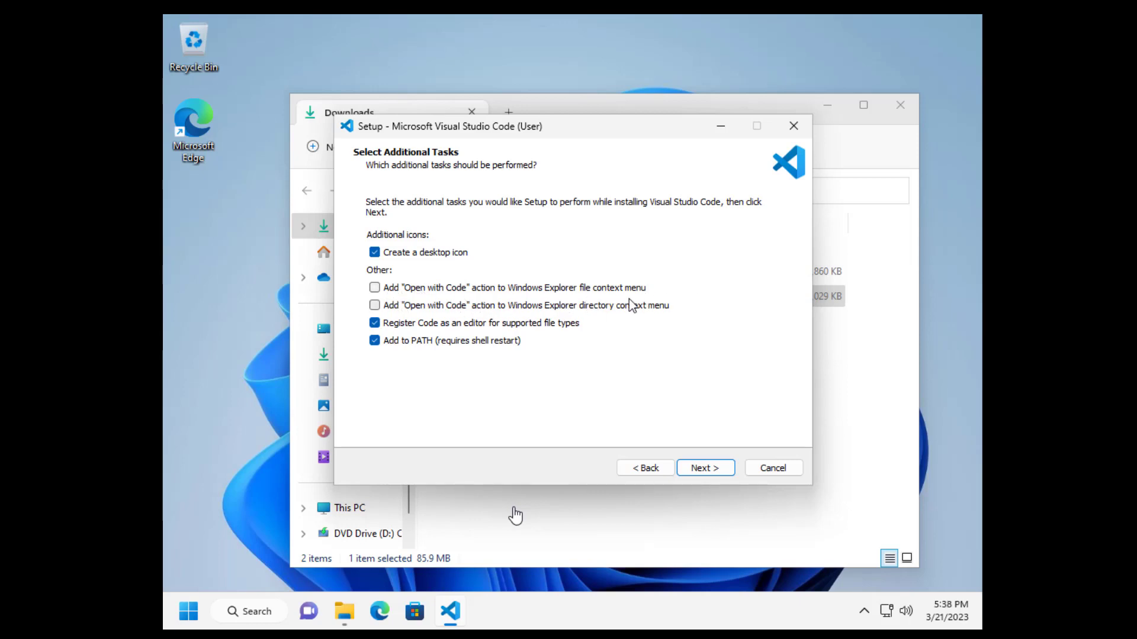
mouse_move(689, 358)
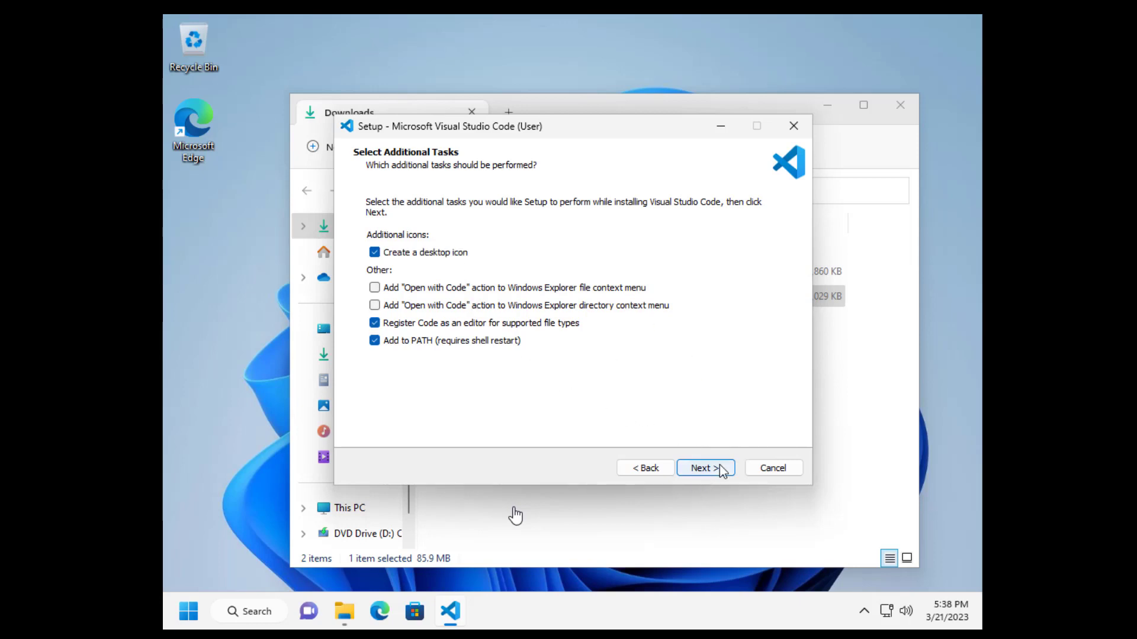
left_click(703, 467)
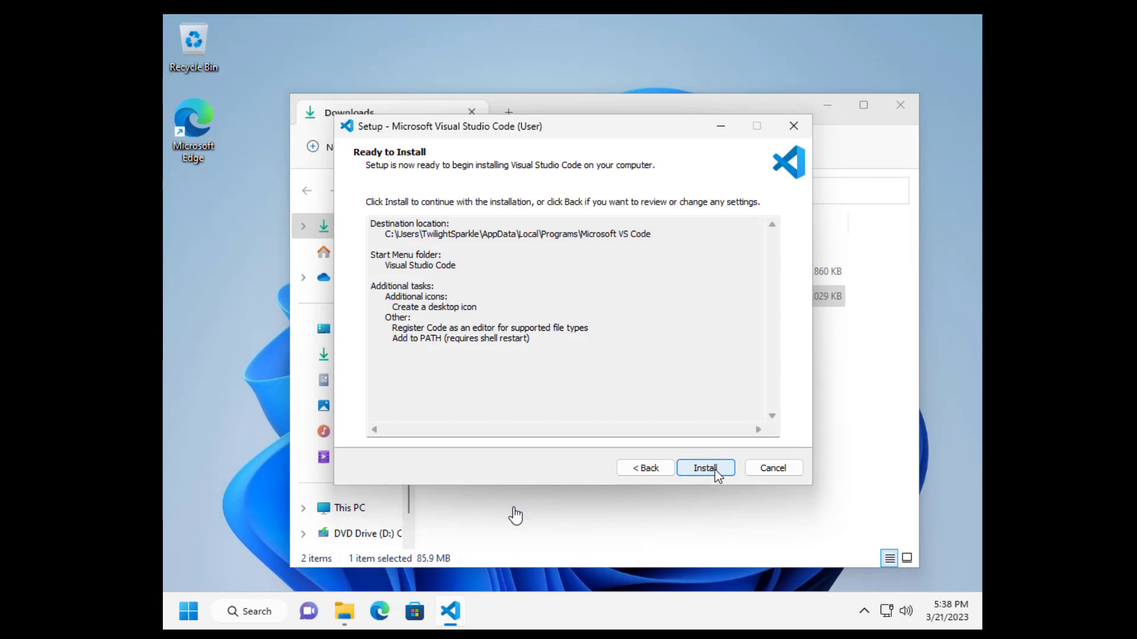
left_click(703, 468)
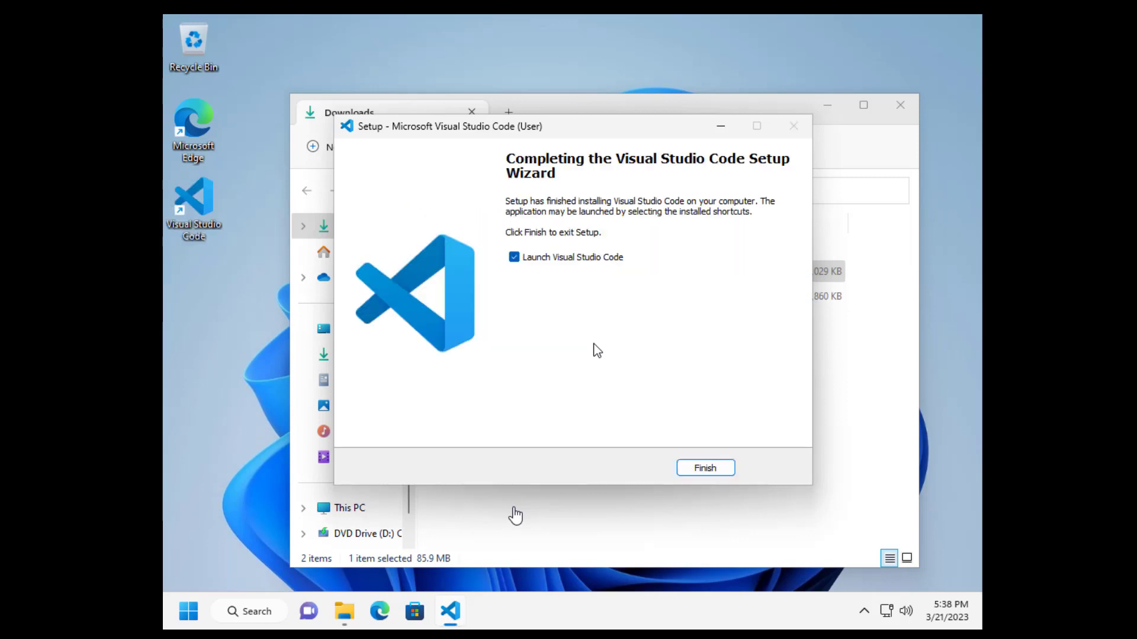
mouse_move(617, 355)
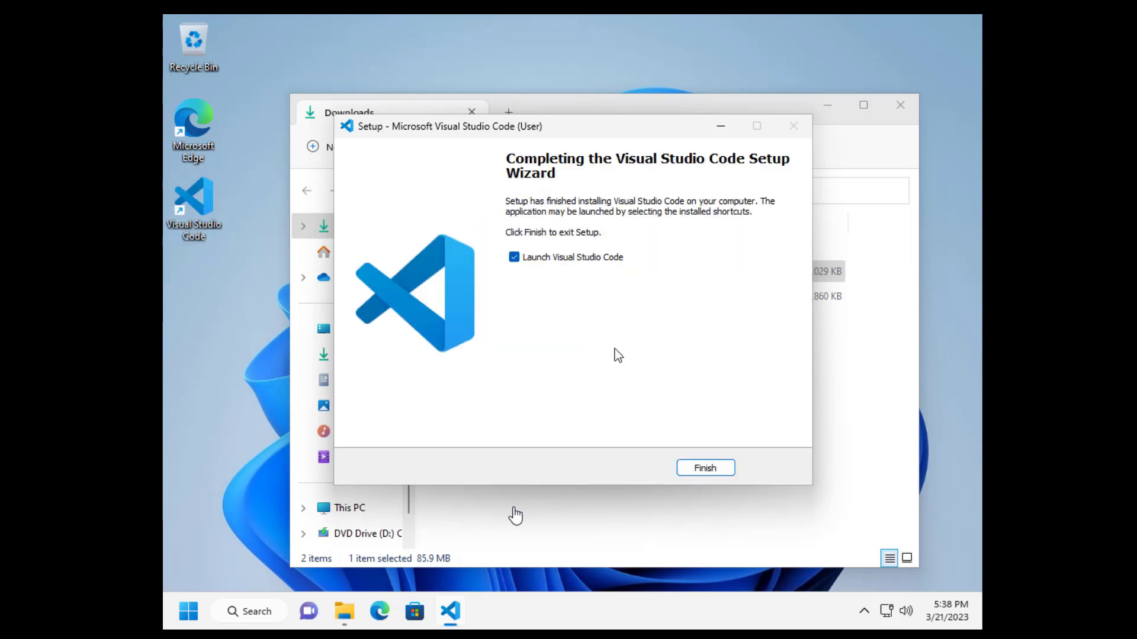
left_click(704, 468)
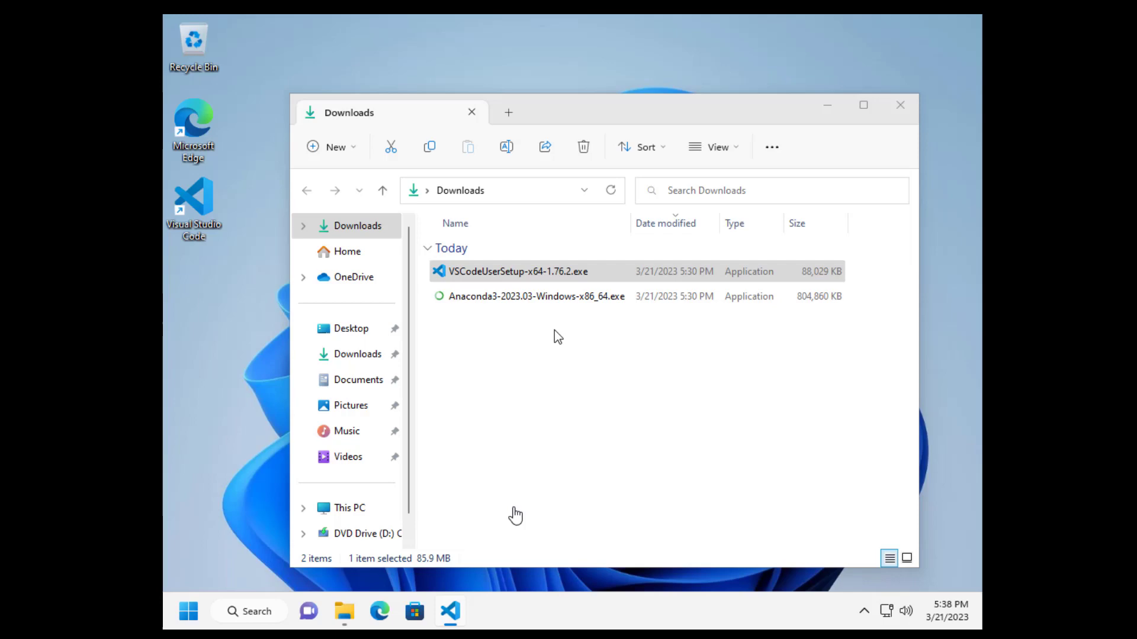
mouse_move(900, 105)
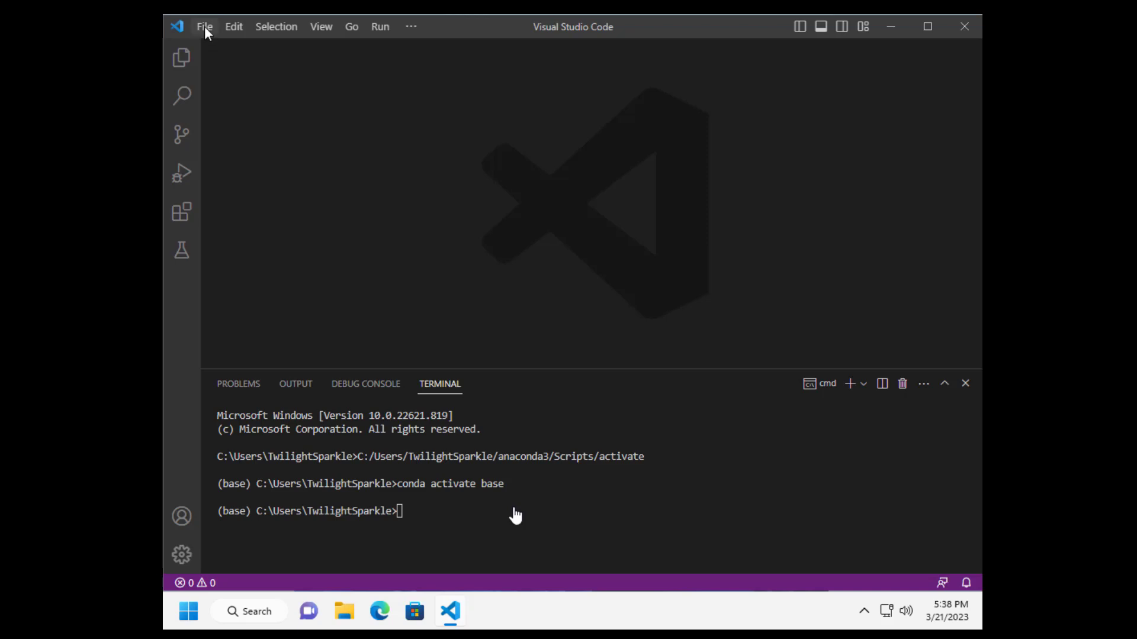
- Create a new untitled file and write the comment '#01 My First Python Program'
left_click(205, 26)
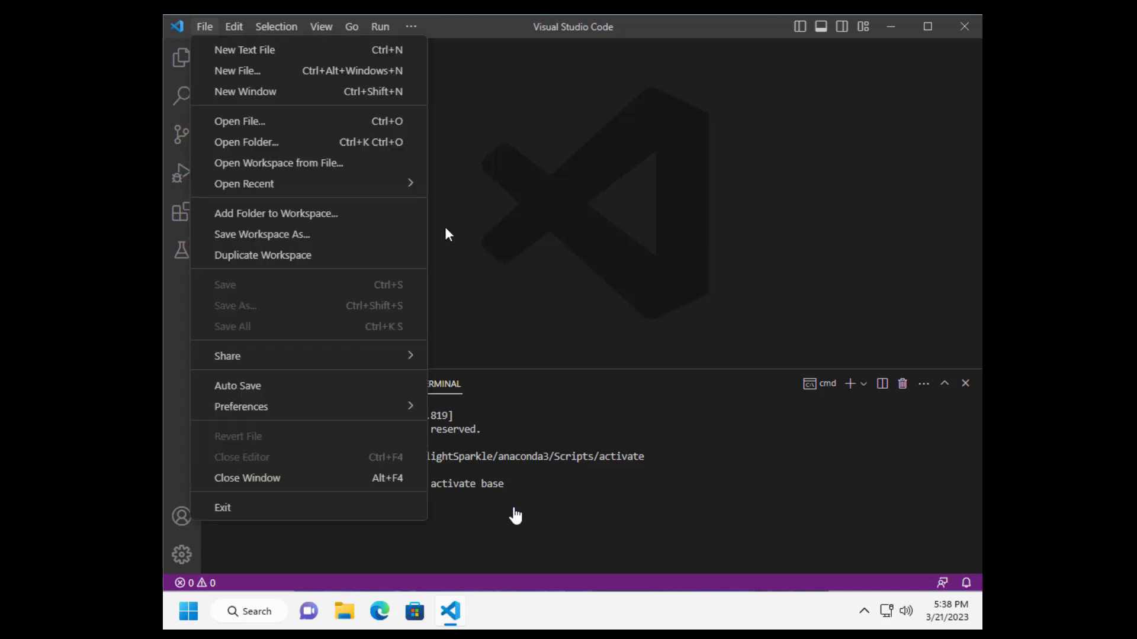
left_click(244, 50)
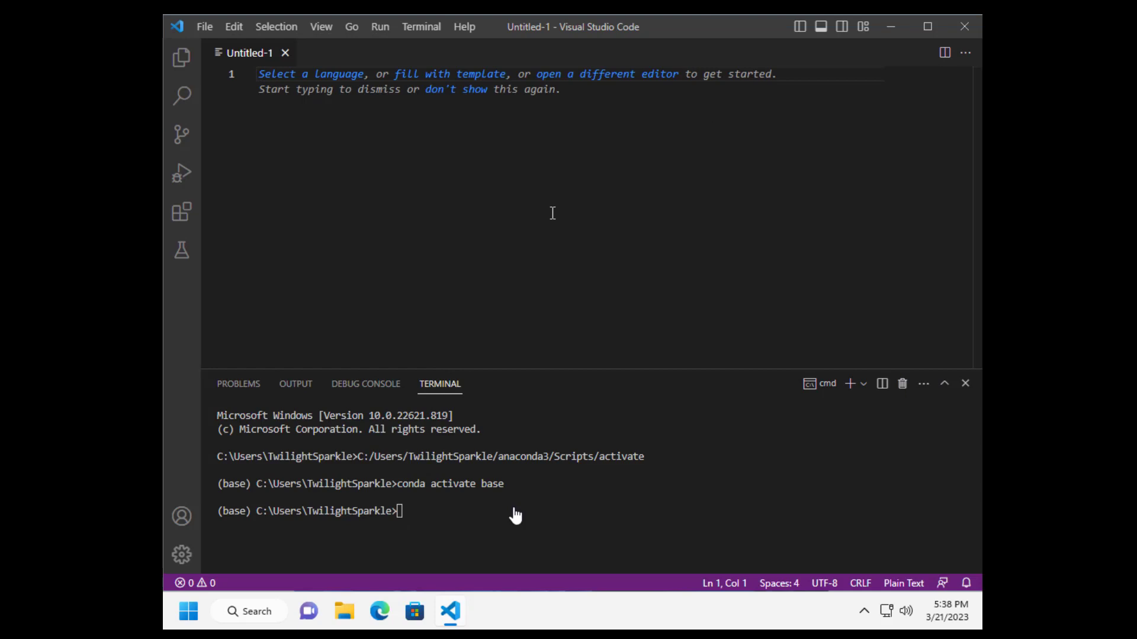
mouse_move(579, 105)
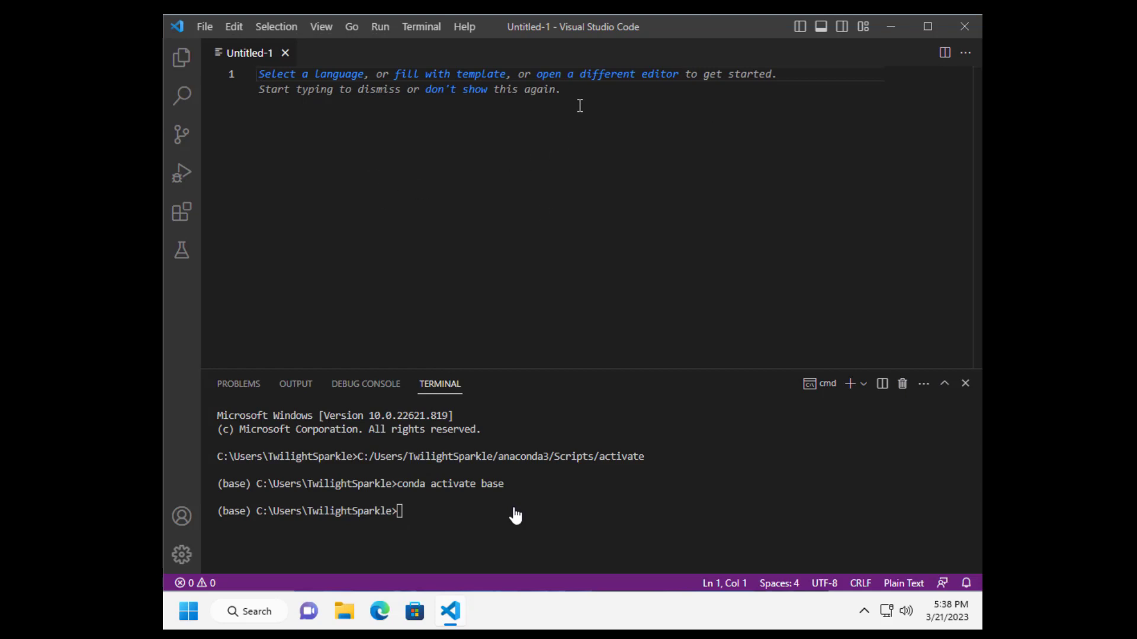
mouse_move(519, 232)
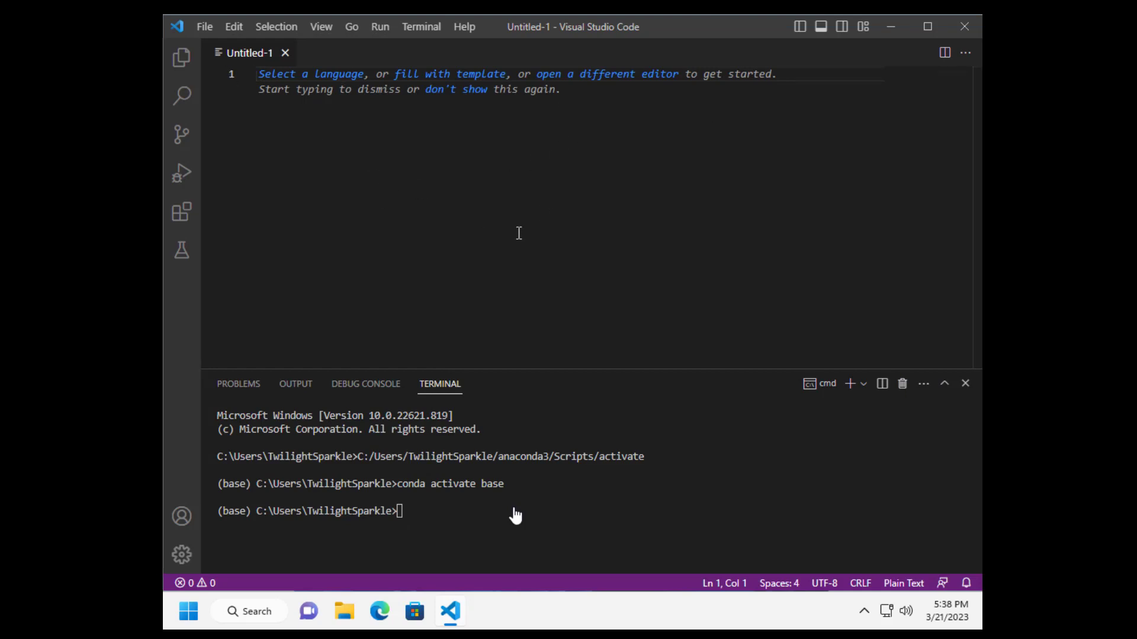
type("#")
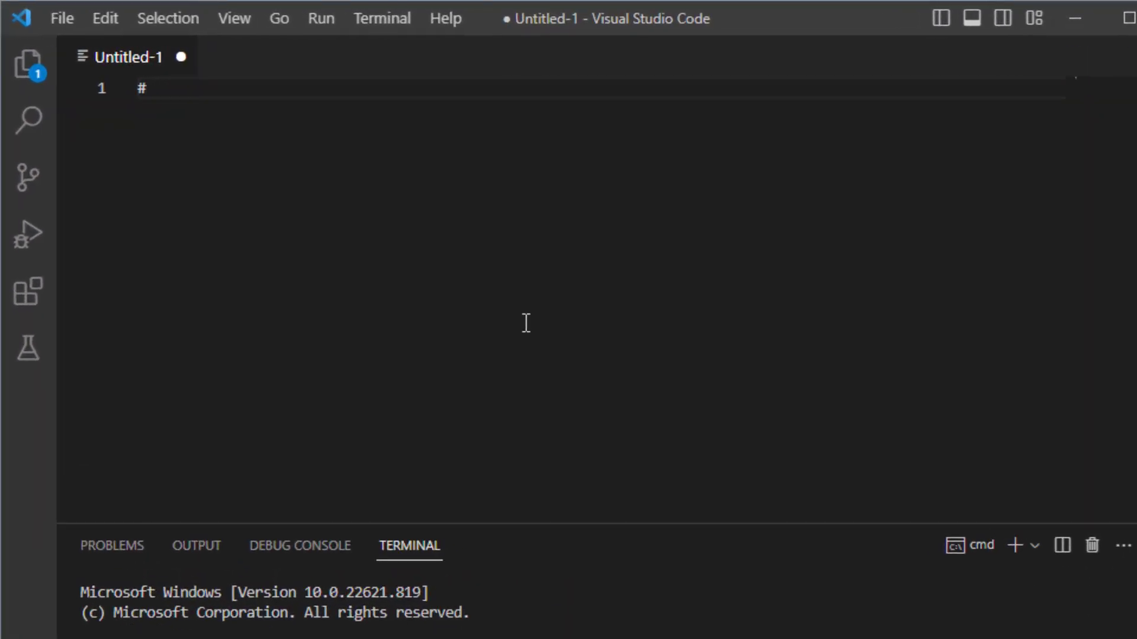
type("01")
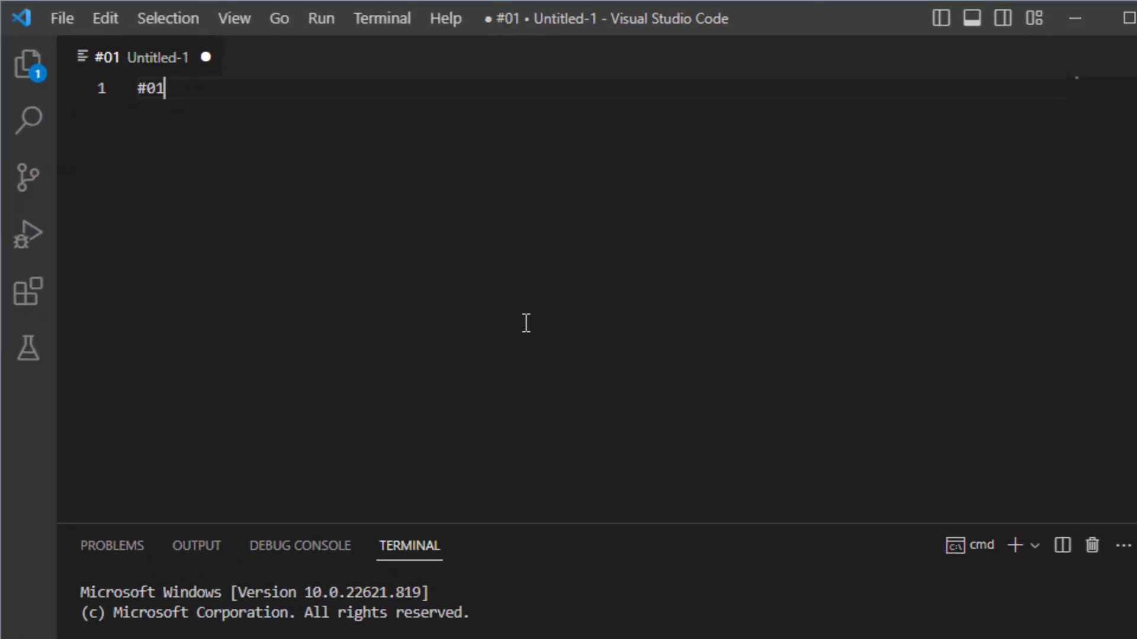
type("M")
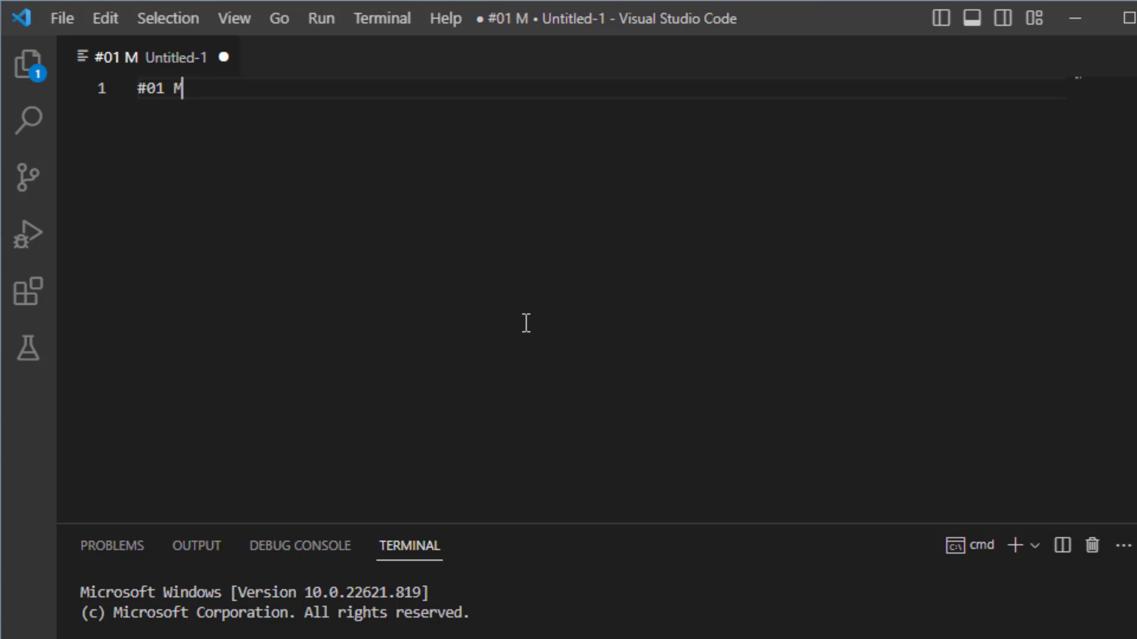
type("y First Pytho")
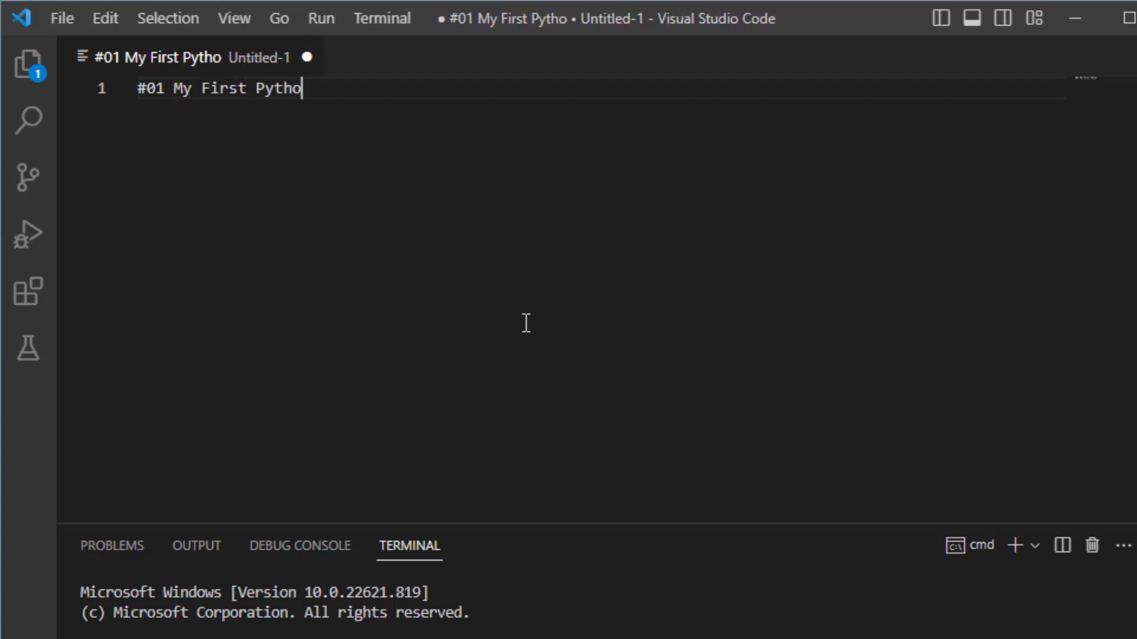
type("n Program")
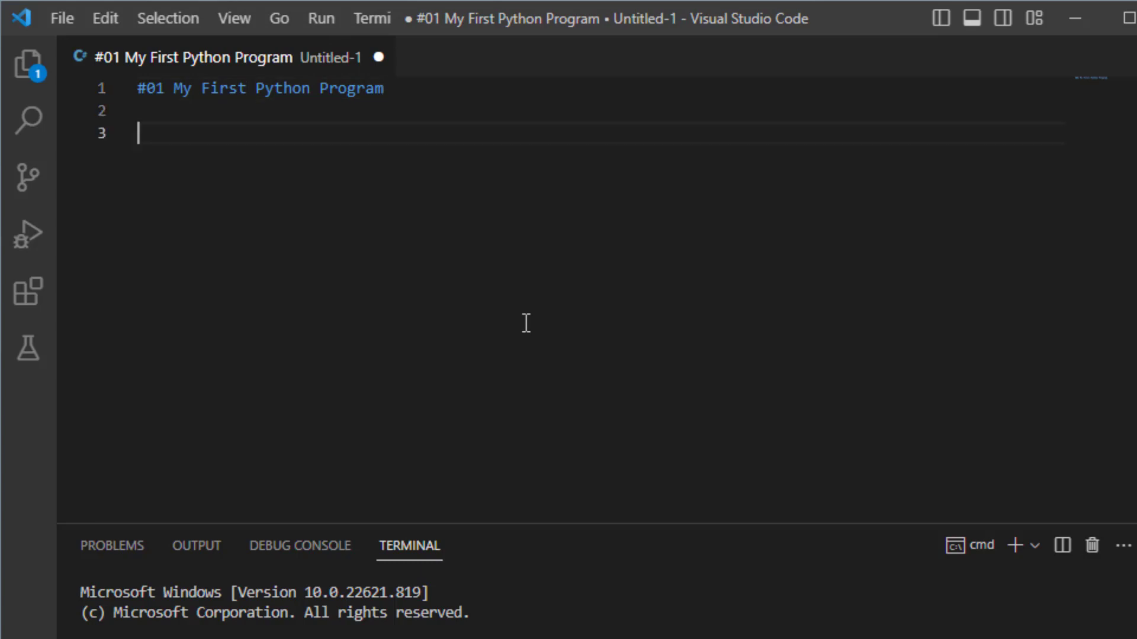
mouse_move(76, 40)
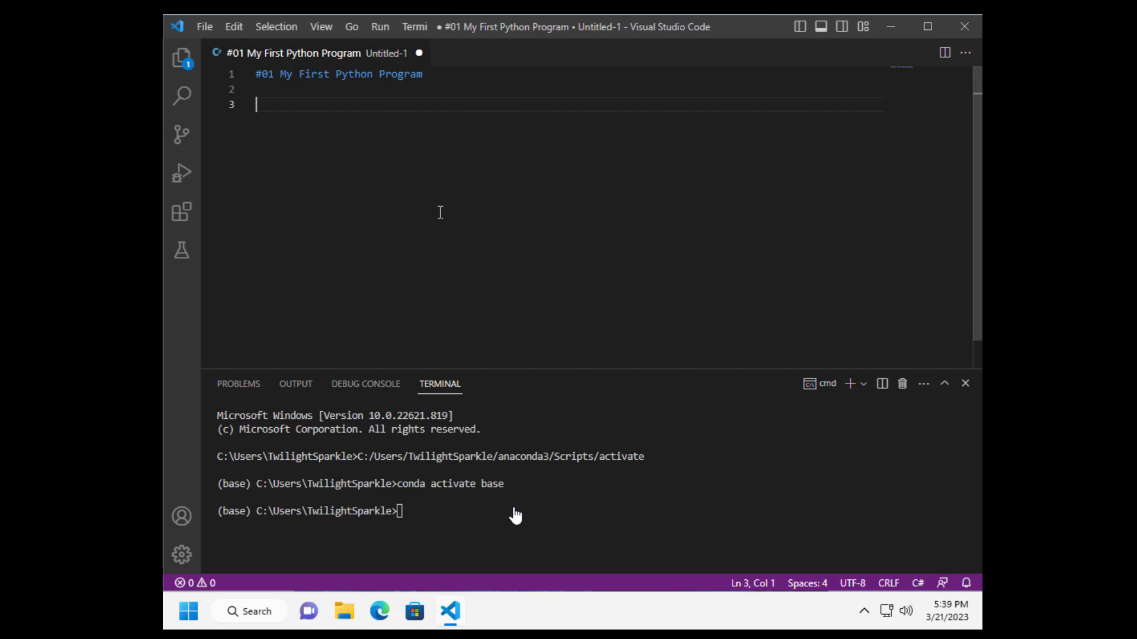
- Save the file via Save As with the Python file type under its comment-based name
left_click(205, 27)
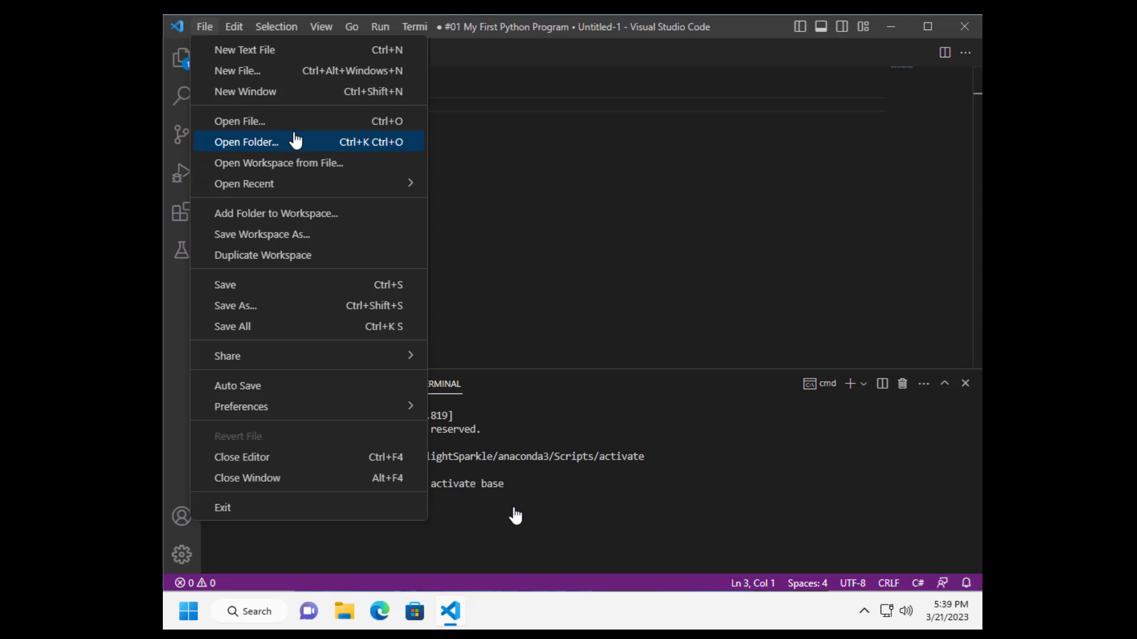
left_click(234, 305)
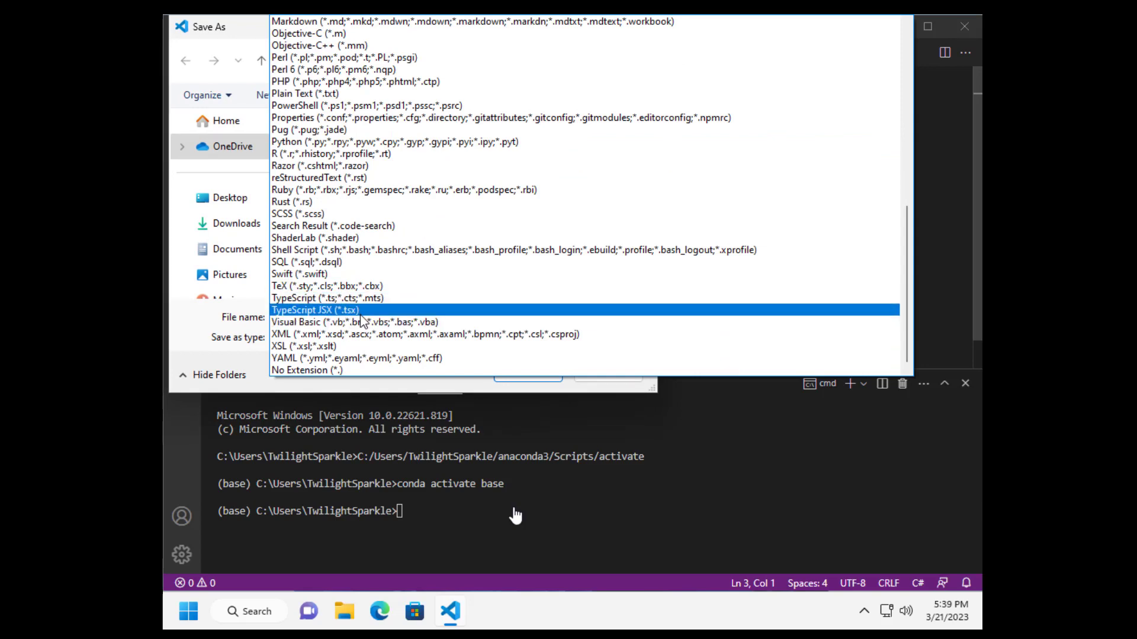
left_click(399, 250)
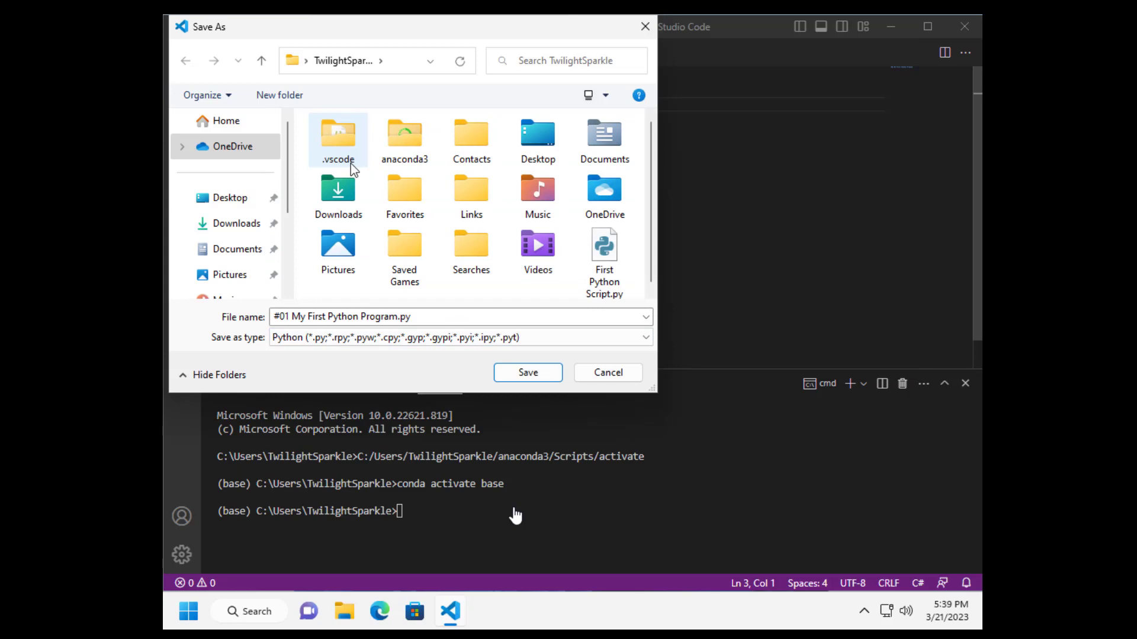
mouse_move(528, 372)
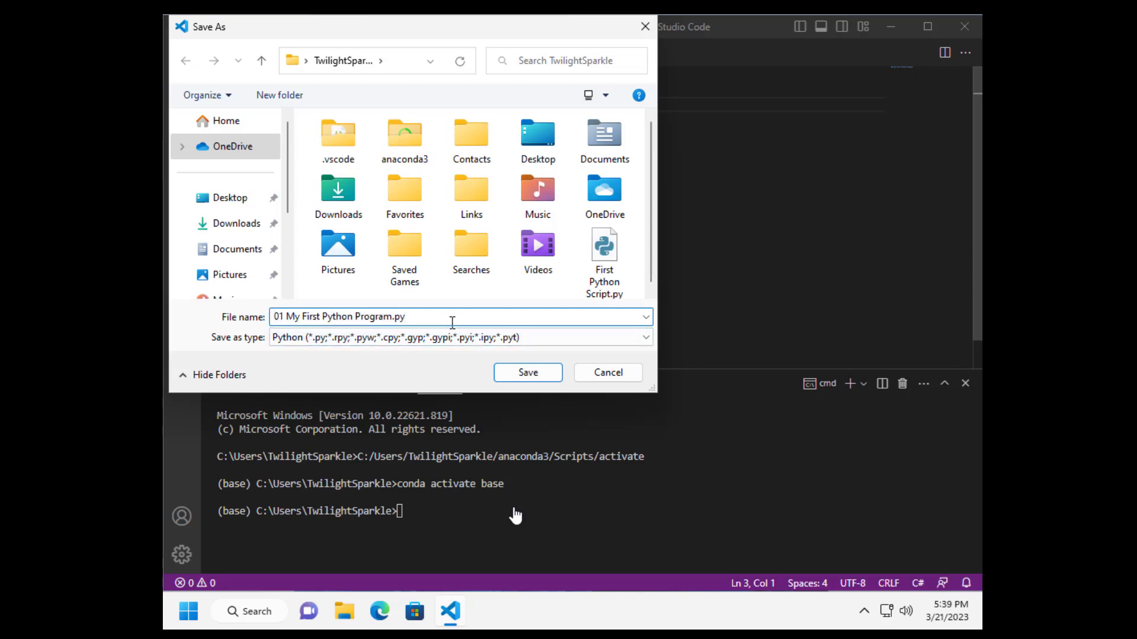
mouse_move(527, 372)
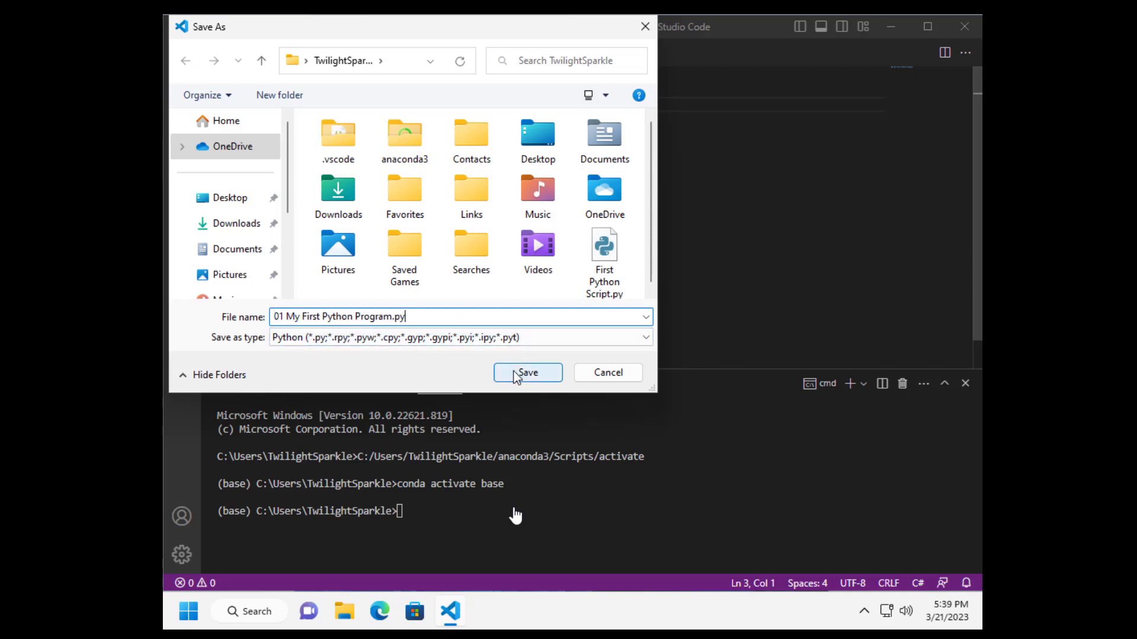
left_click(527, 372)
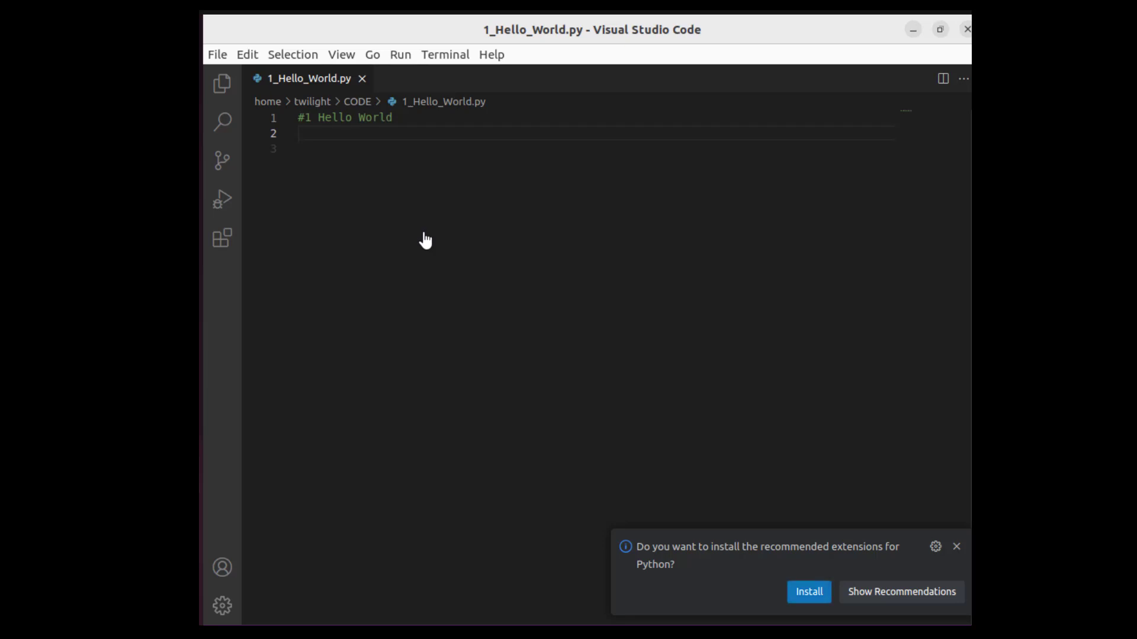
left_click(808, 592)
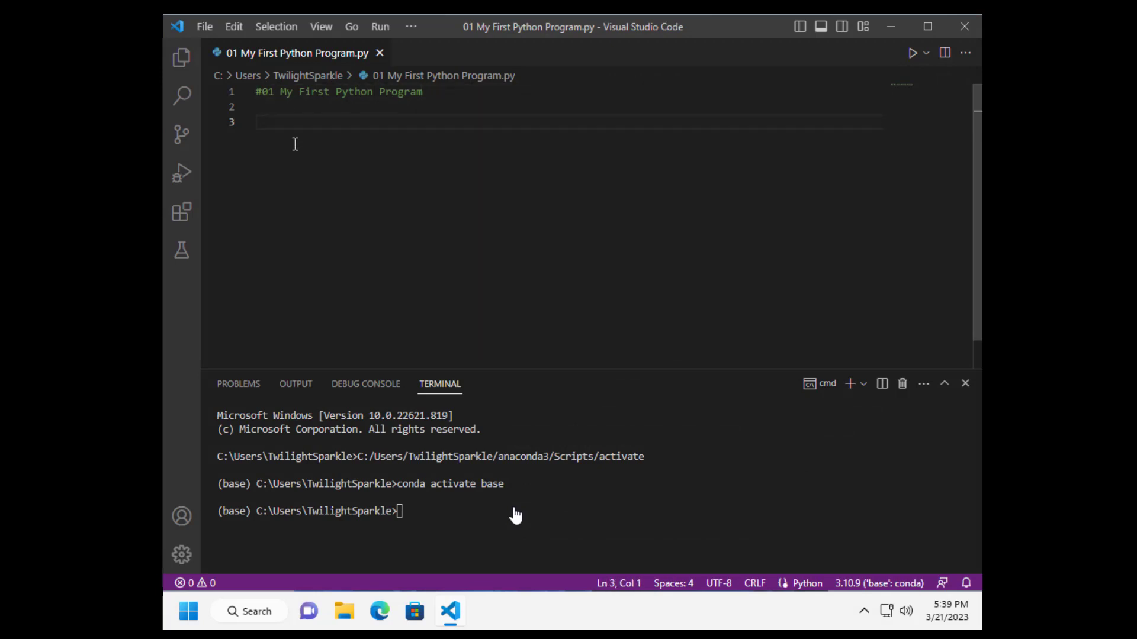
- Type throwaway test text on line 3 and delete it again
left_click(302, 120)
type("\"\"\"\"\"")
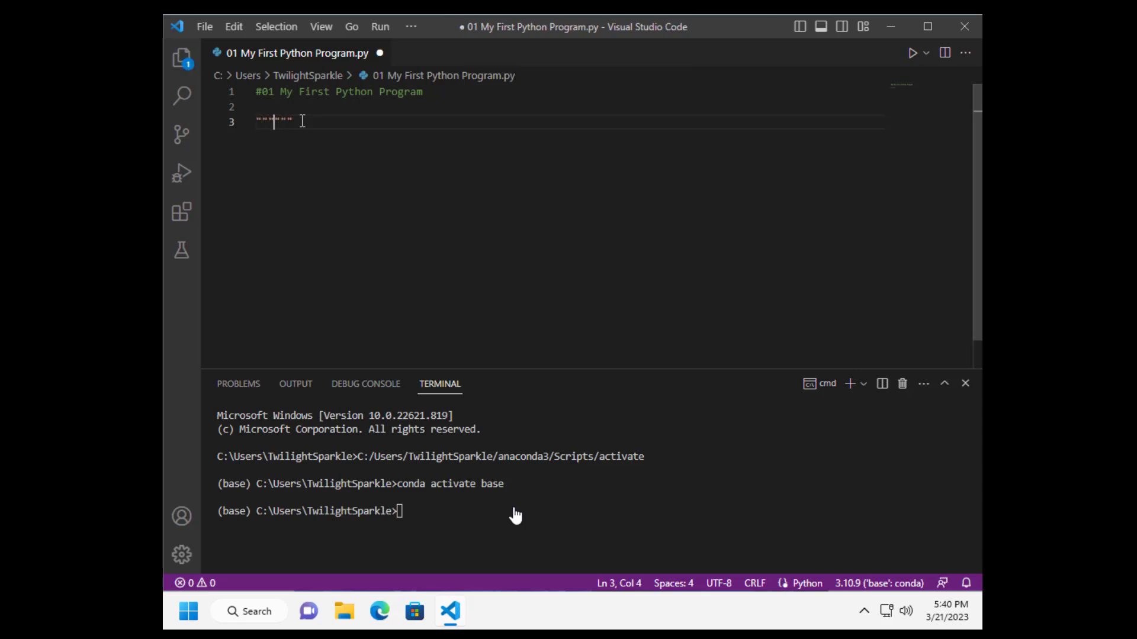
type("fdgdfgdfgdfgdfg")
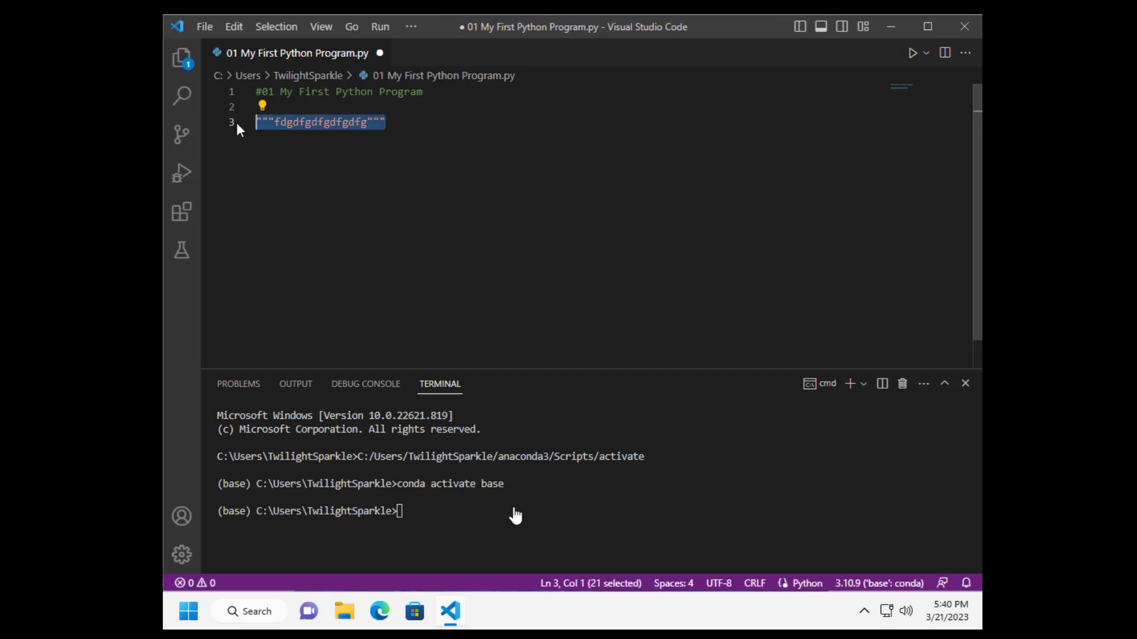
key("Delete")
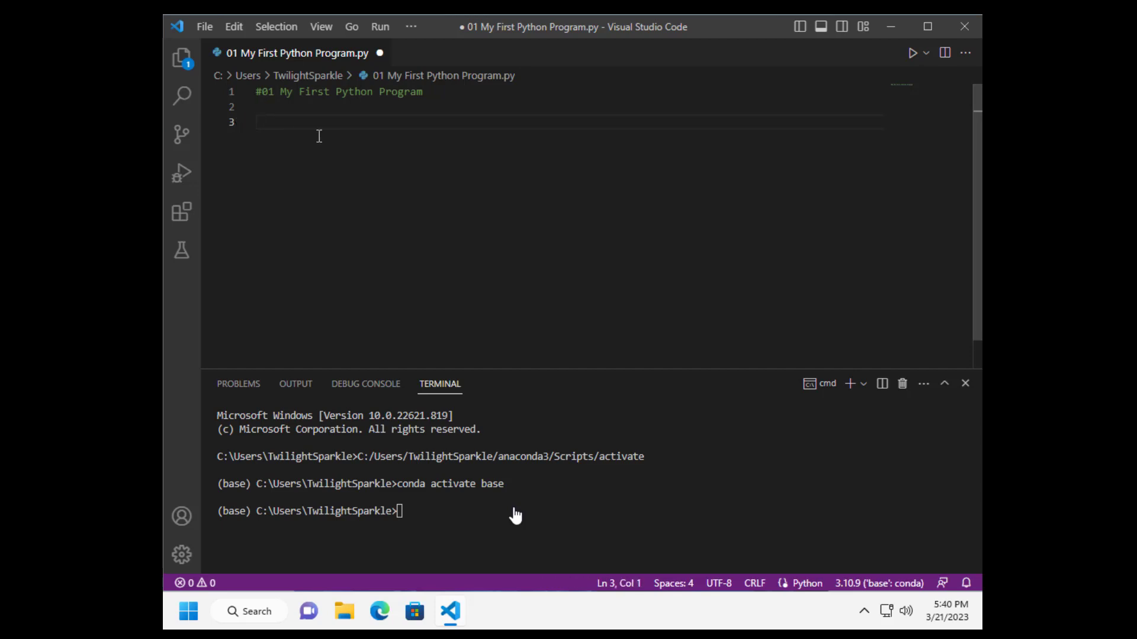
- Write print("Hello World"); on line 3 and start a new line below it
type("print(")
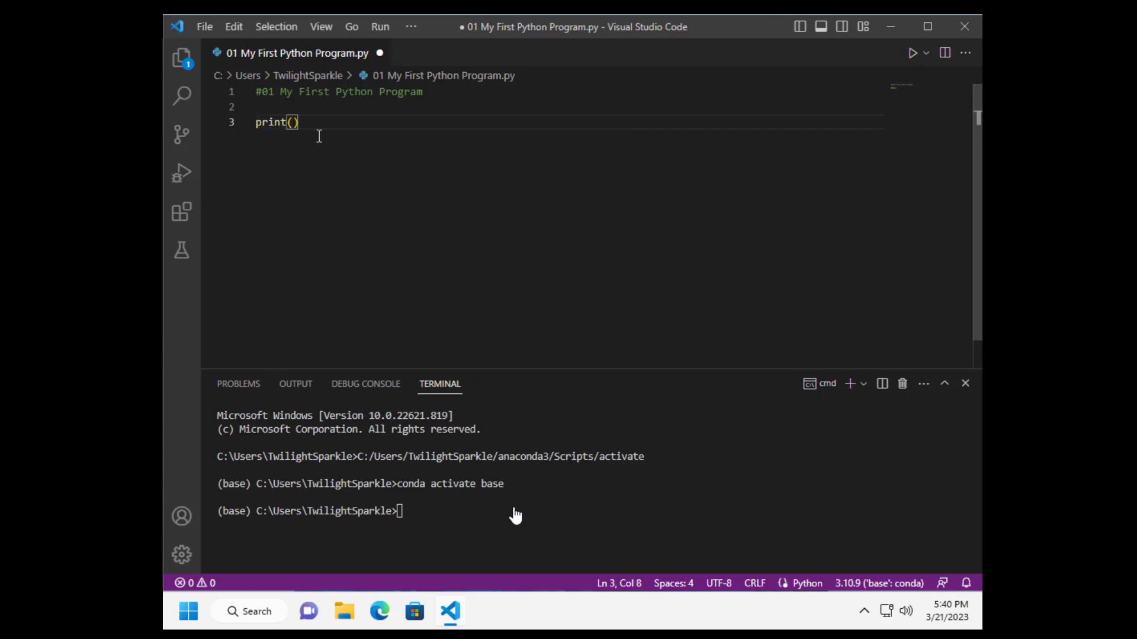
type(";")
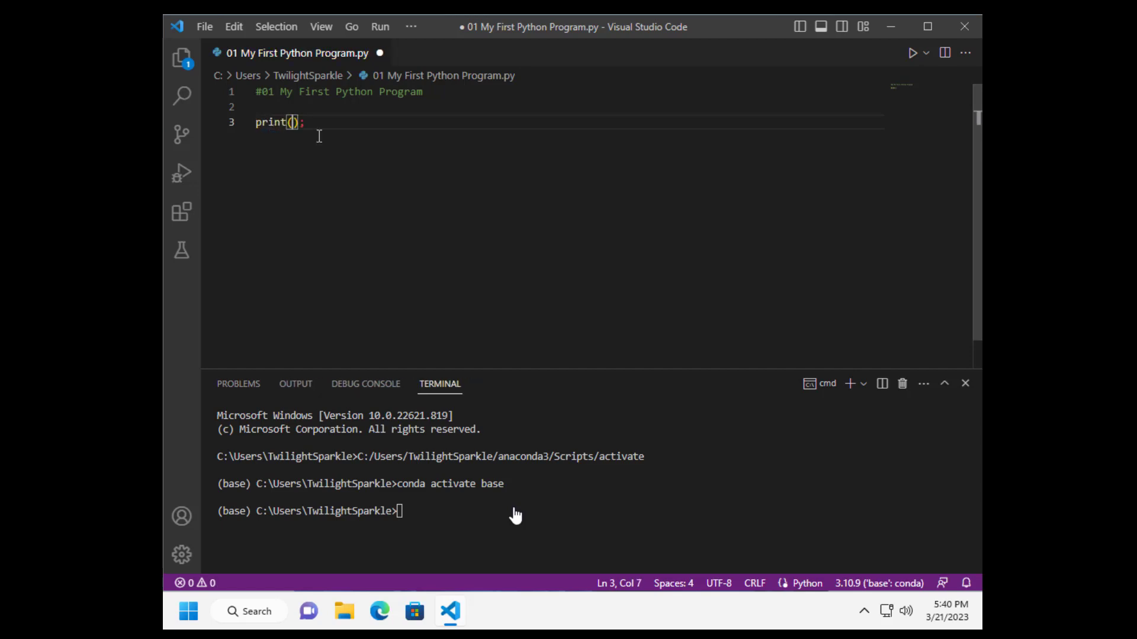
type("\"\"")
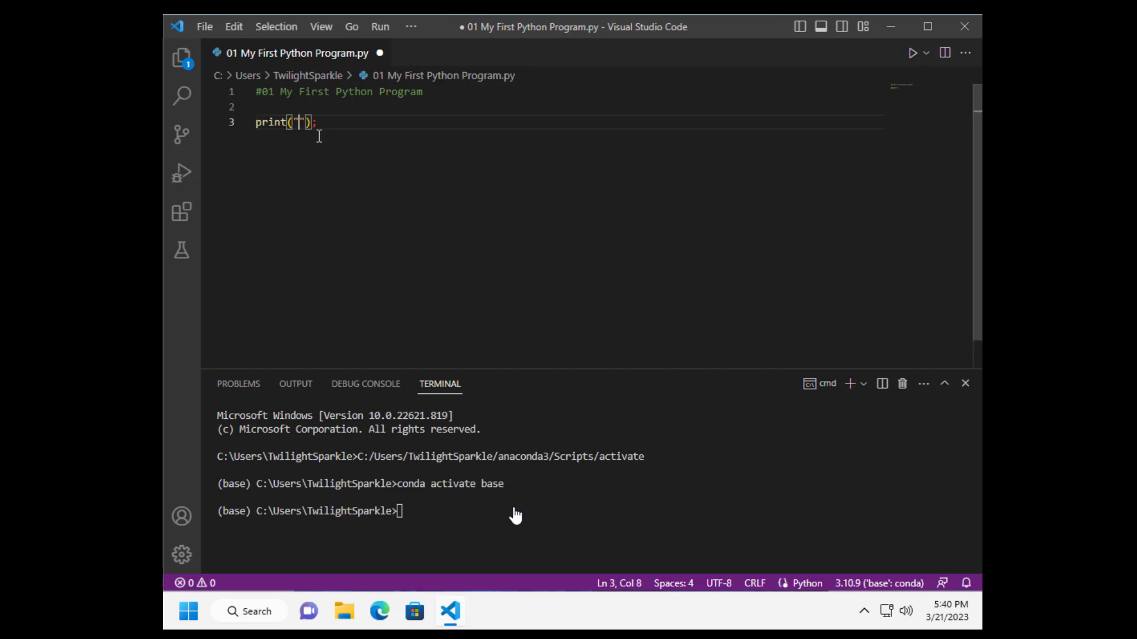
type("Hello Wo")
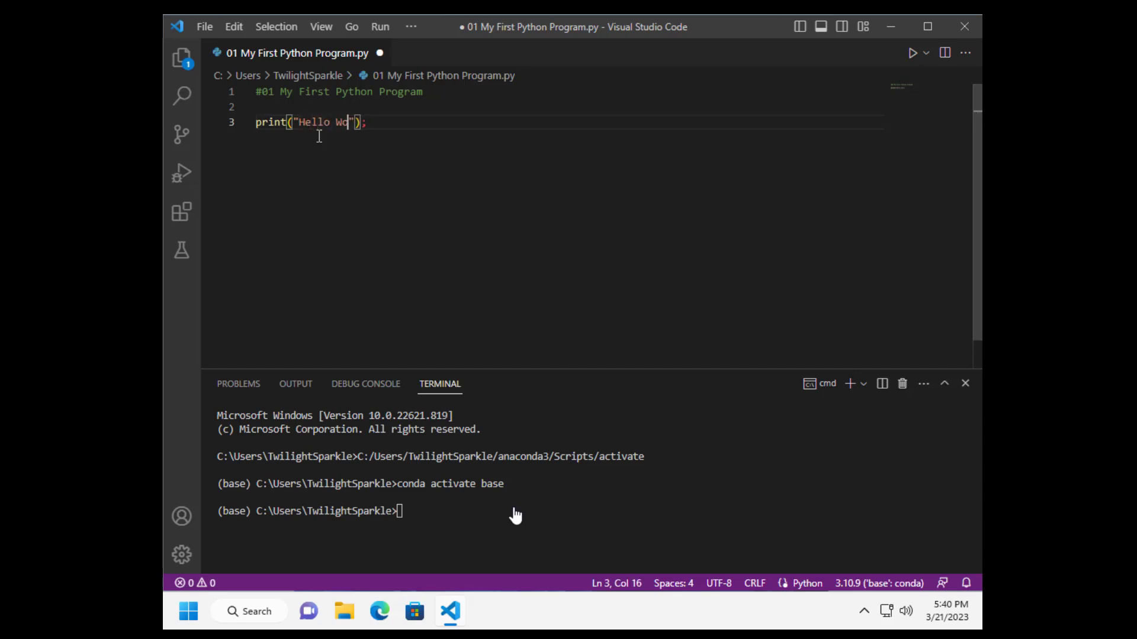
type("rld")
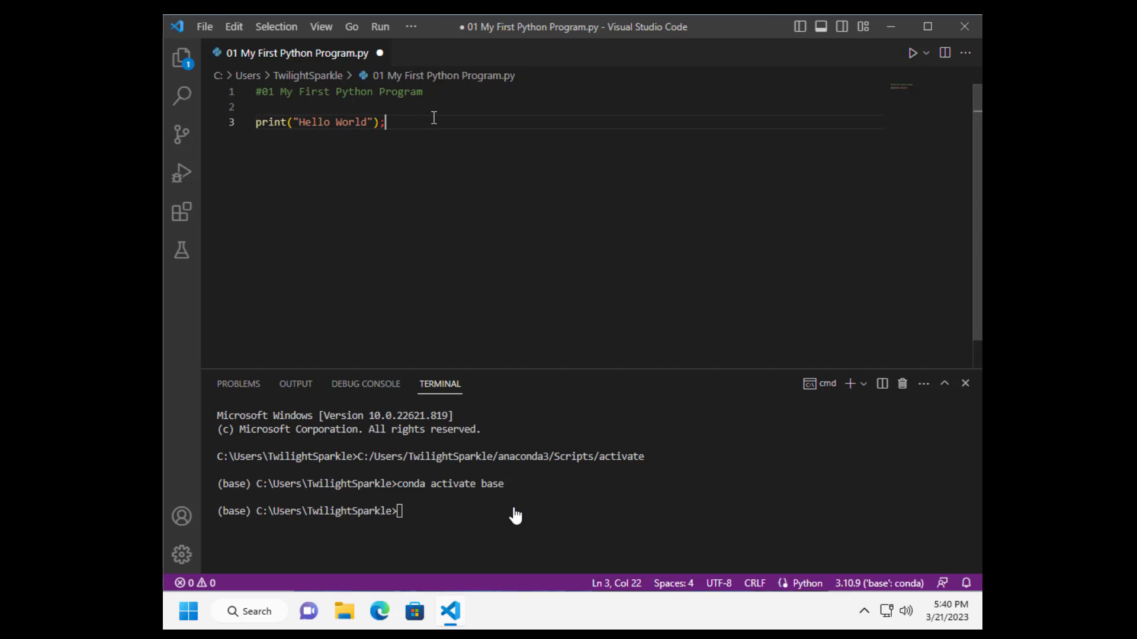
key("Enter")
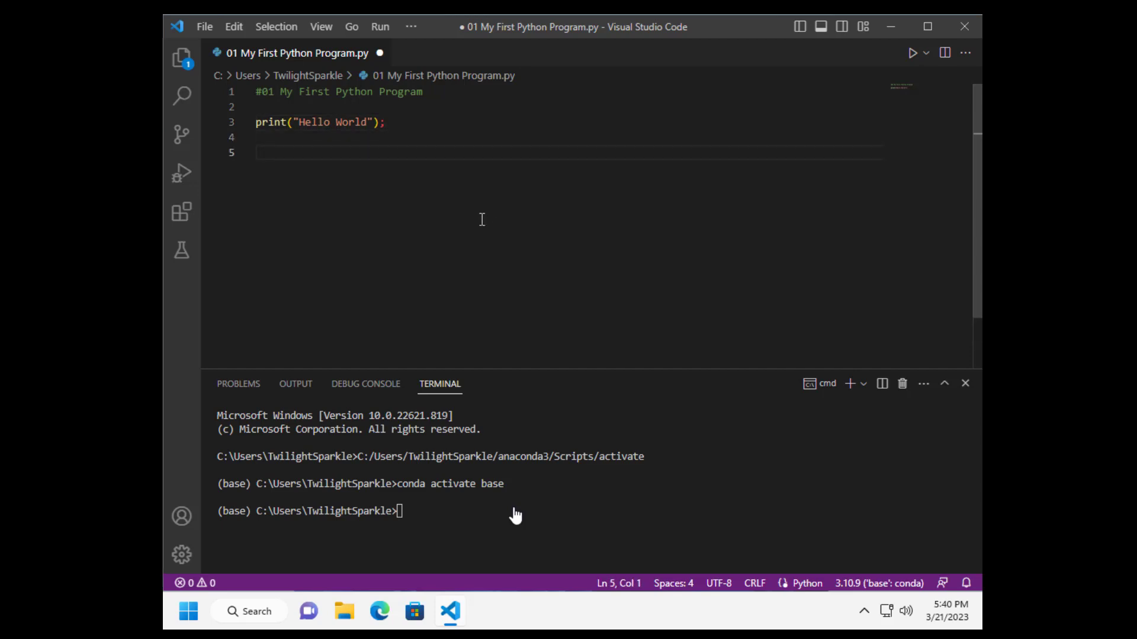
mouse_move(306, 149)
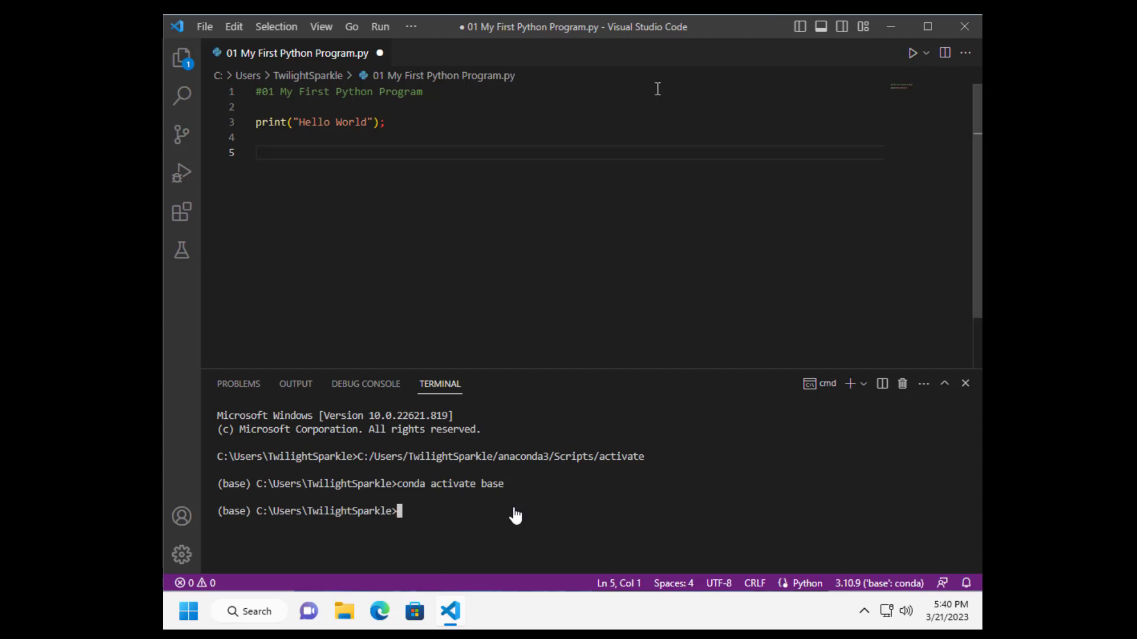
mouse_move(477, 267)
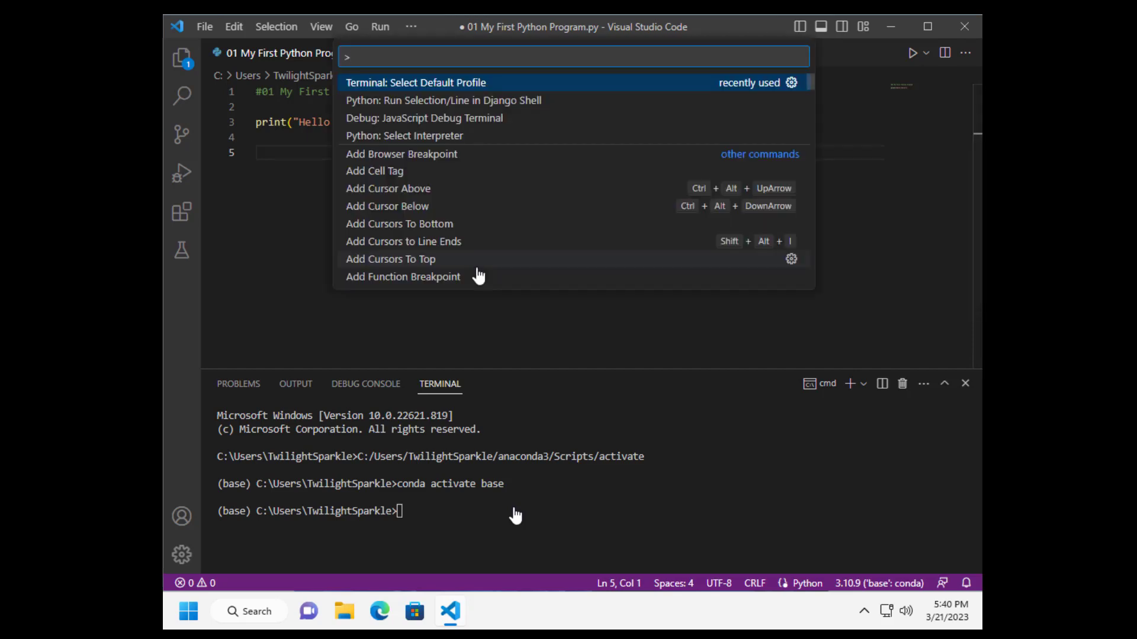
mouse_move(464, 127)
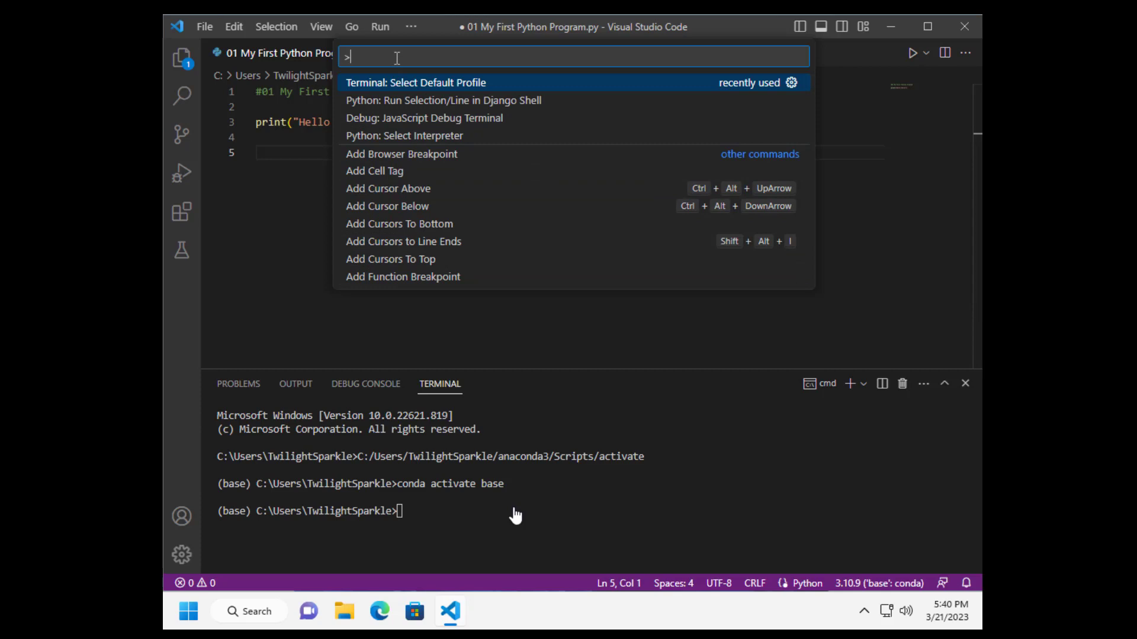
- Search the Command Palette for 'profile', pick Terminal: Select Default Profile, then exit the terminal
type("profile")
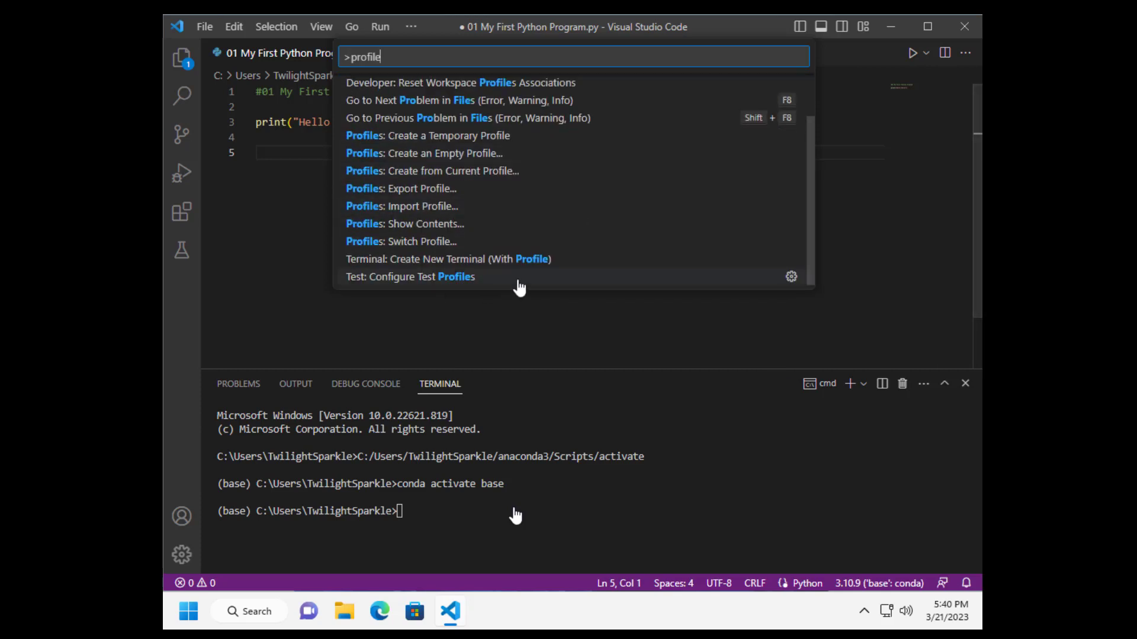
mouse_move(389, 289)
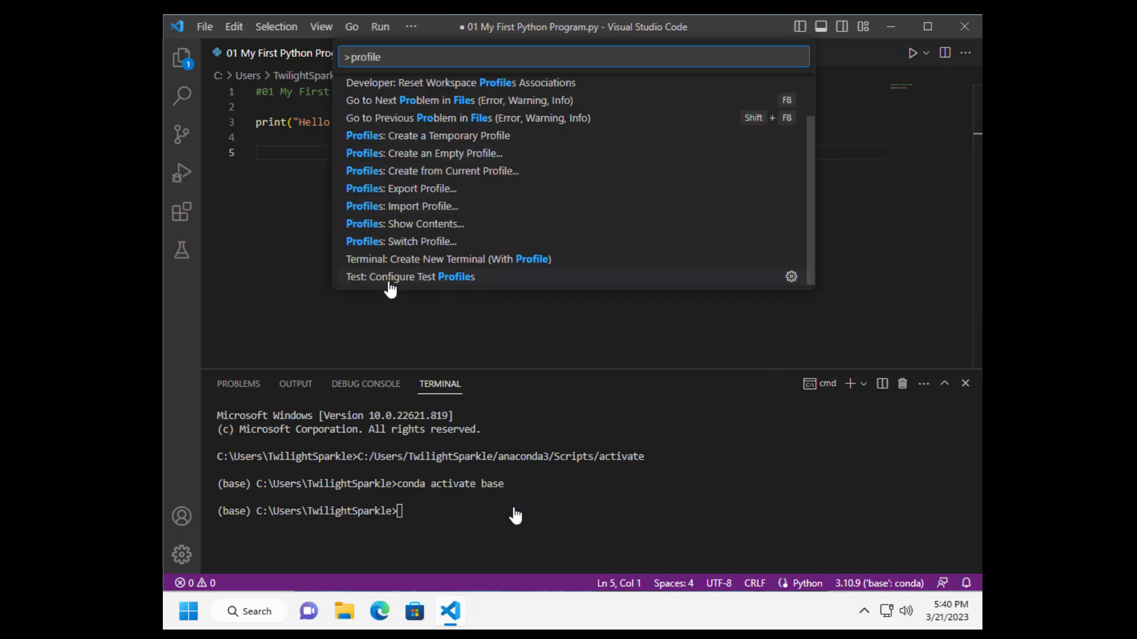
mouse_move(413, 259)
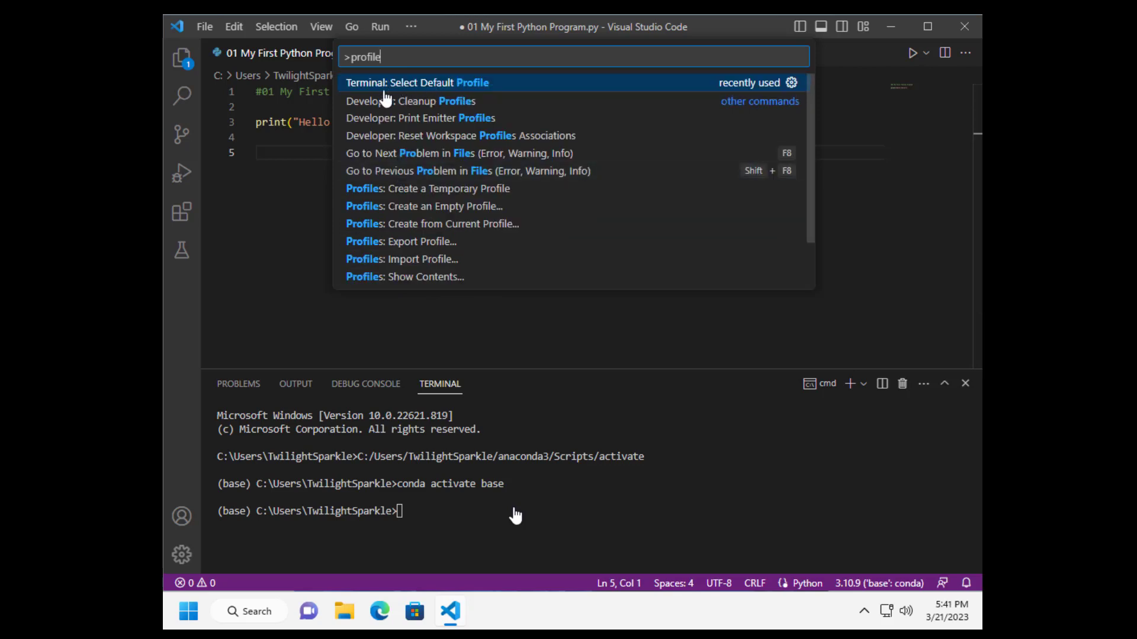
left_click(415, 82)
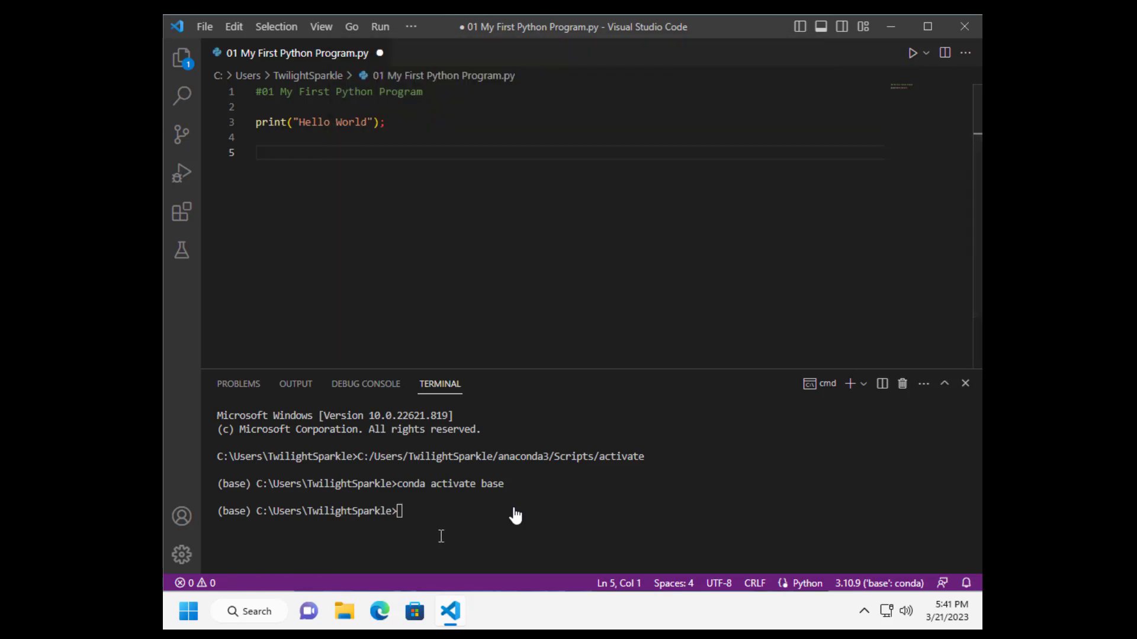
mouse_move(631, 490)
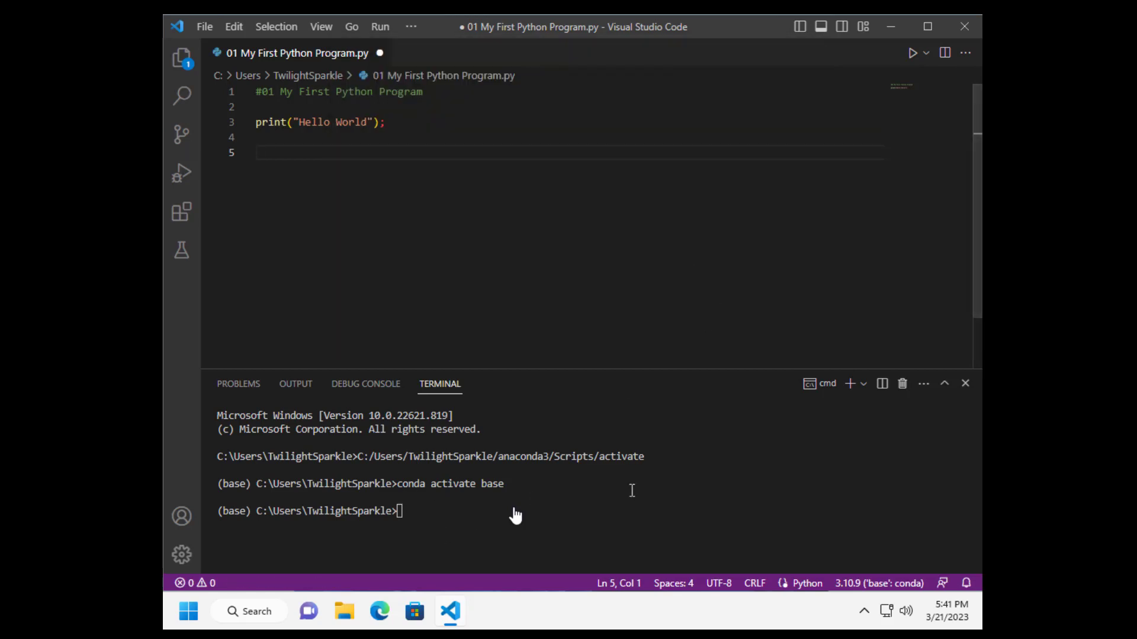
type("exi")
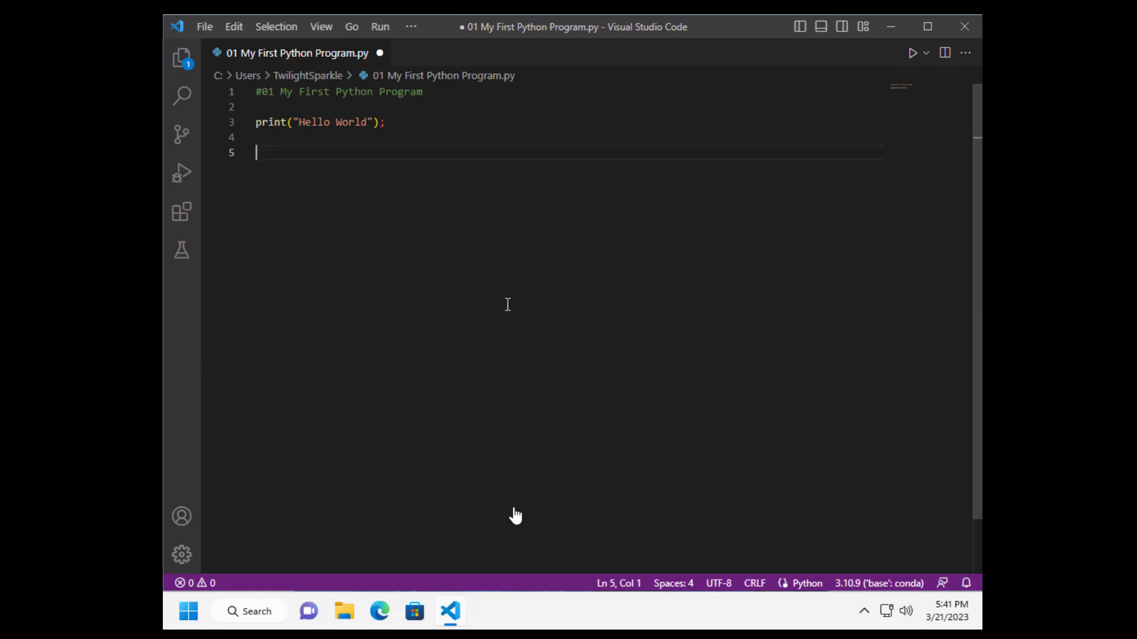
mouse_move(521, 239)
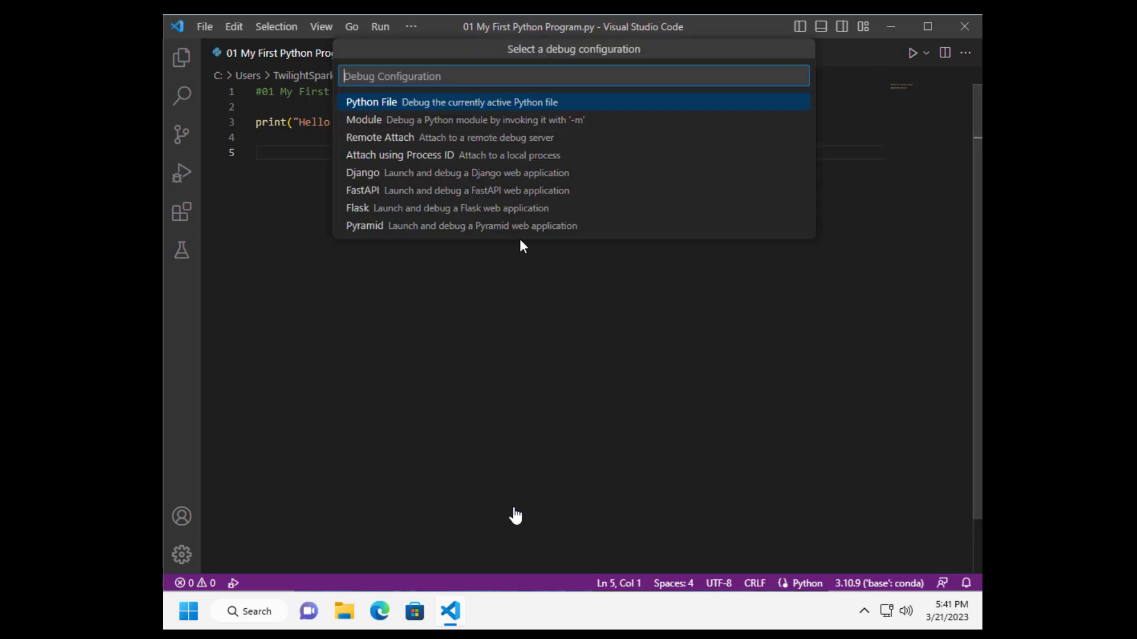
mouse_move(411, 102)
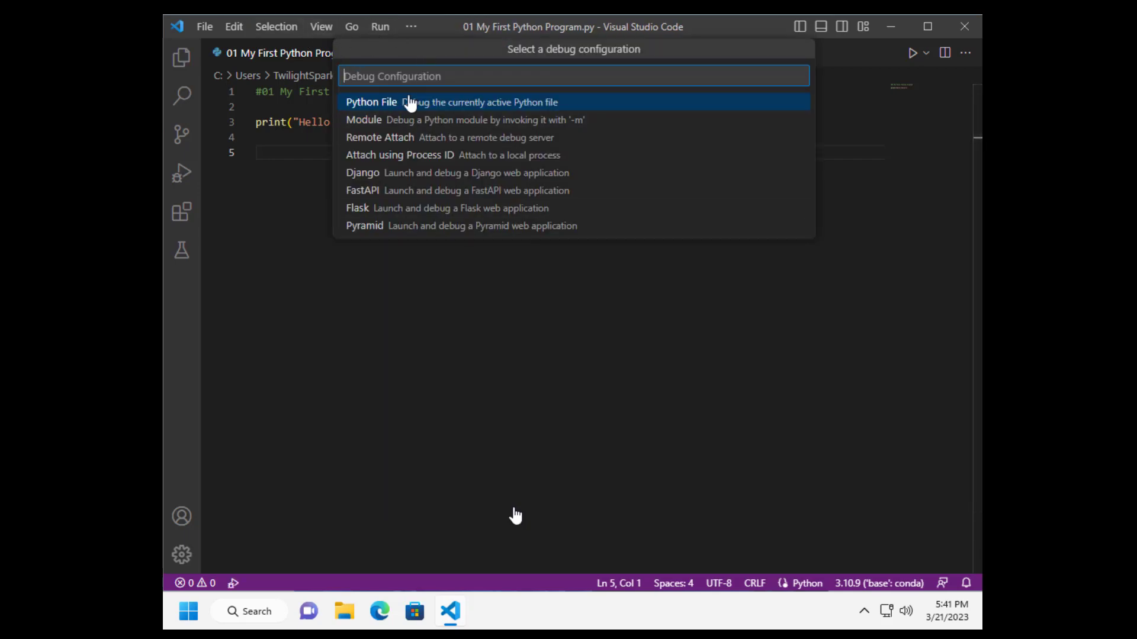
- Run the file with the Python File debug configuration so Hello World prints, then hide the Run sidebar
left_click(372, 102)
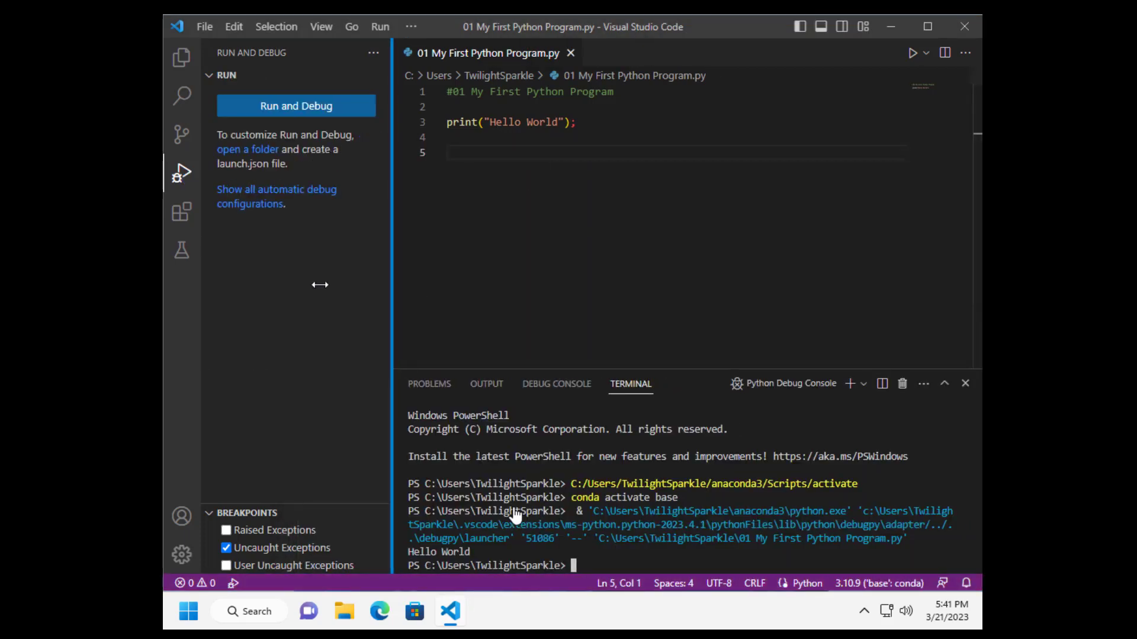
left_click(180, 171)
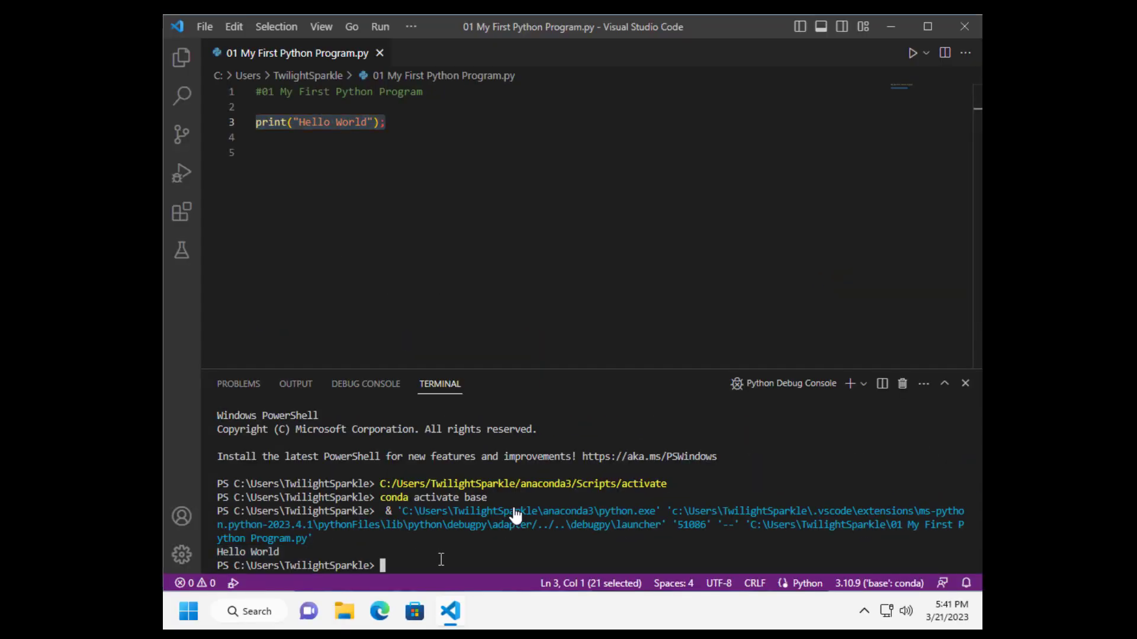
- Check python --version reports 3.10.9 and pip prints its help, then bring up the Command Palette
type("py")
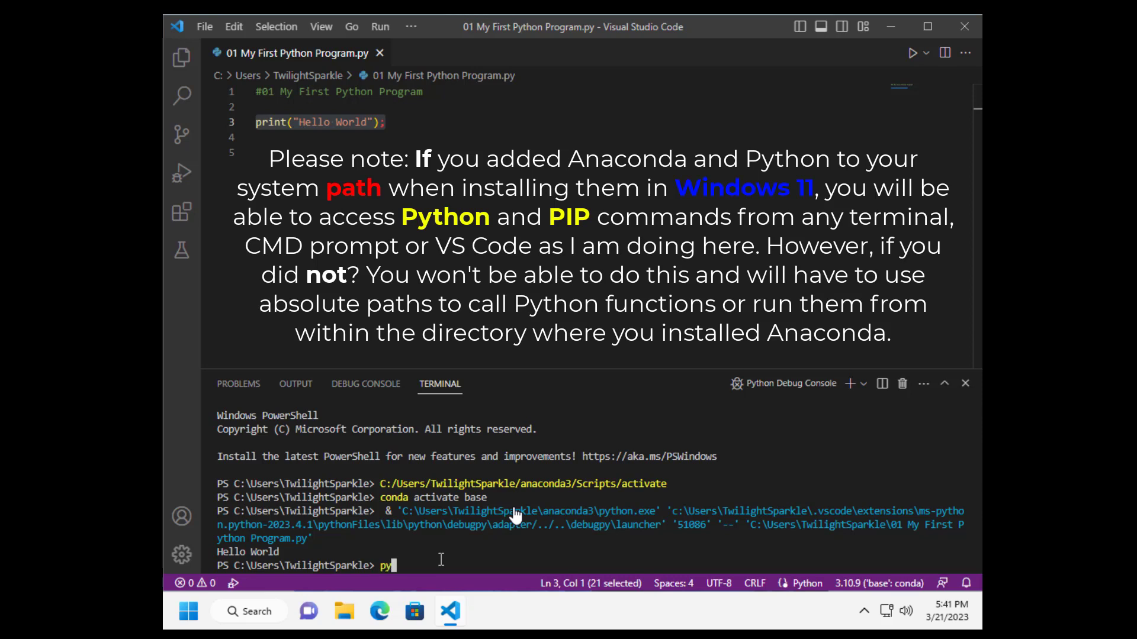
type("thon --version")
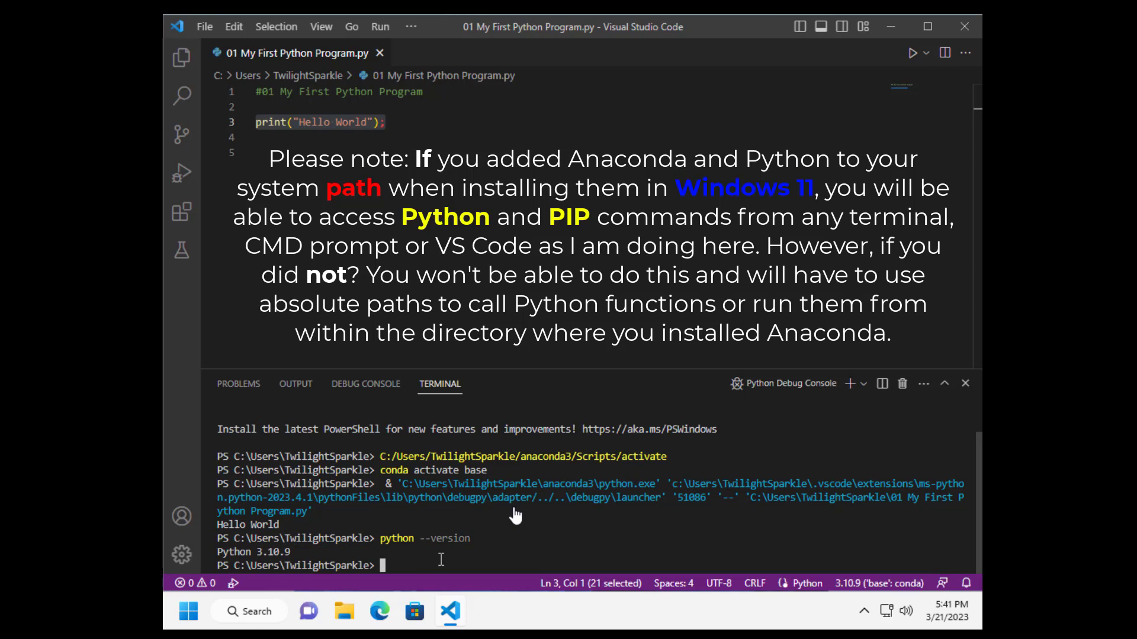
type("pip")
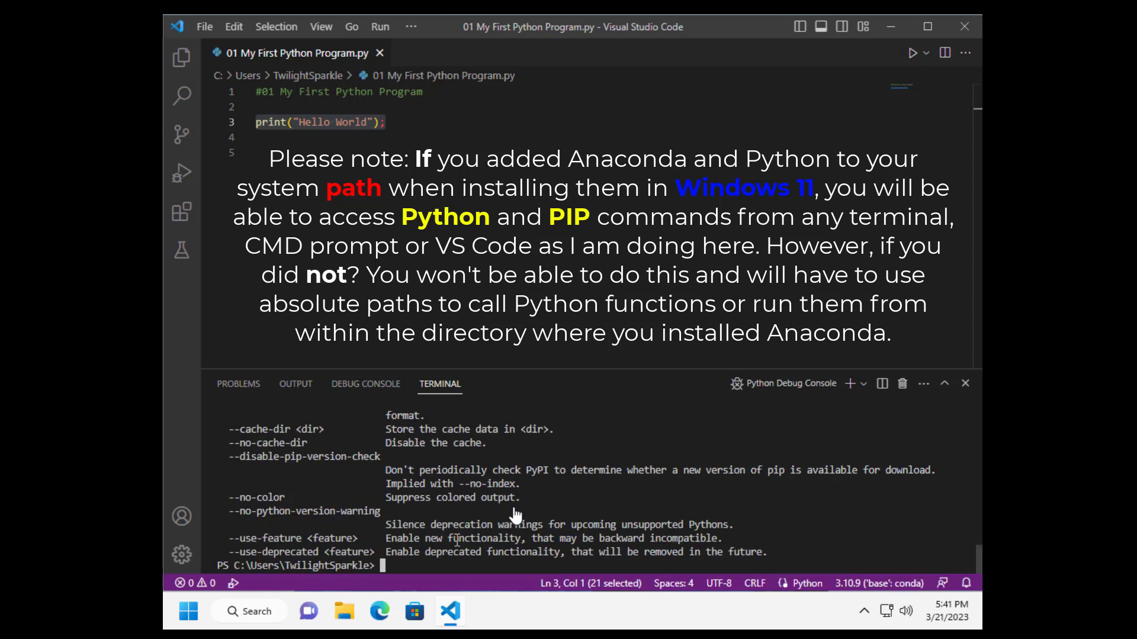
mouse_move(419, 580)
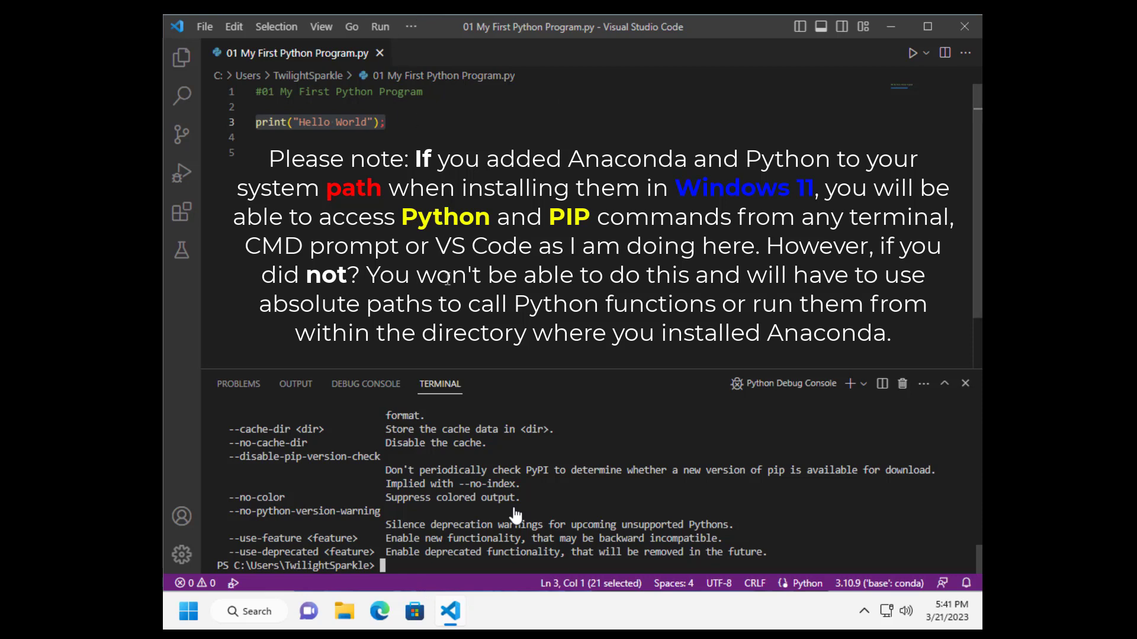
key("ctrl+shift+p")
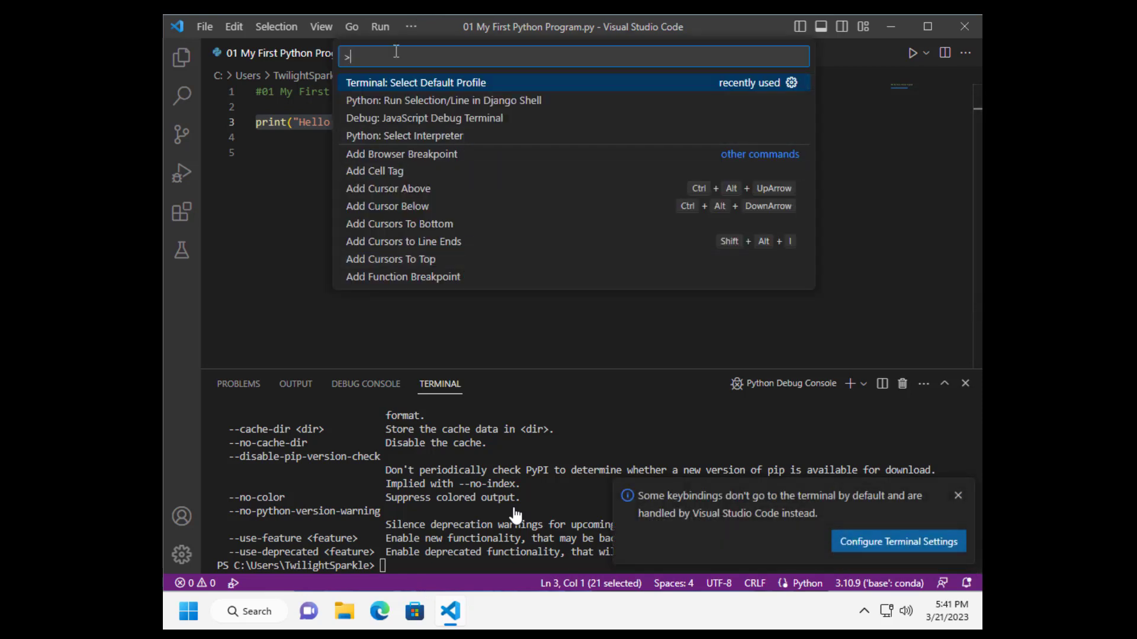
- Use Terminal: Select Default Profile from the 'profile' search to make Command Prompt the default
type("profi")
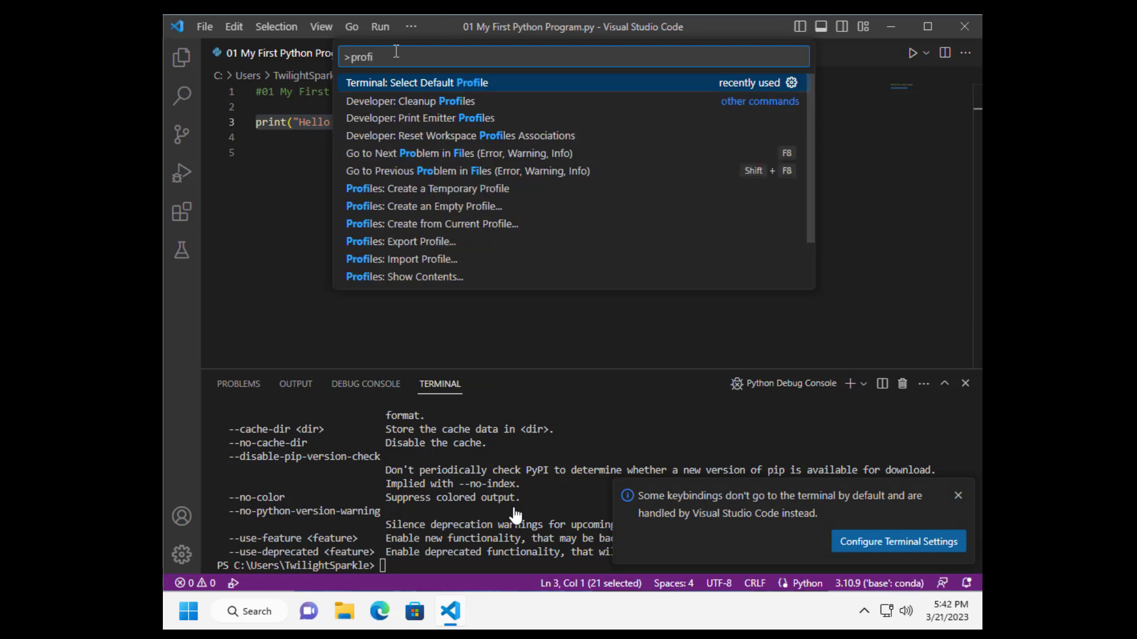
type("le")
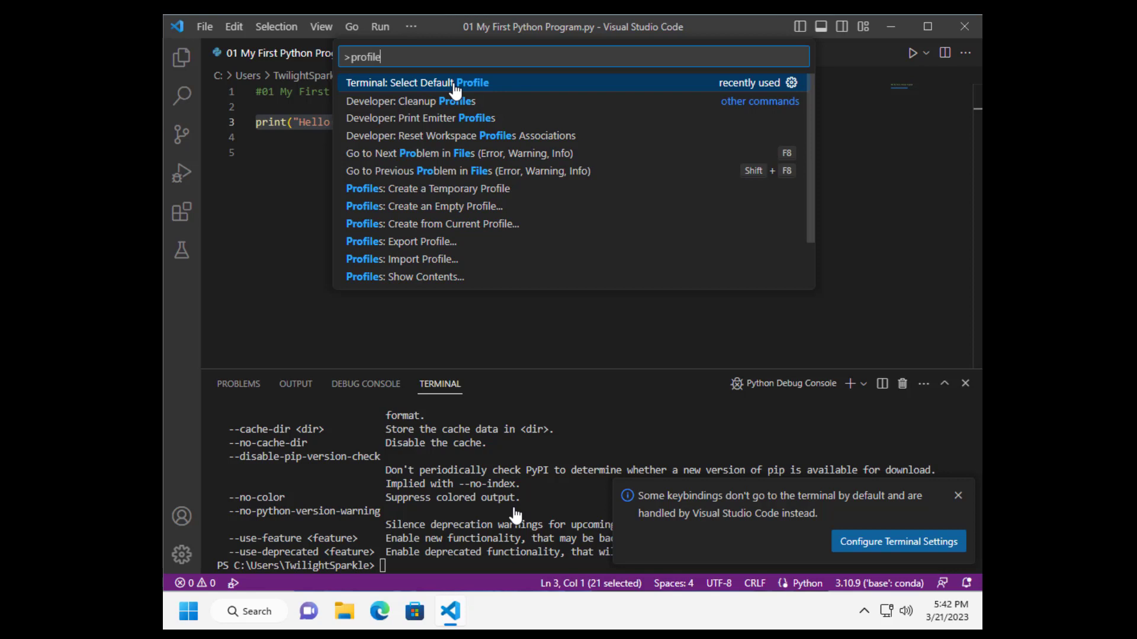
left_click(417, 82)
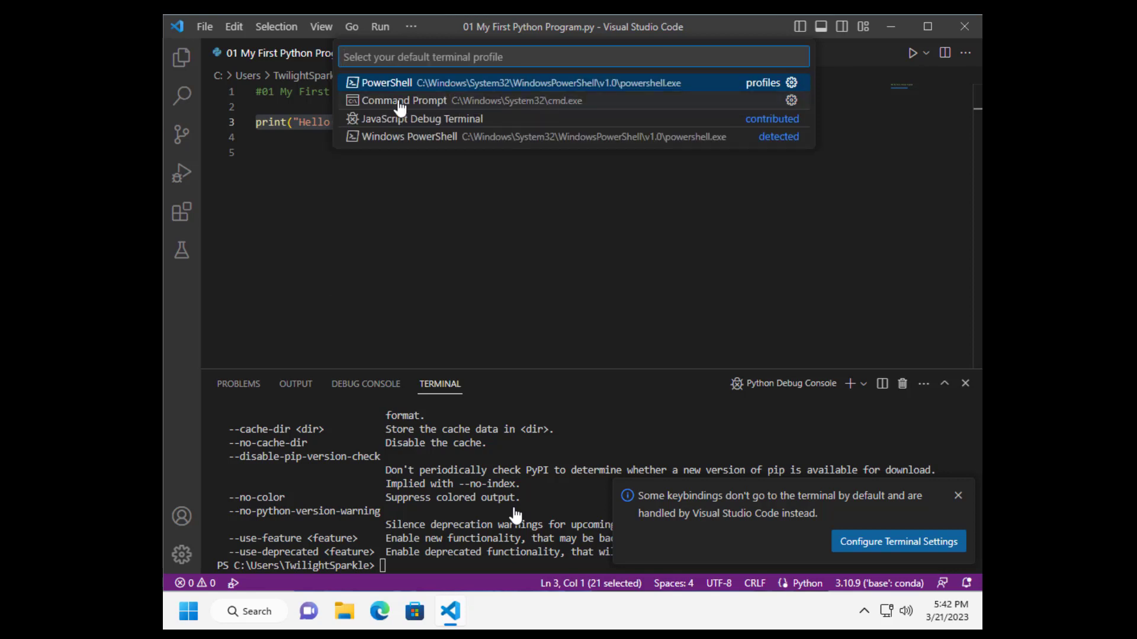
key("Escape")
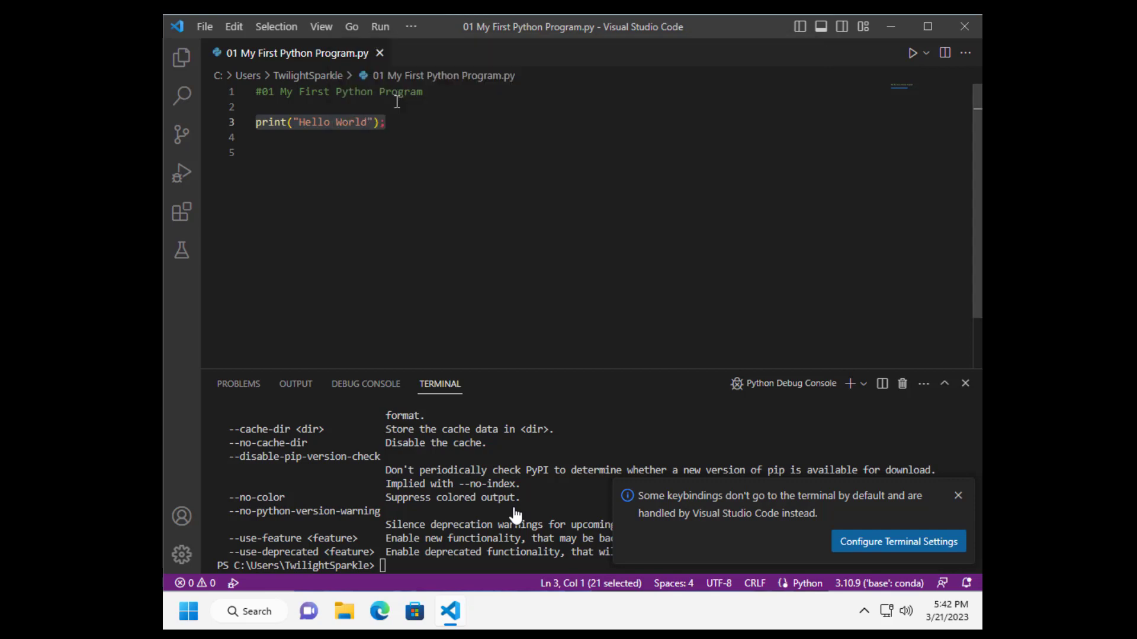
- Exit the existing PowerShell terminal and return focus to the editor
left_click(958, 495)
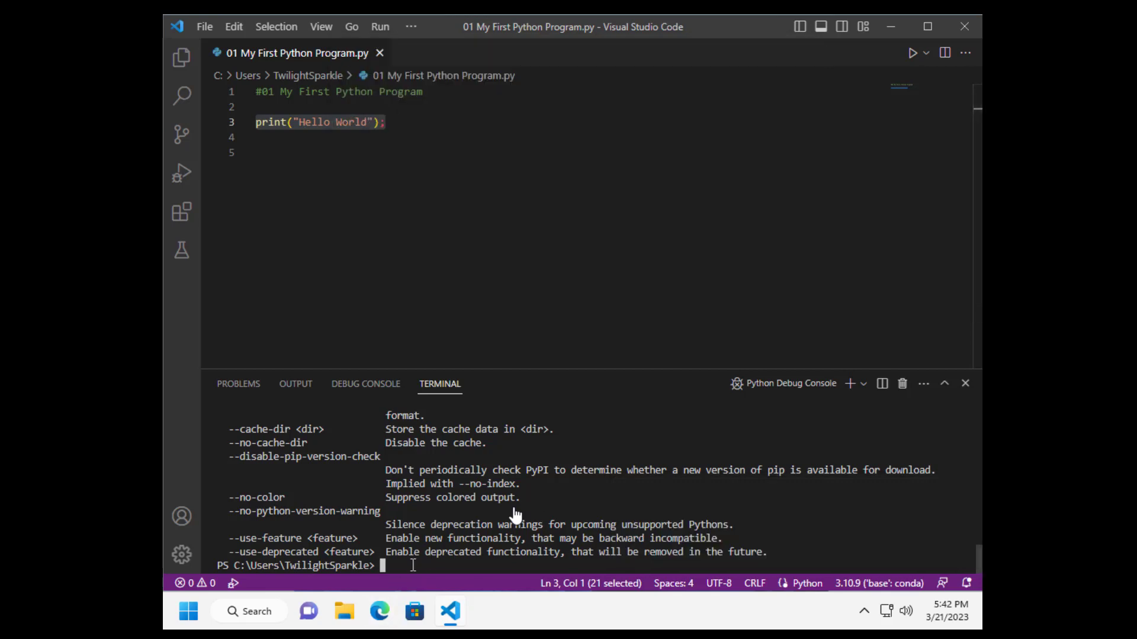
type("exit")
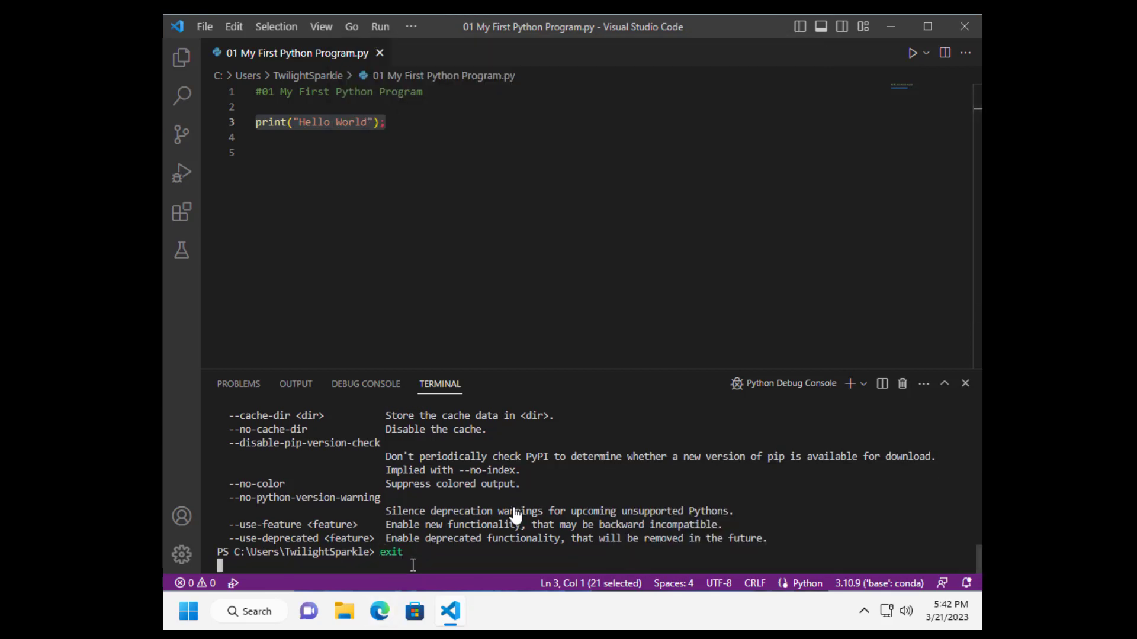
left_click(965, 384)
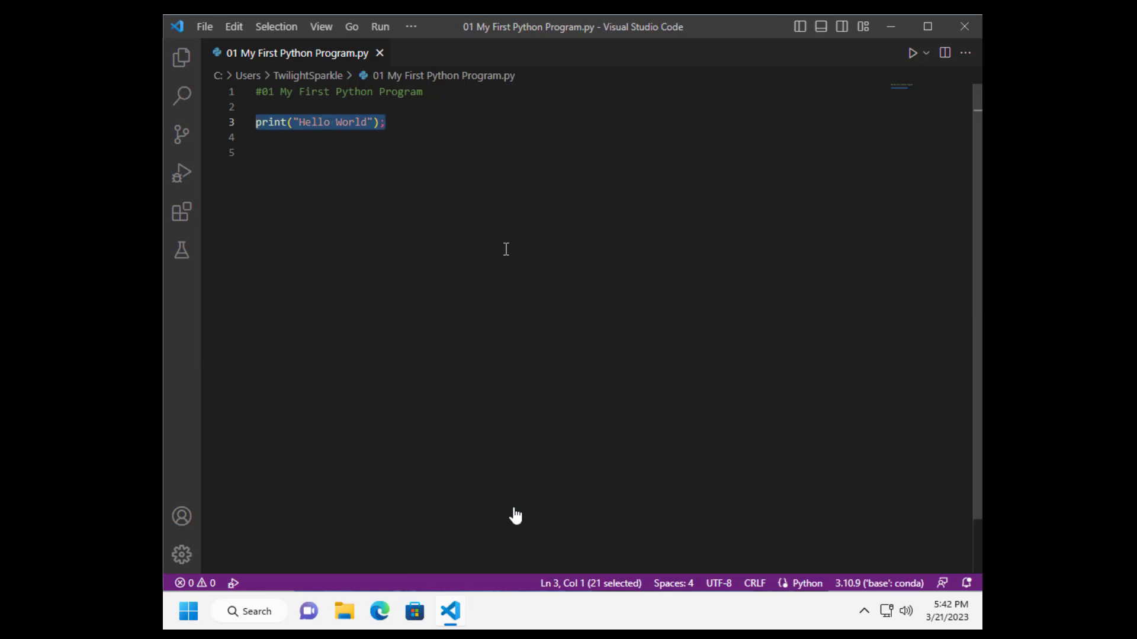
- Rerun the Hello World file in a Command Prompt terminal and confirm python --version gives 3.10.9
left_click(912, 52)
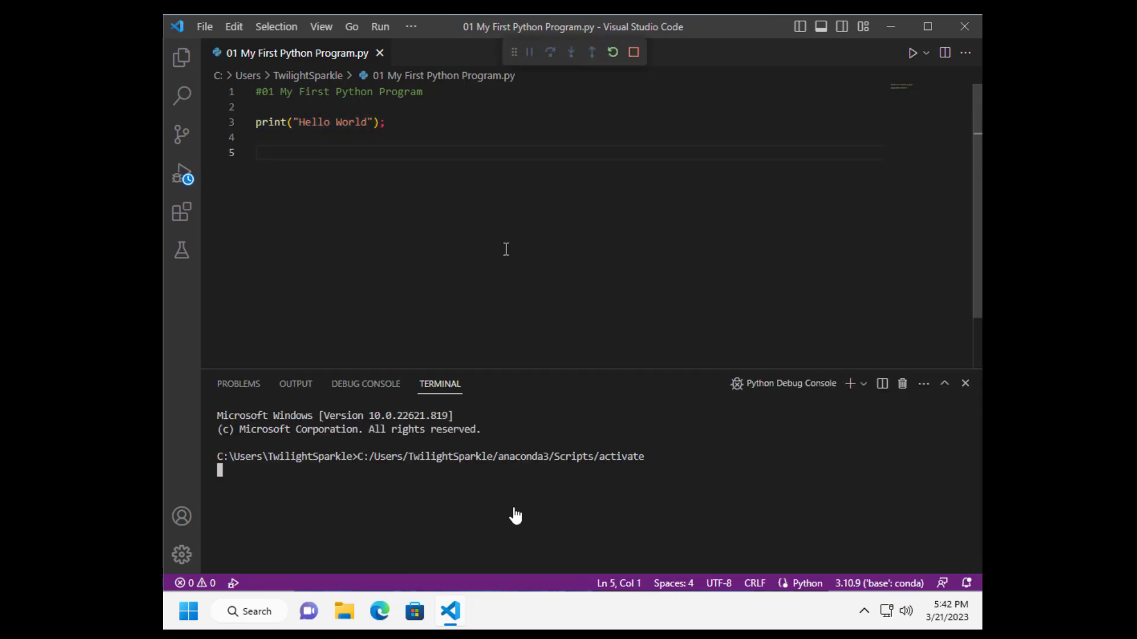
left_click(915, 52)
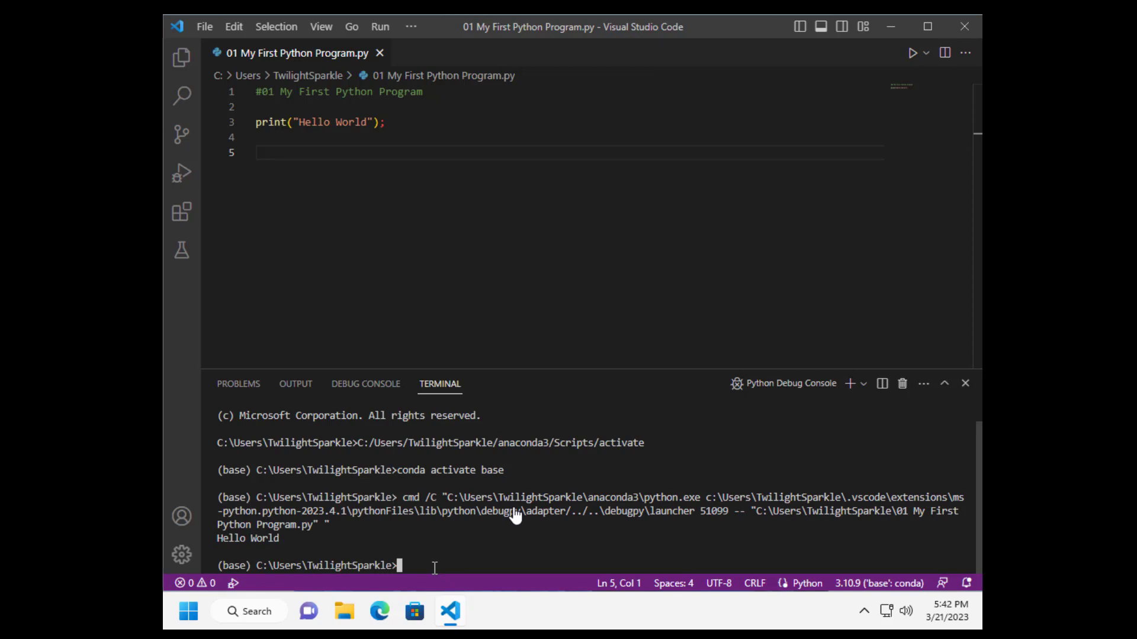
type("python")
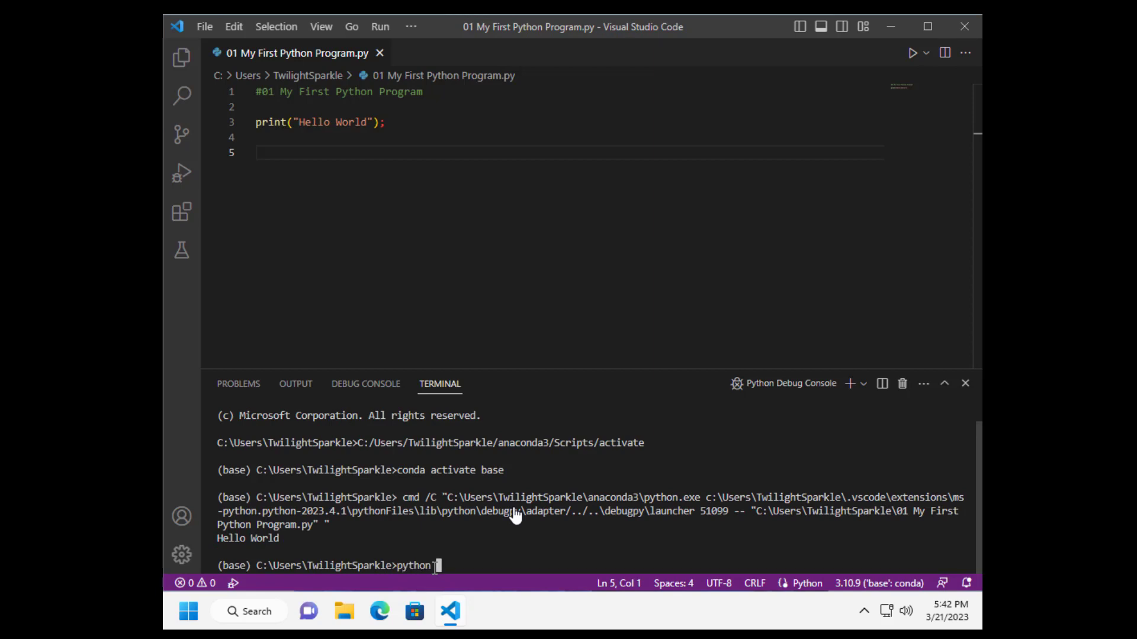
type("--version")
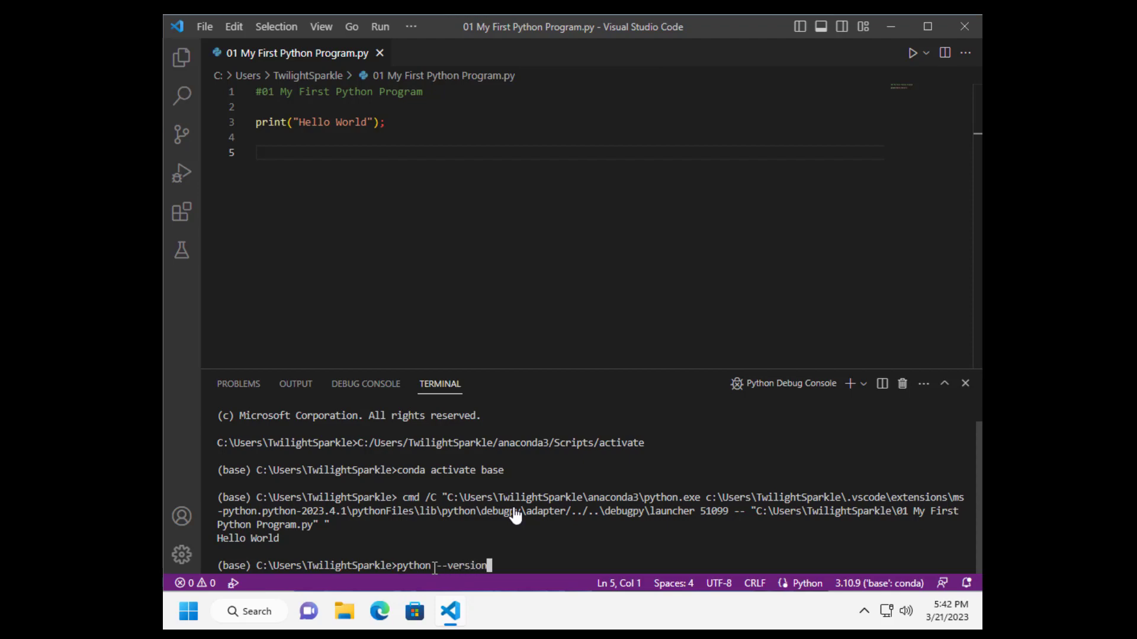
key("Return")
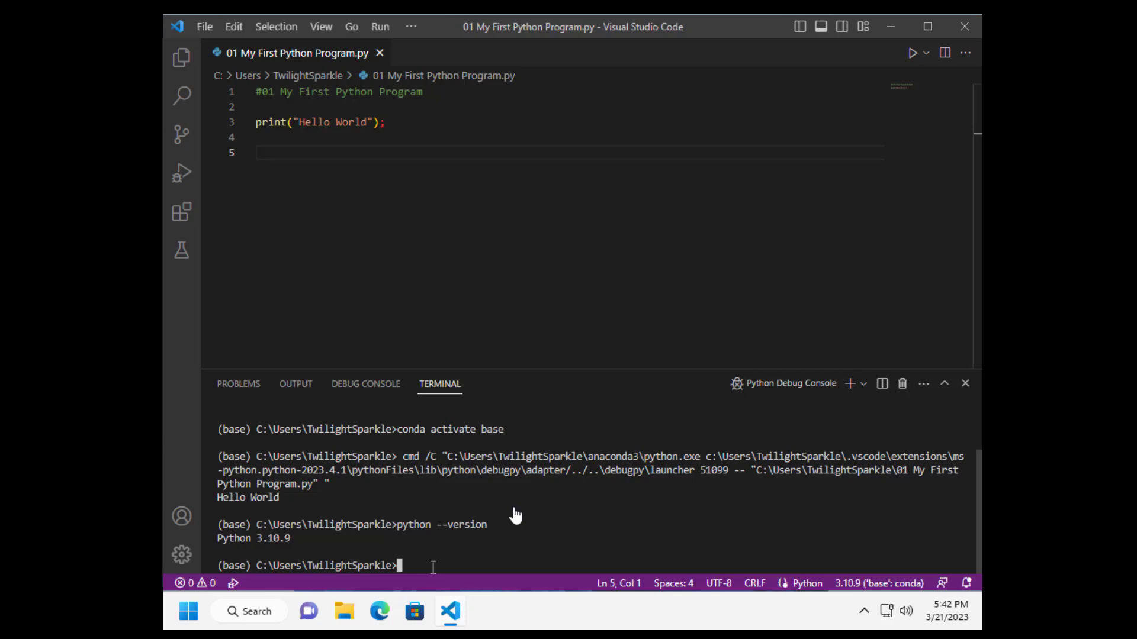
- Run pip install playsound==1.2.2 in the terminal, then begin another pip command
type("pip")
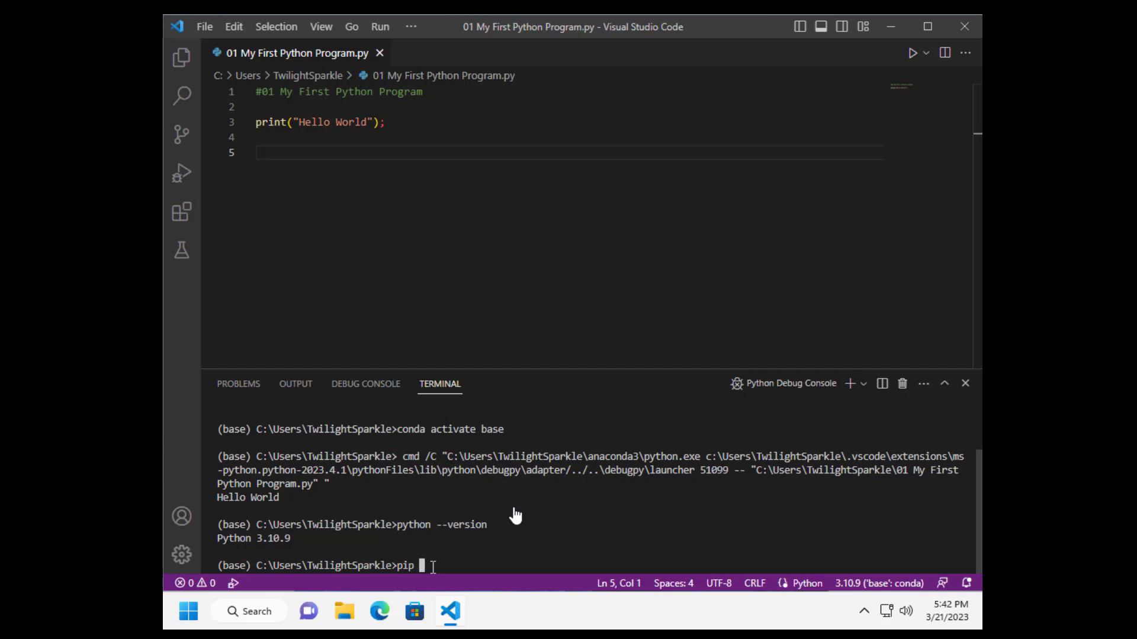
type("install")
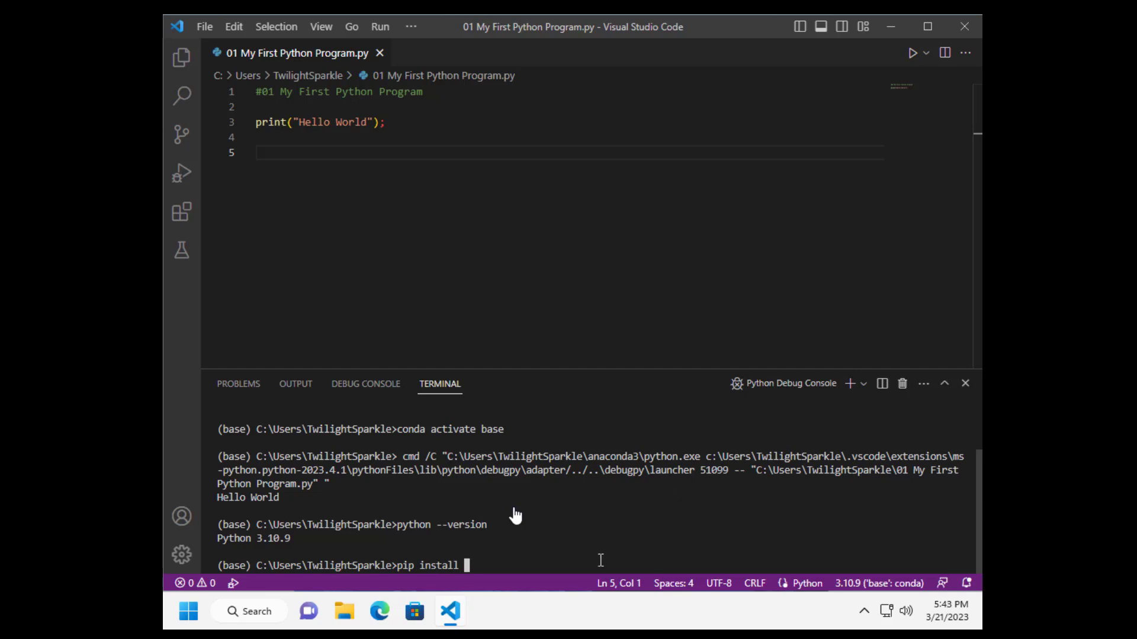
type("playsoun")
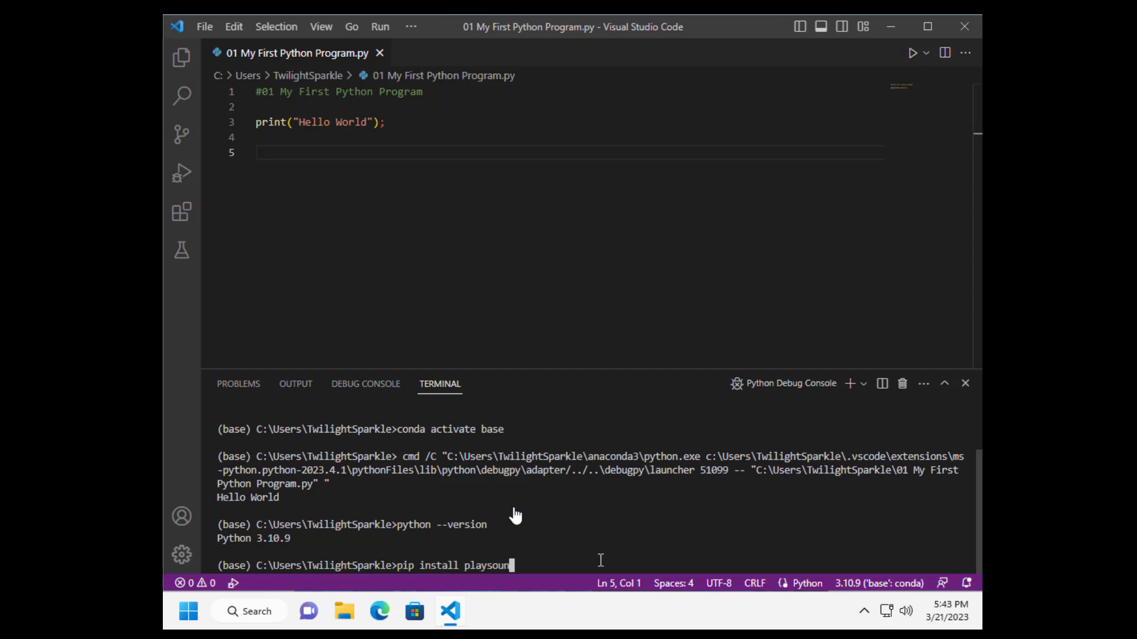
type("==")
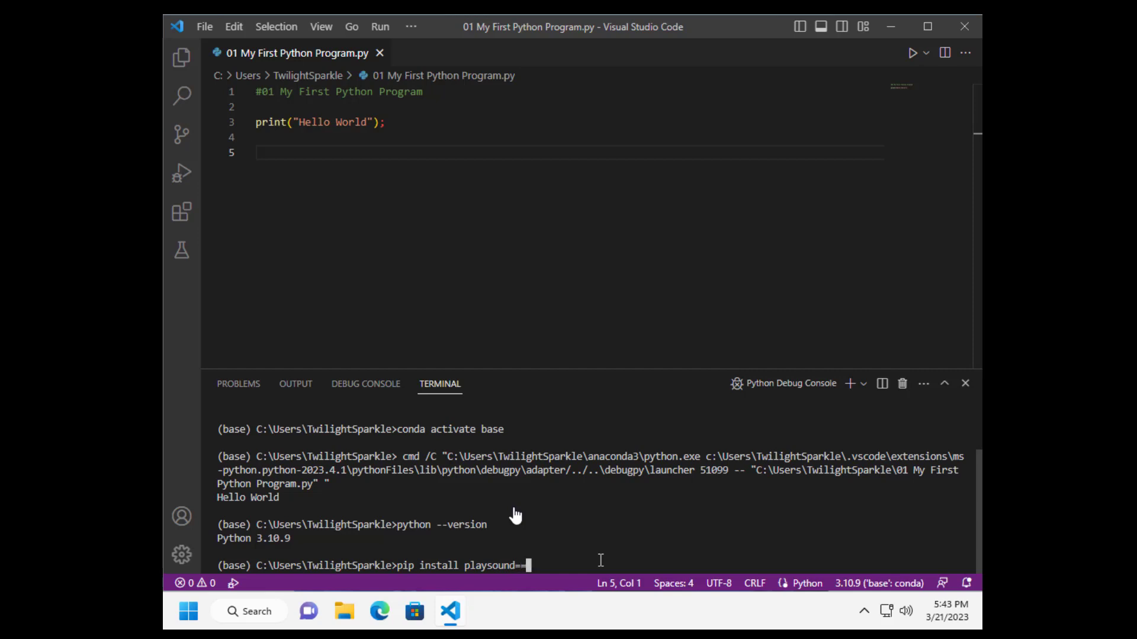
type("1")
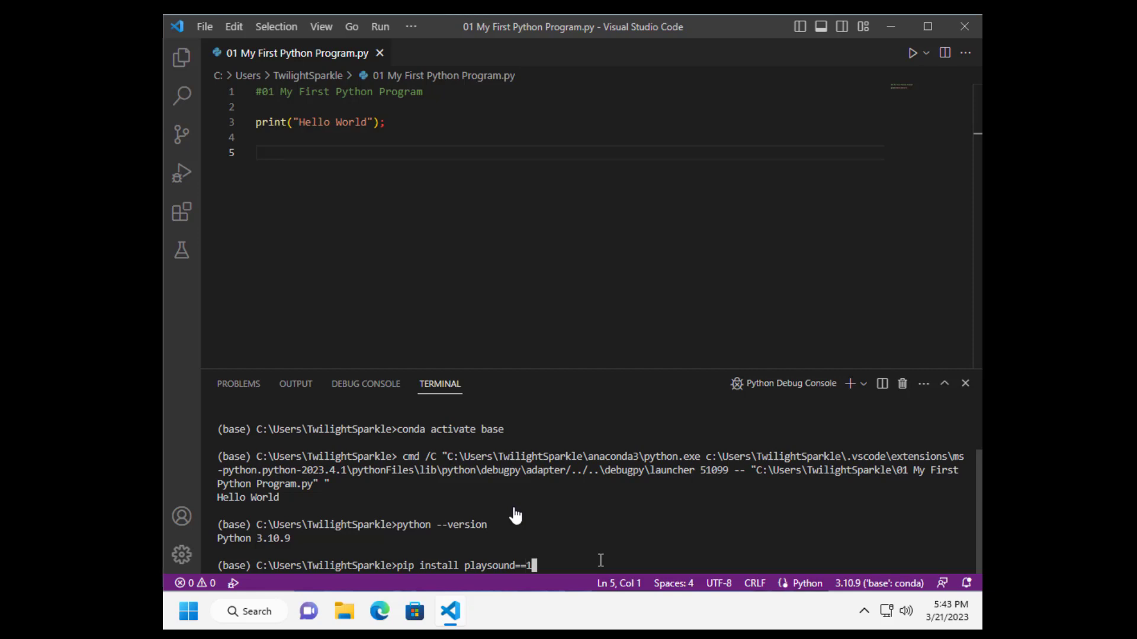
type(".2.2")
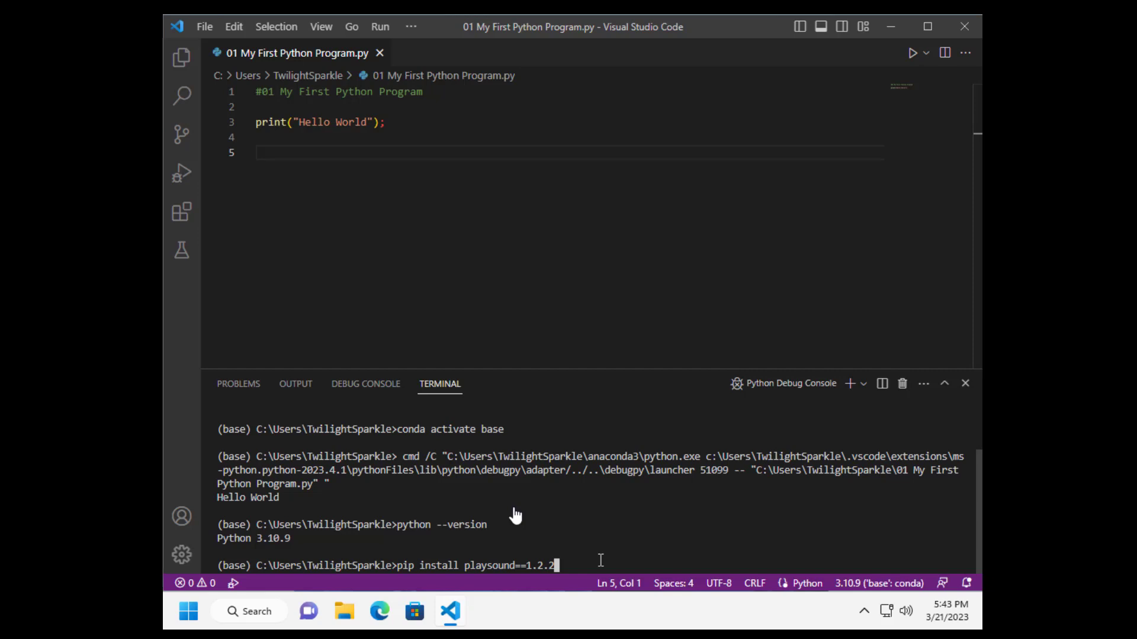
key("Return")
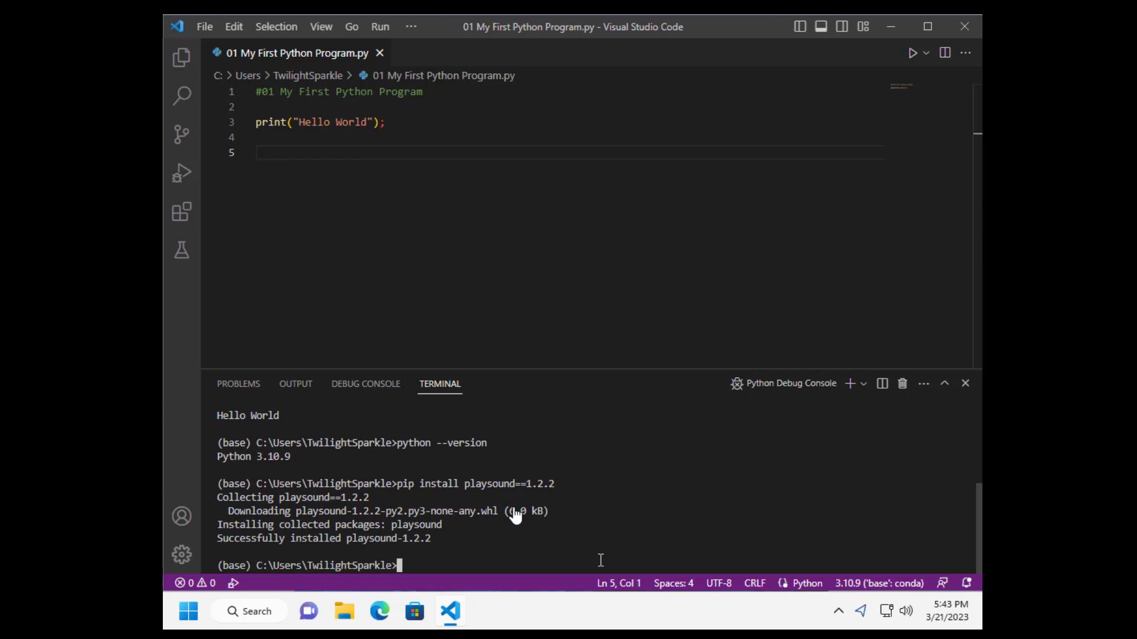
type("pip")
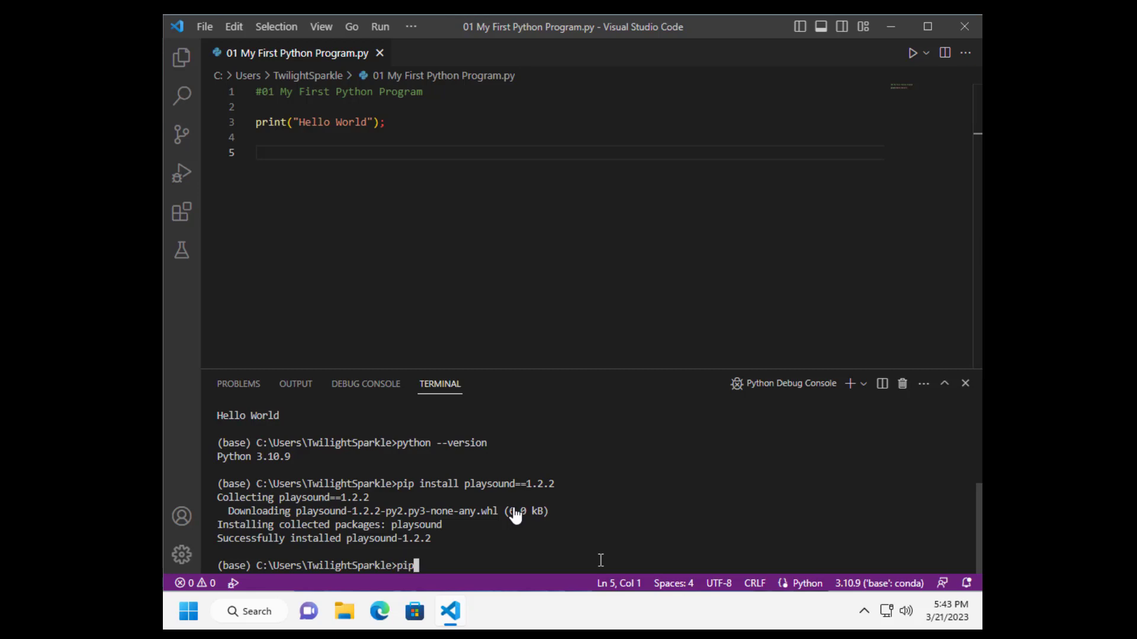
- Print pip's usage help, then run the Hello World Python file again
key("Return")
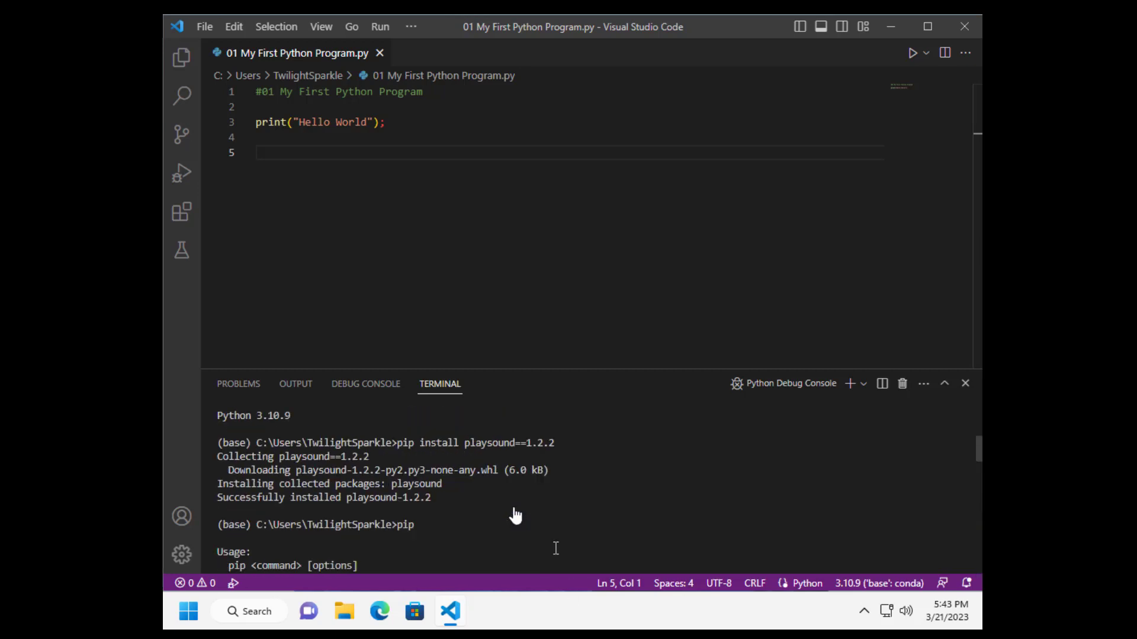
scroll("down", 3)
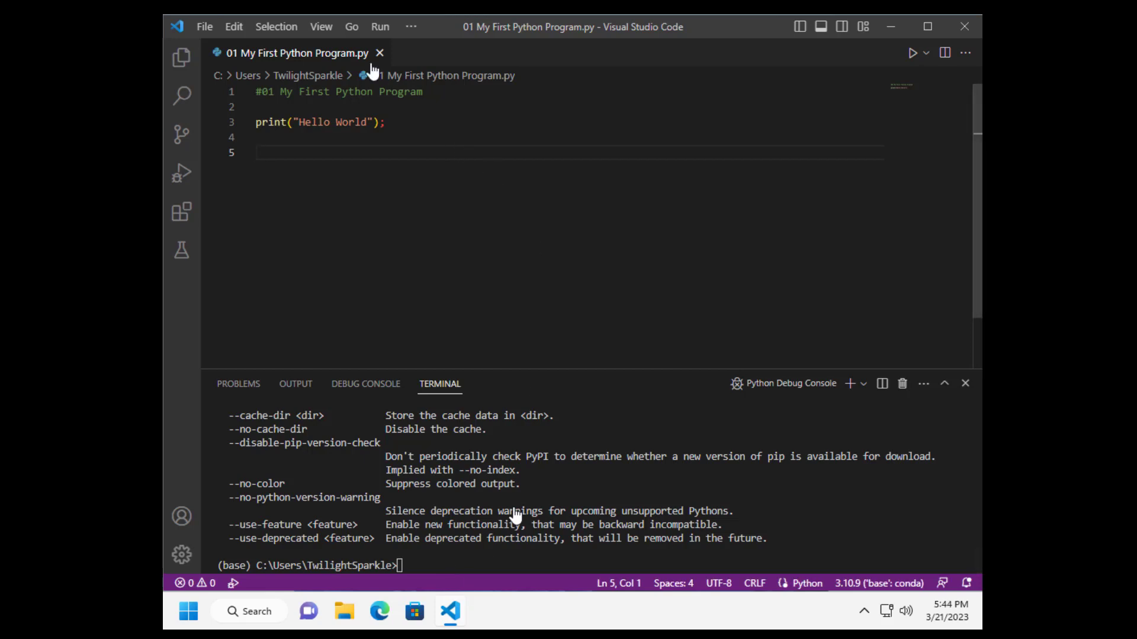
left_click(913, 52)
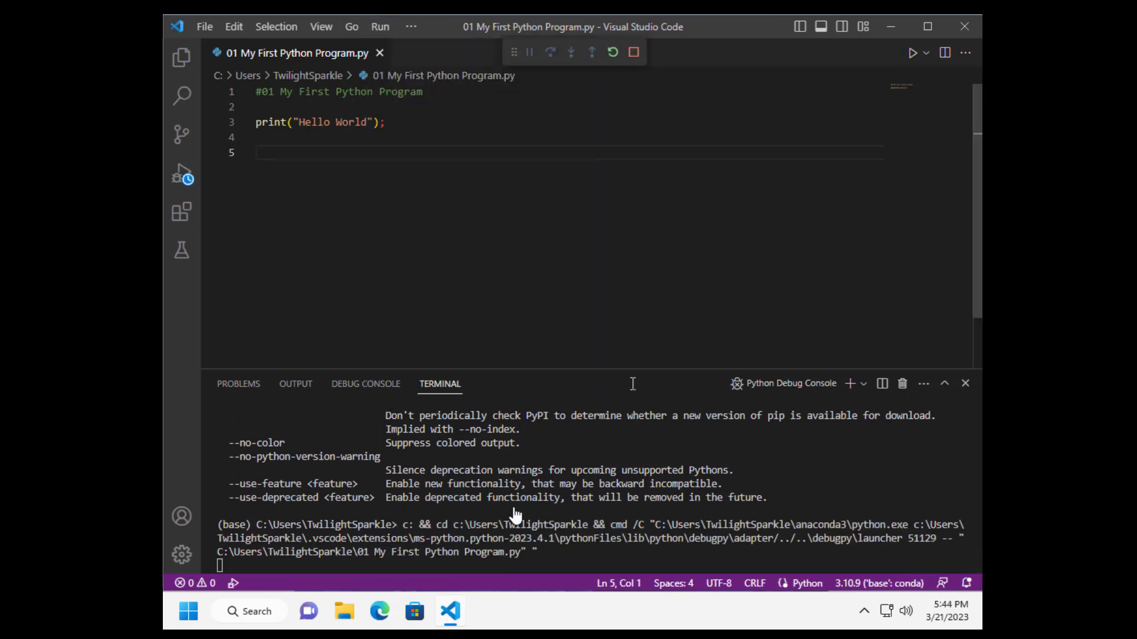